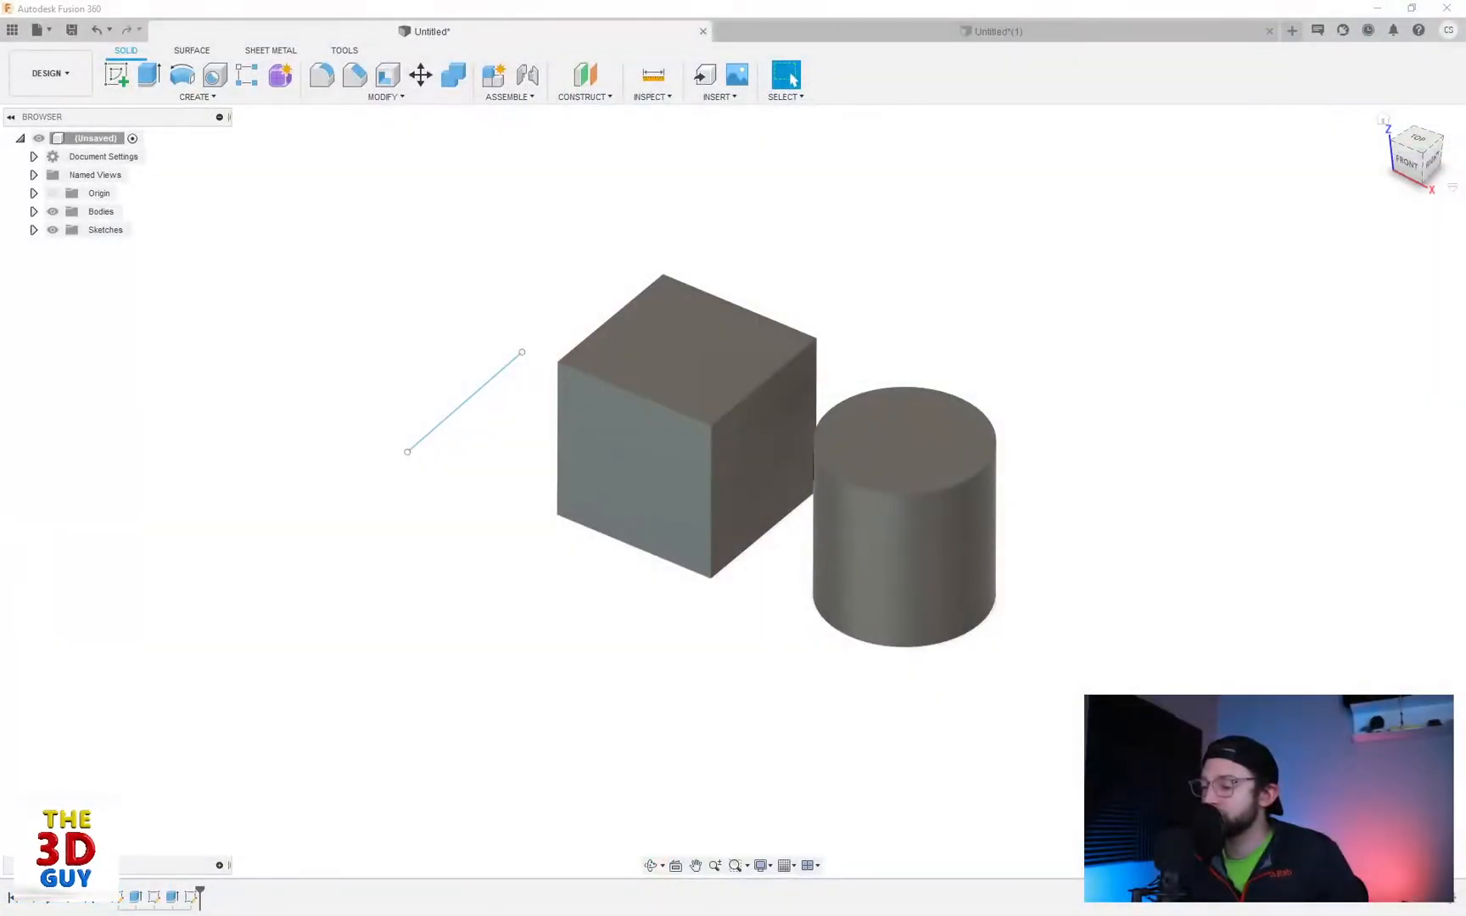
mouse_move(422, 509)
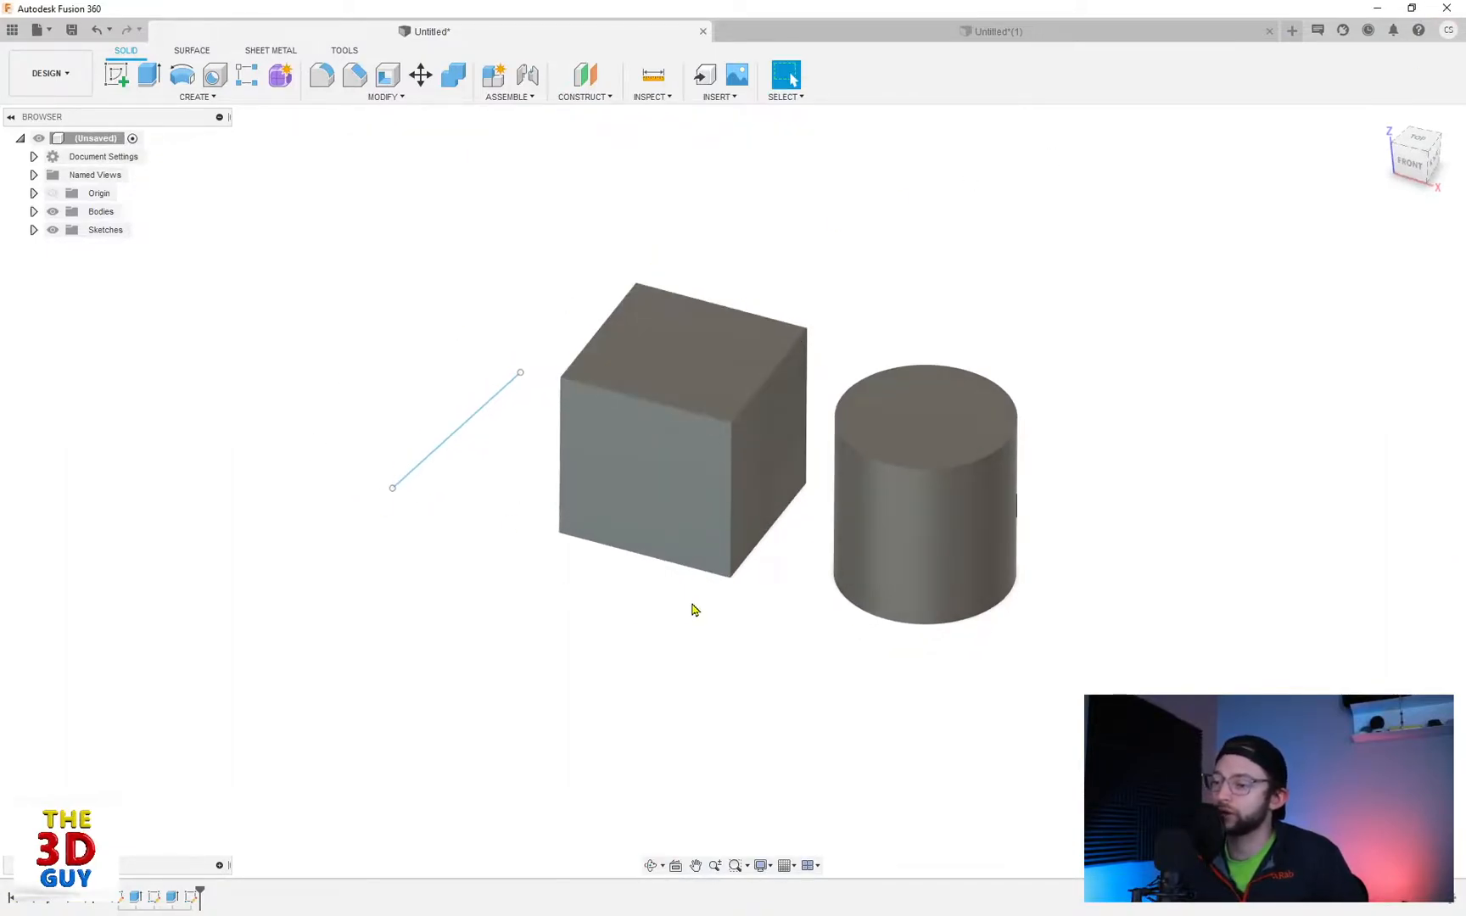
mouse_move(1081, 596)
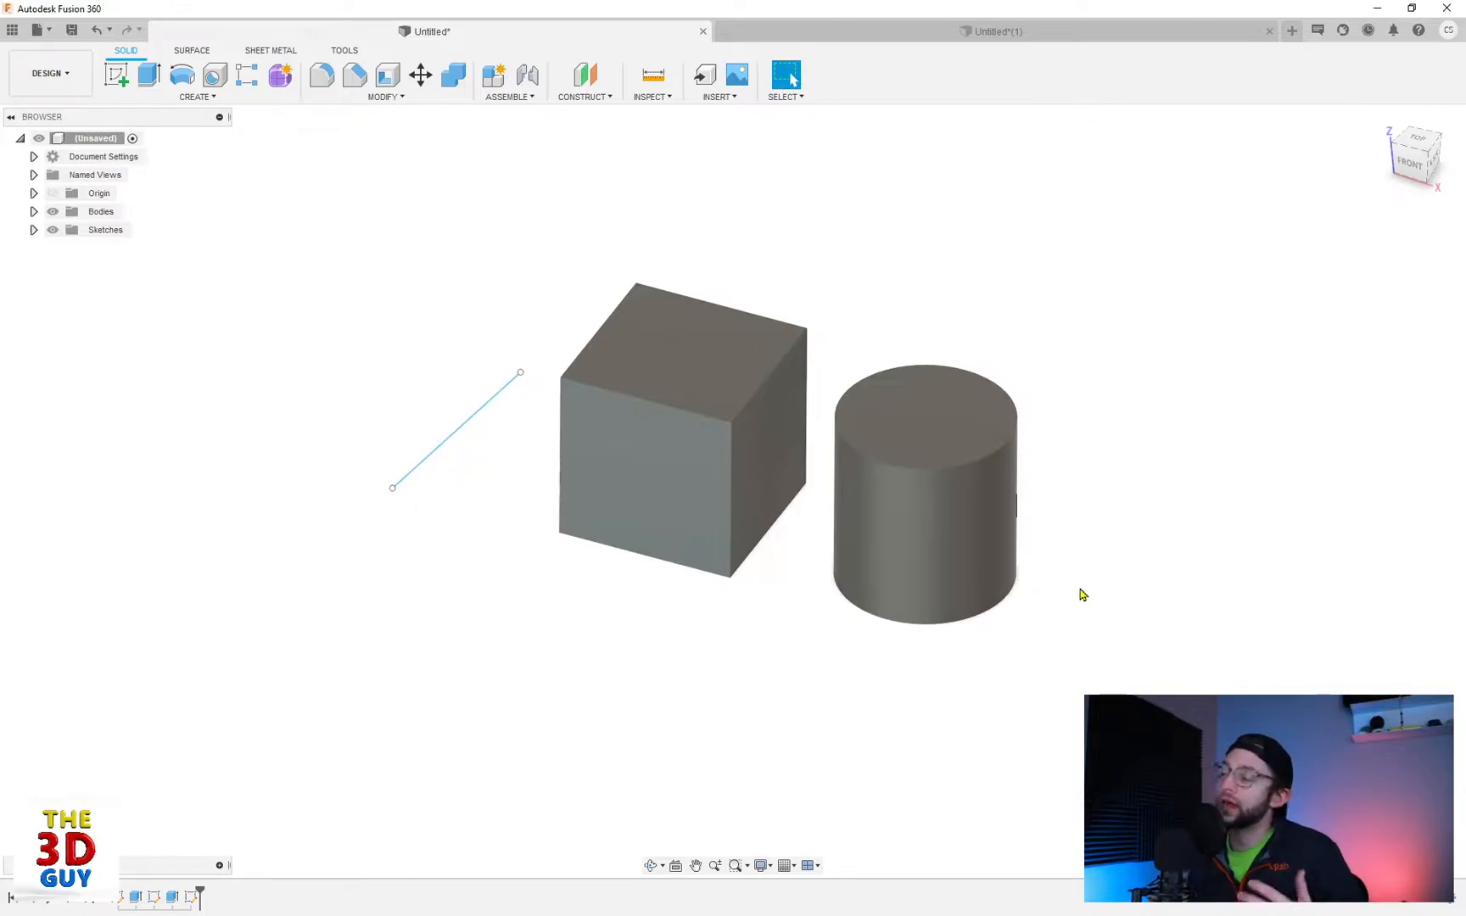
mouse_move(634, 111)
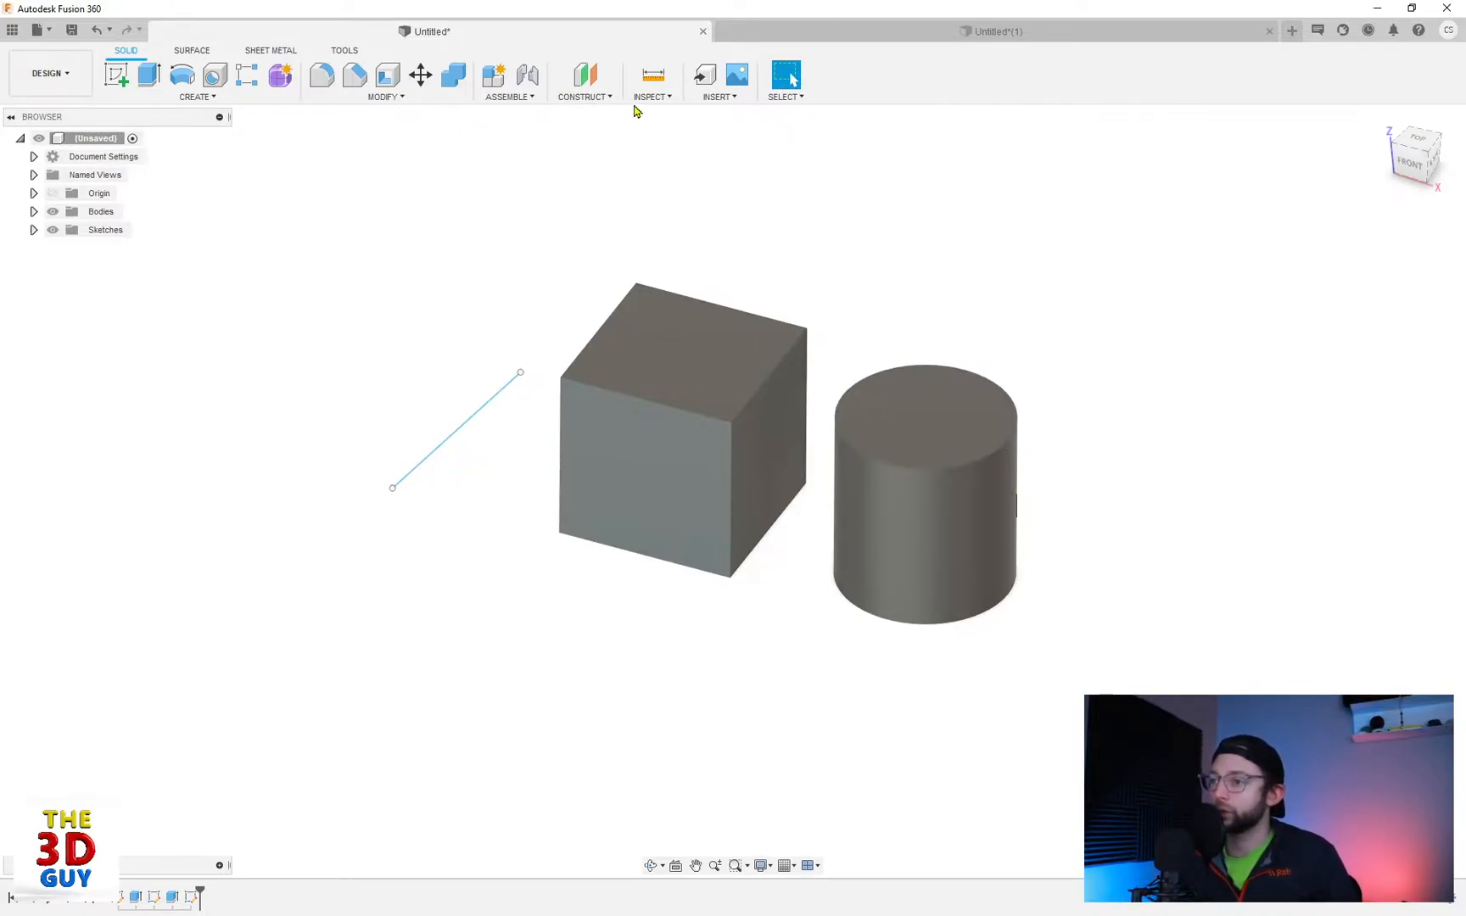
Step: Create a construction axis through the cylinder's curved face using Axis Through Cylinder
click(584, 83)
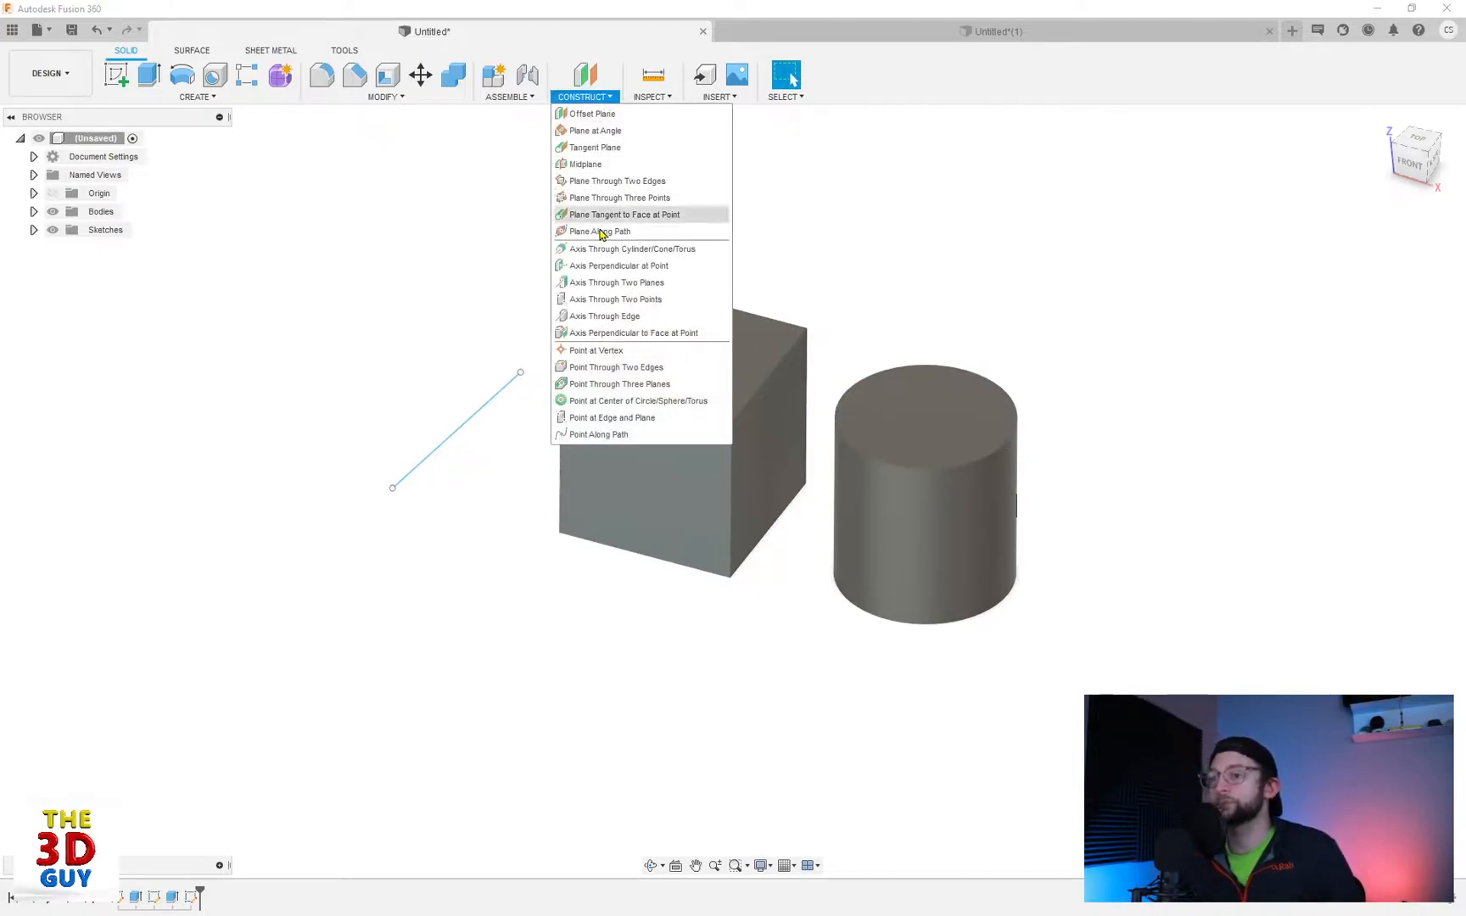
mouse_move(598, 249)
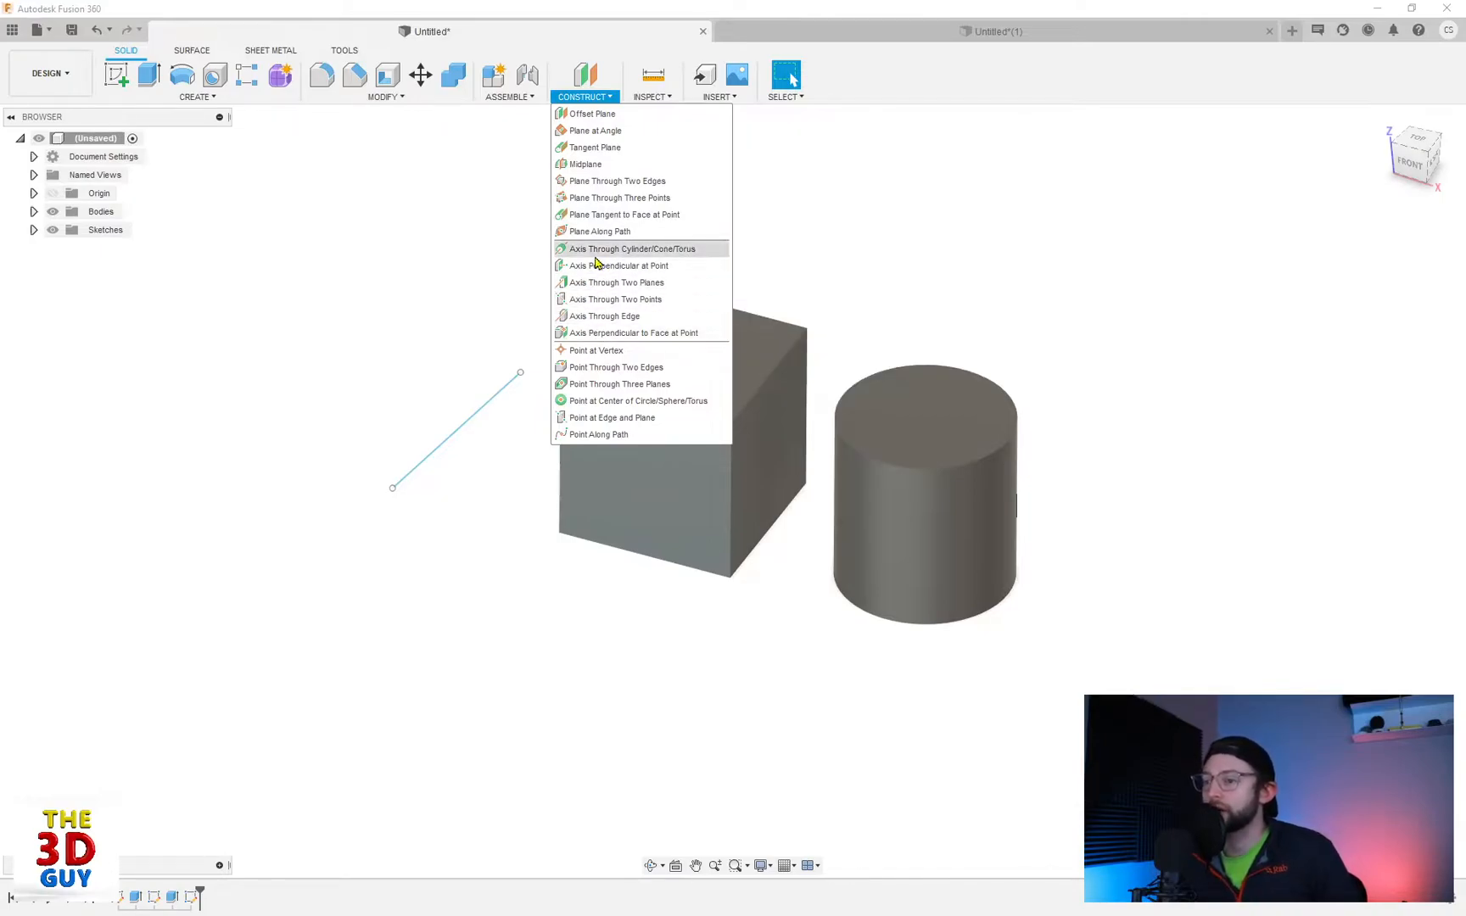
mouse_move(615, 266)
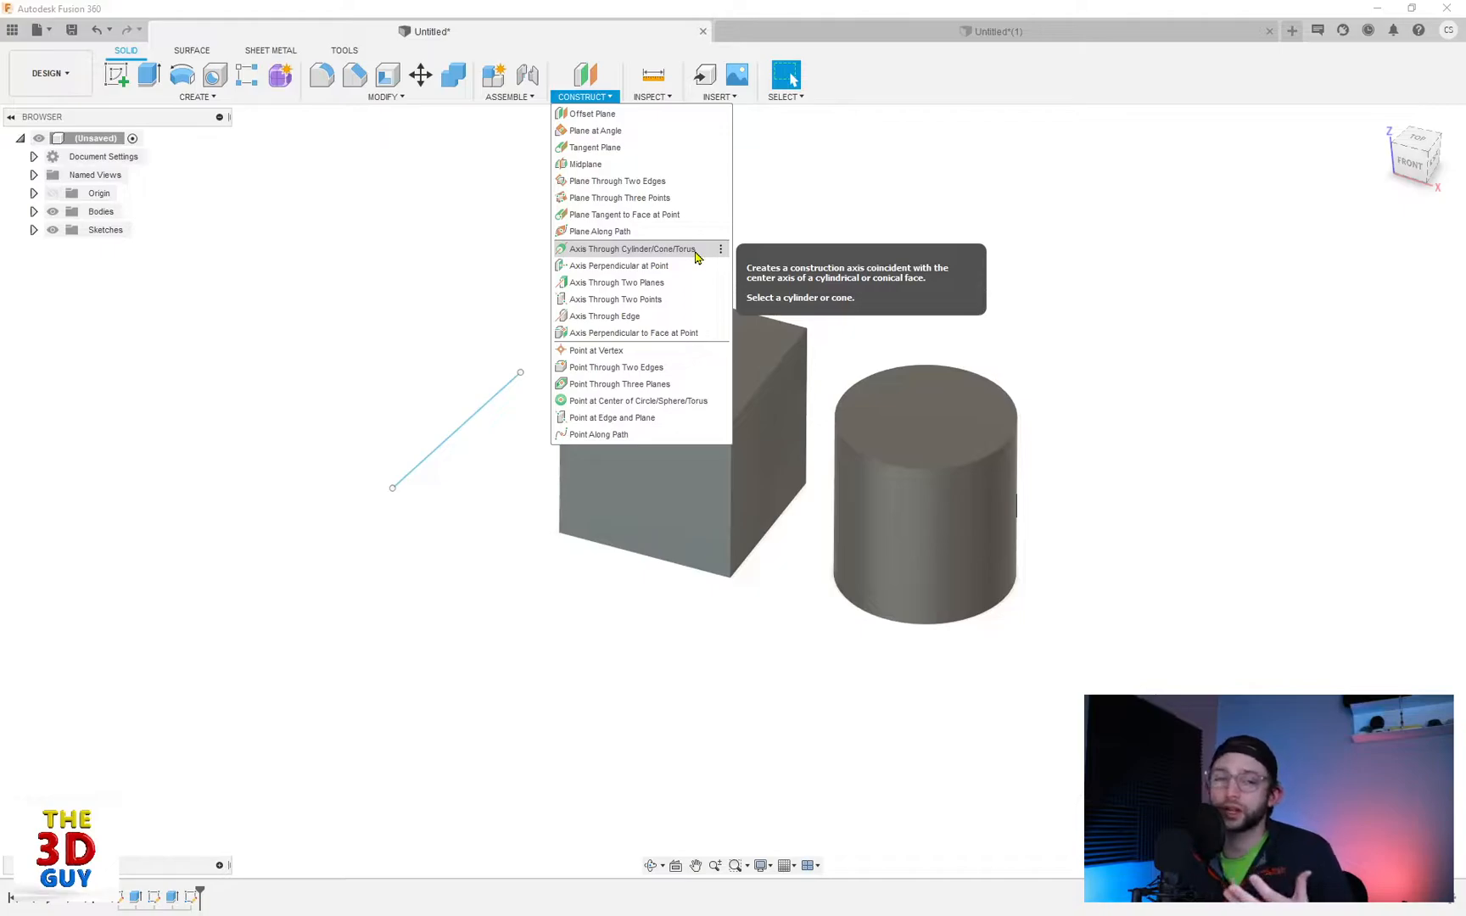
click(633, 249)
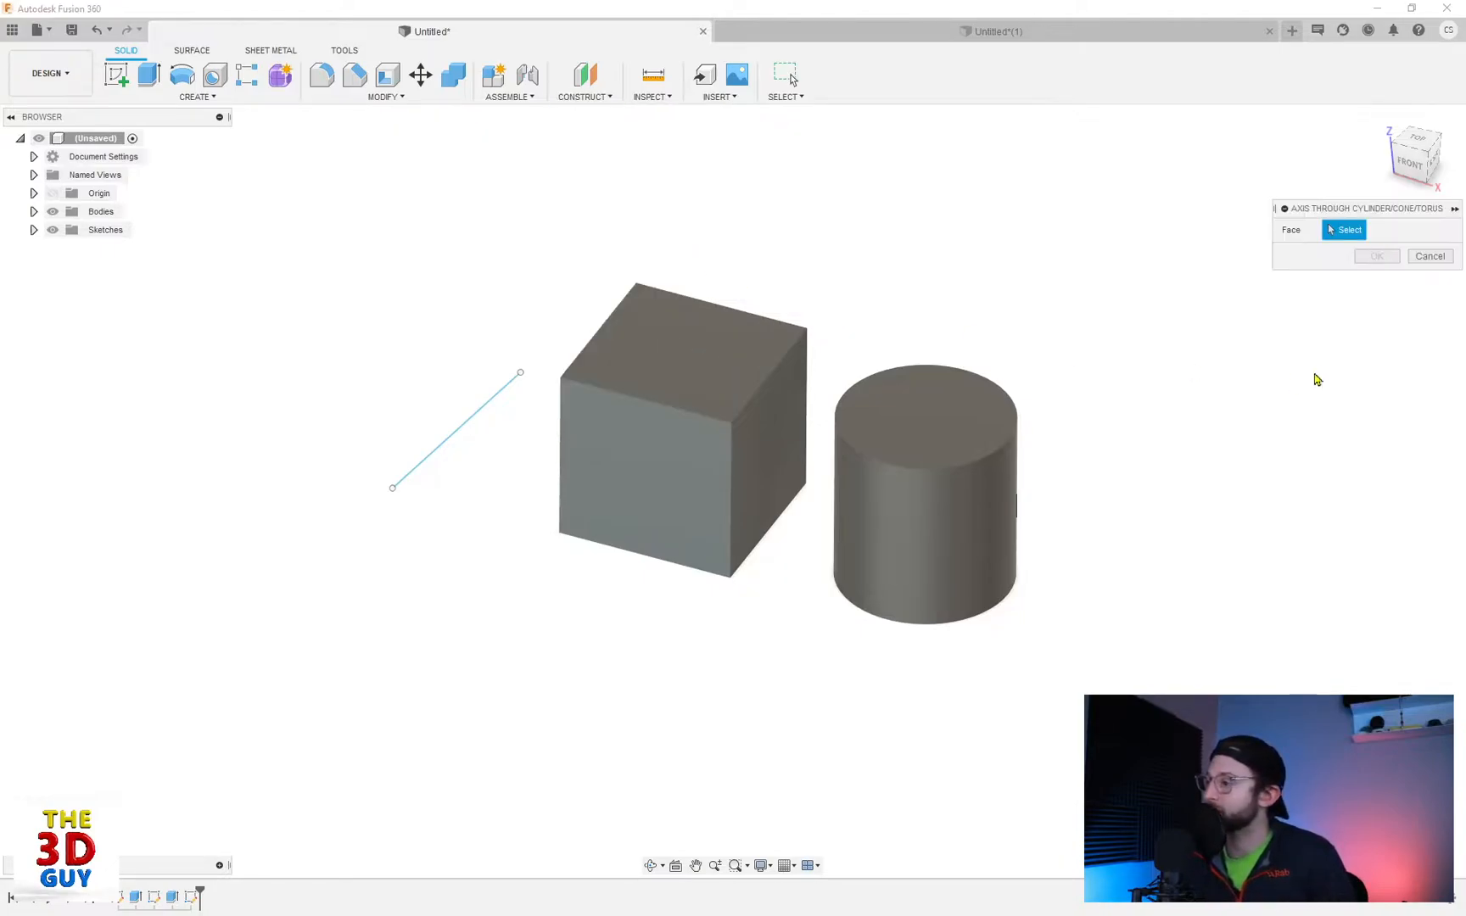
mouse_move(787, 287)
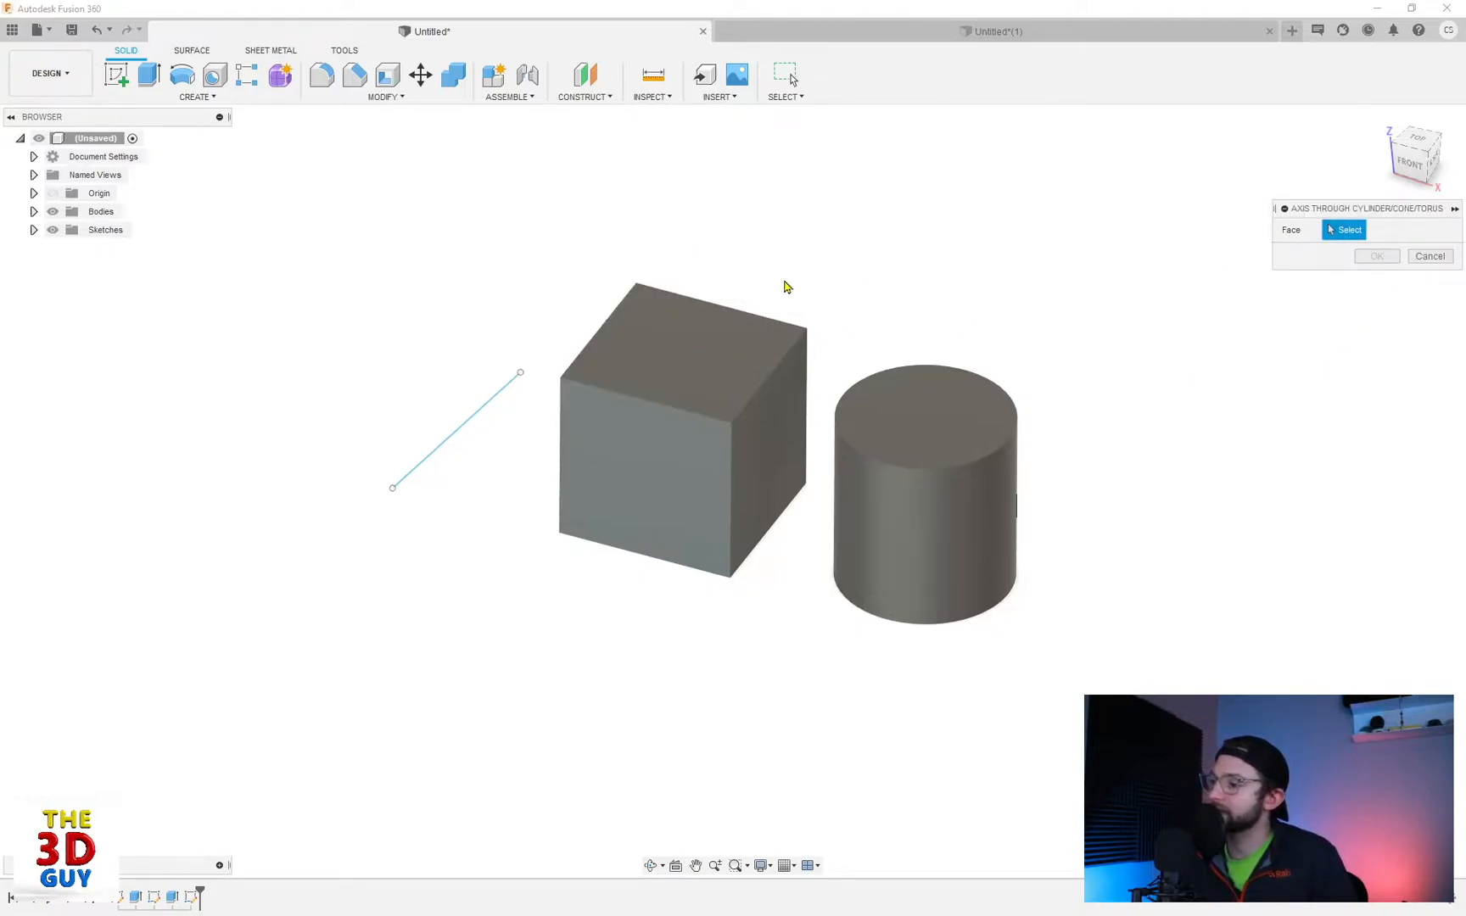
mouse_move(668, 484)
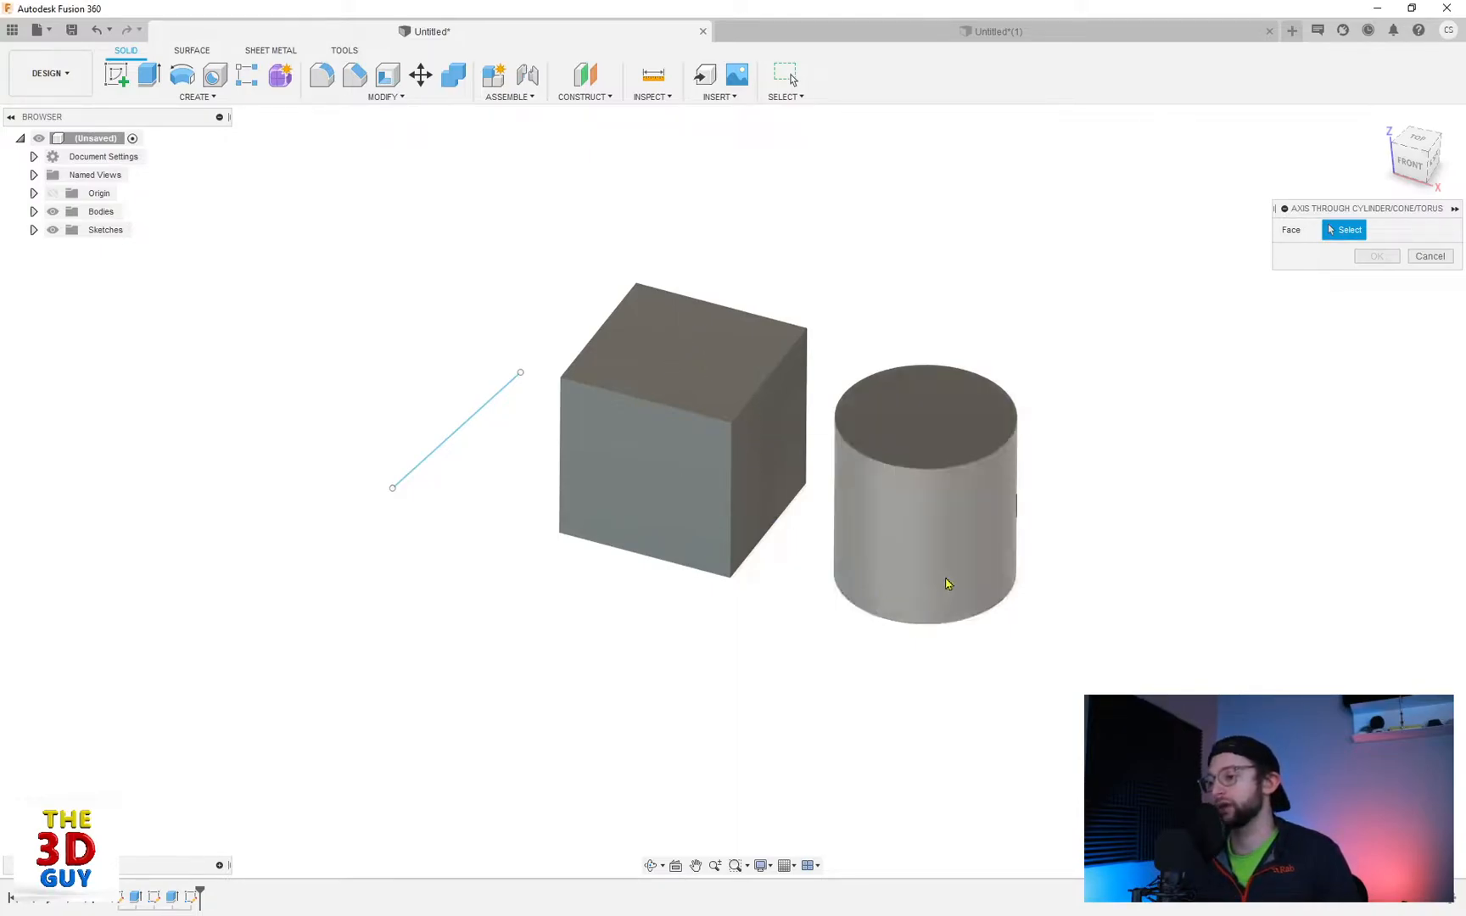
click(926, 561)
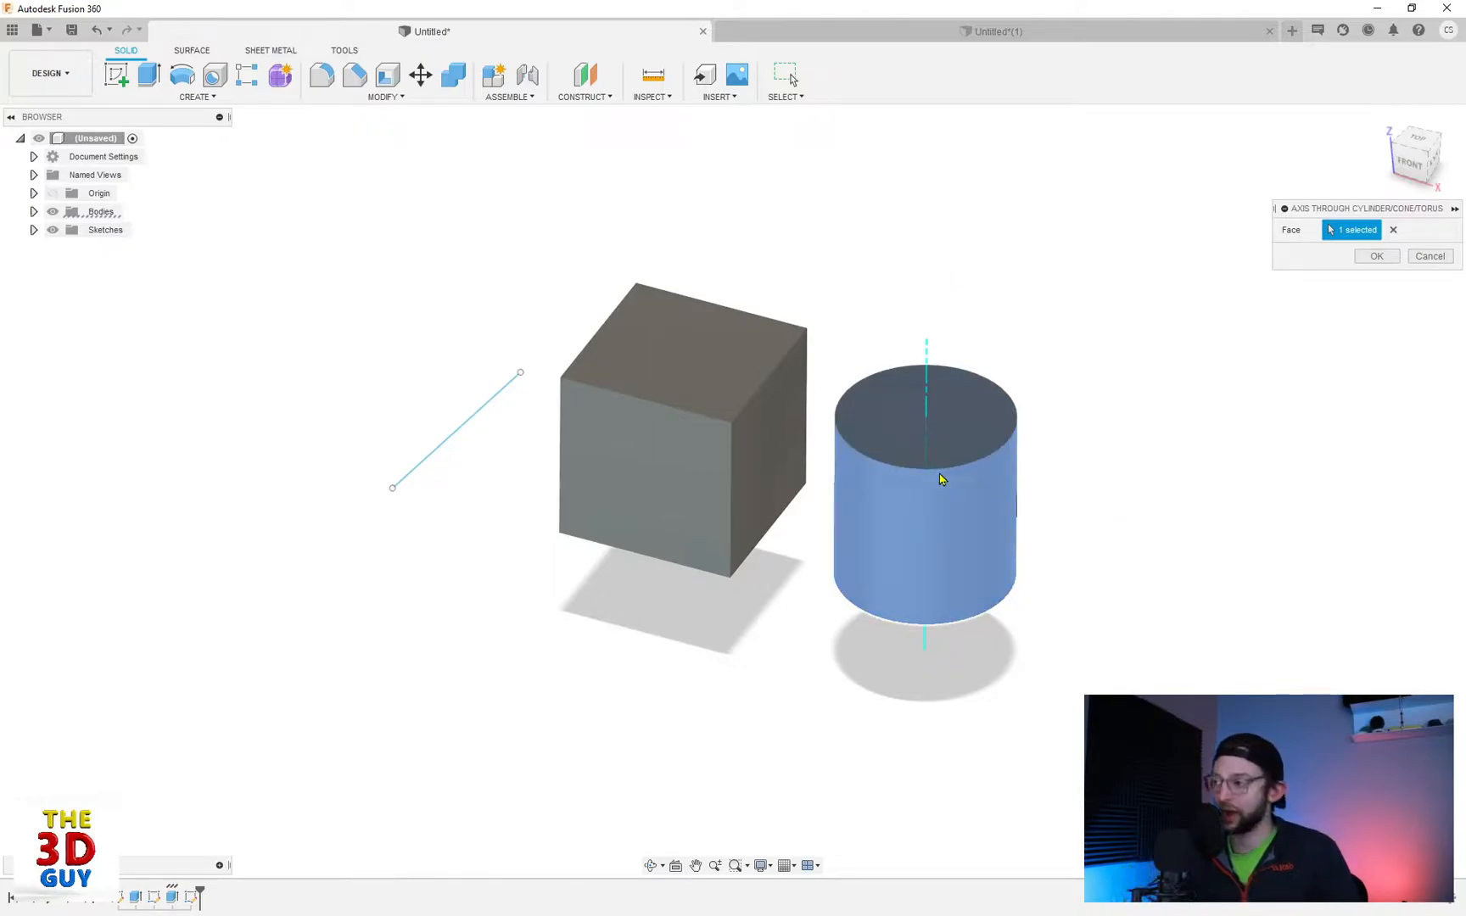
click(1375, 256)
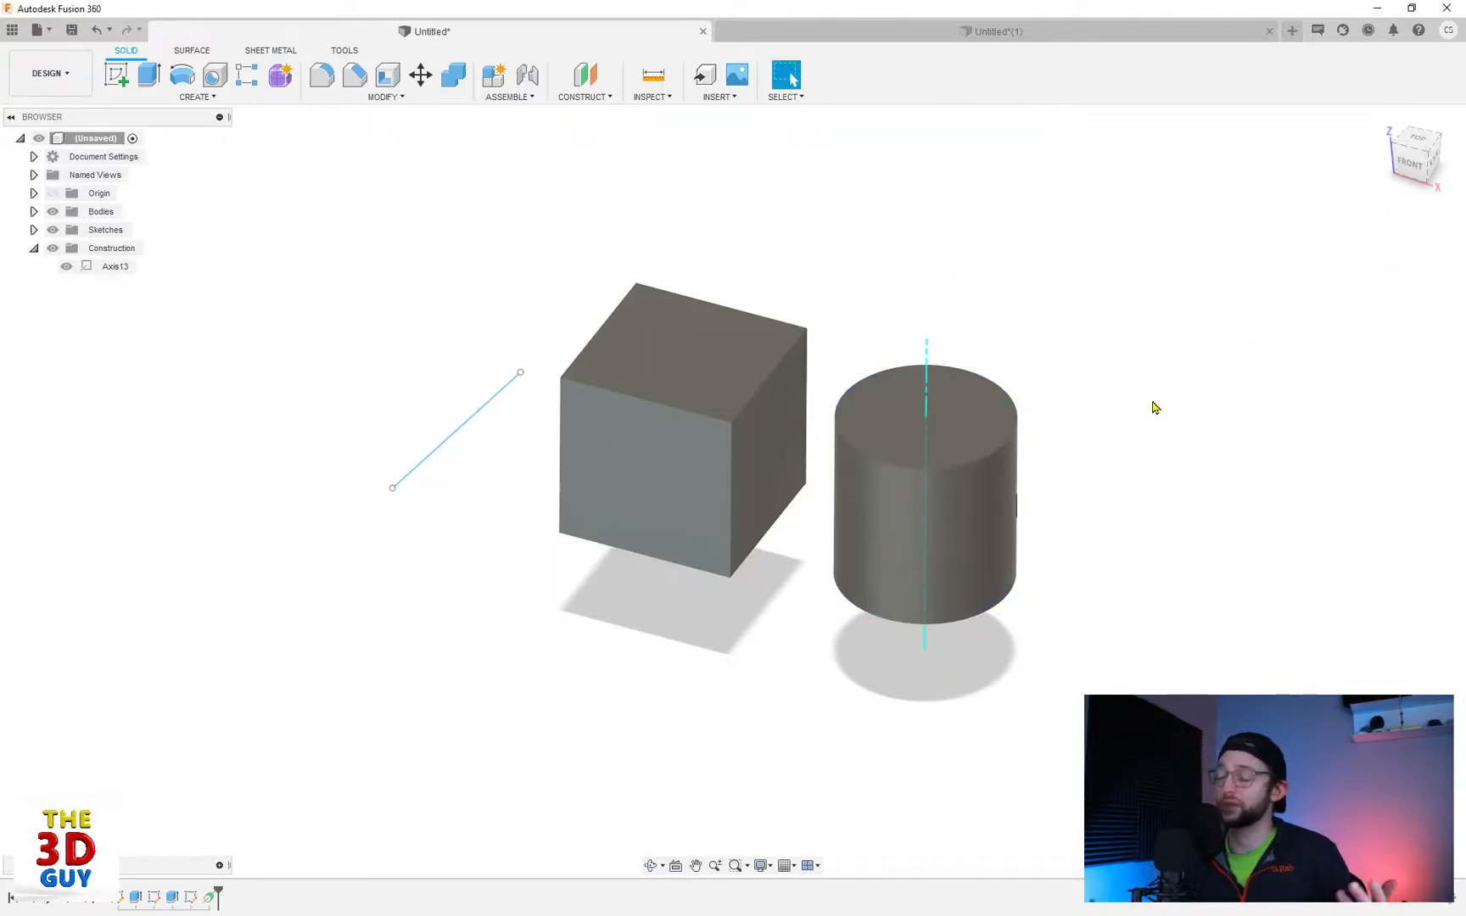
Step: Create a perpendicular construction axis on the cube's front face, placed near its centre
click(584, 96)
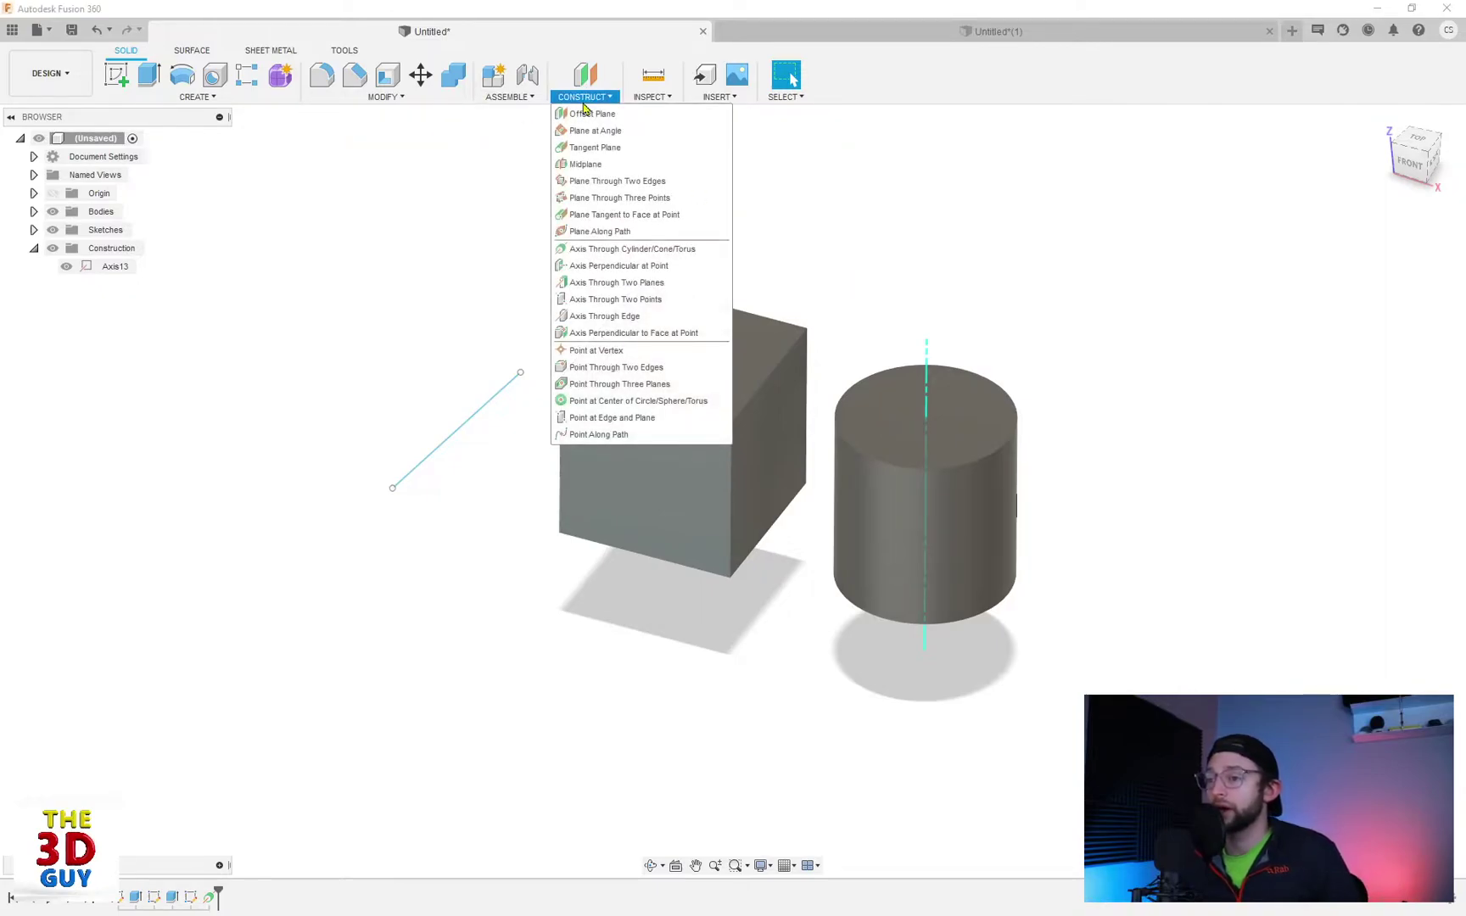
mouse_move(616, 266)
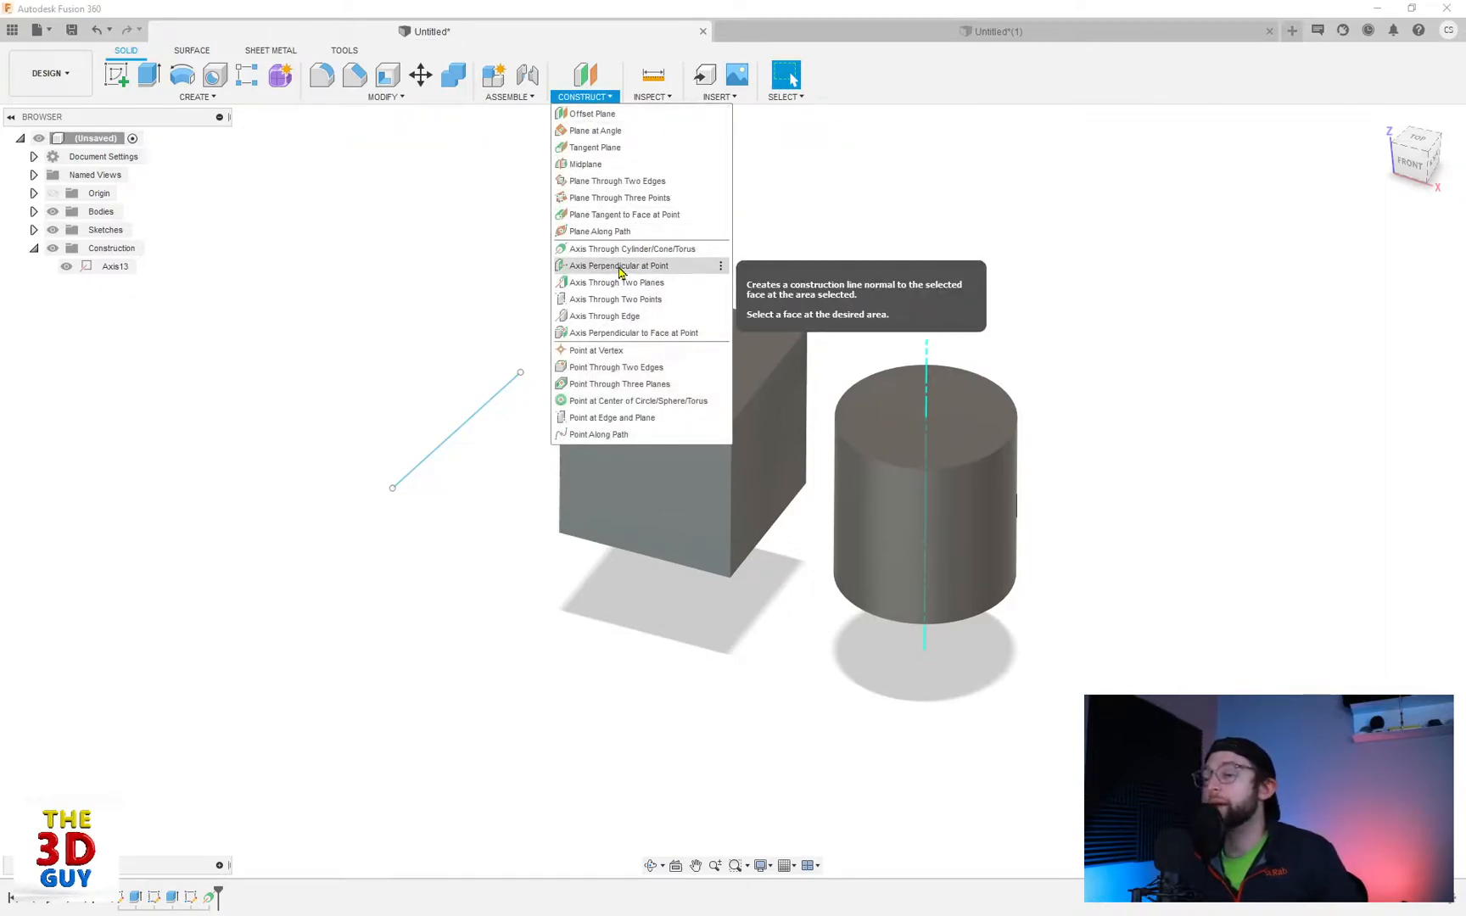
click(614, 266)
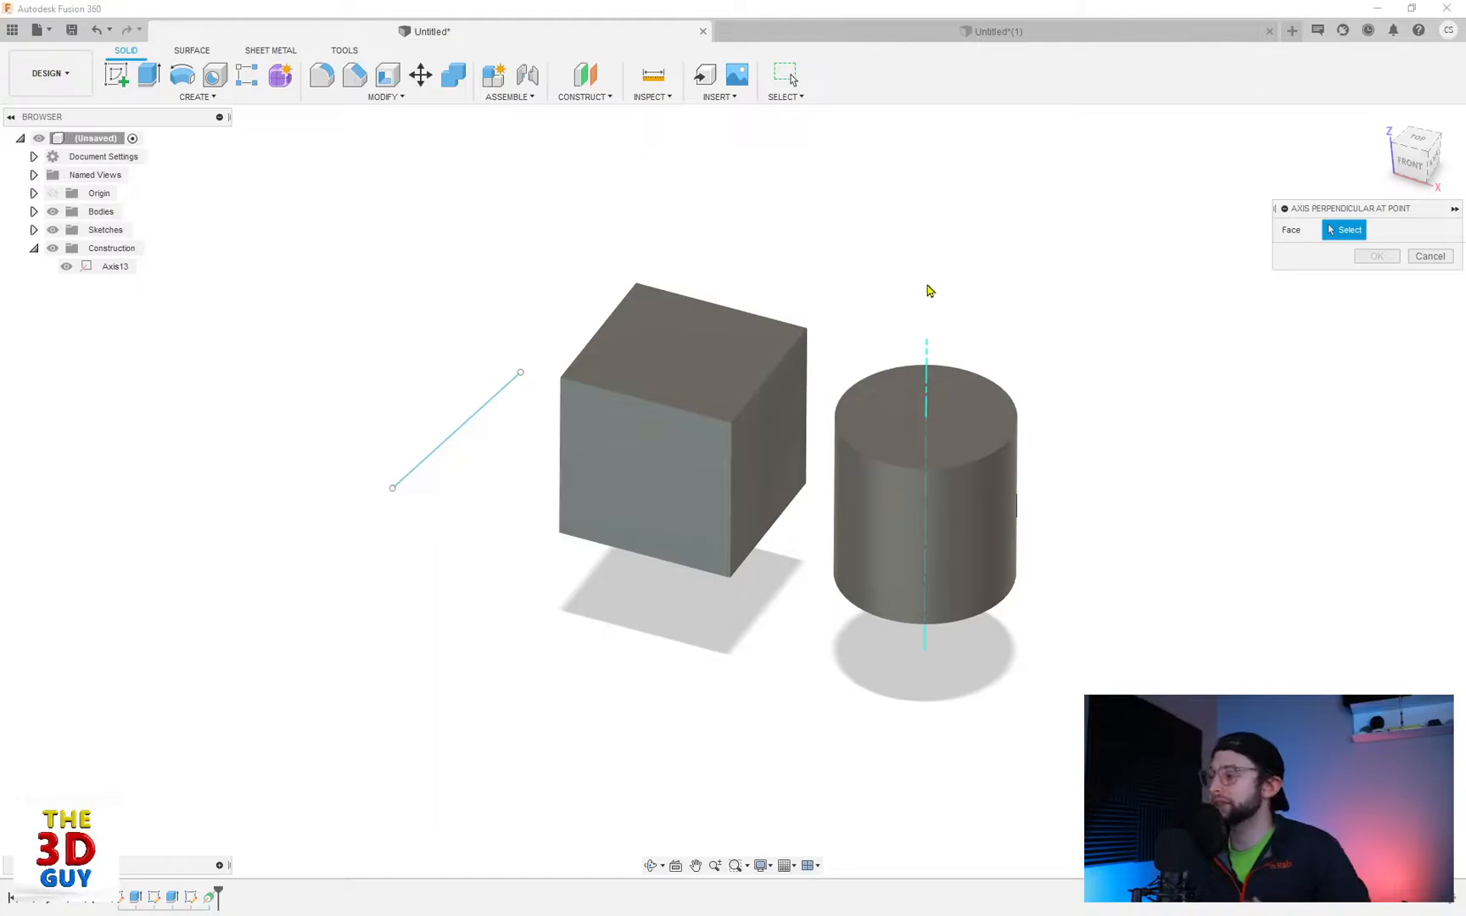
mouse_move(525, 378)
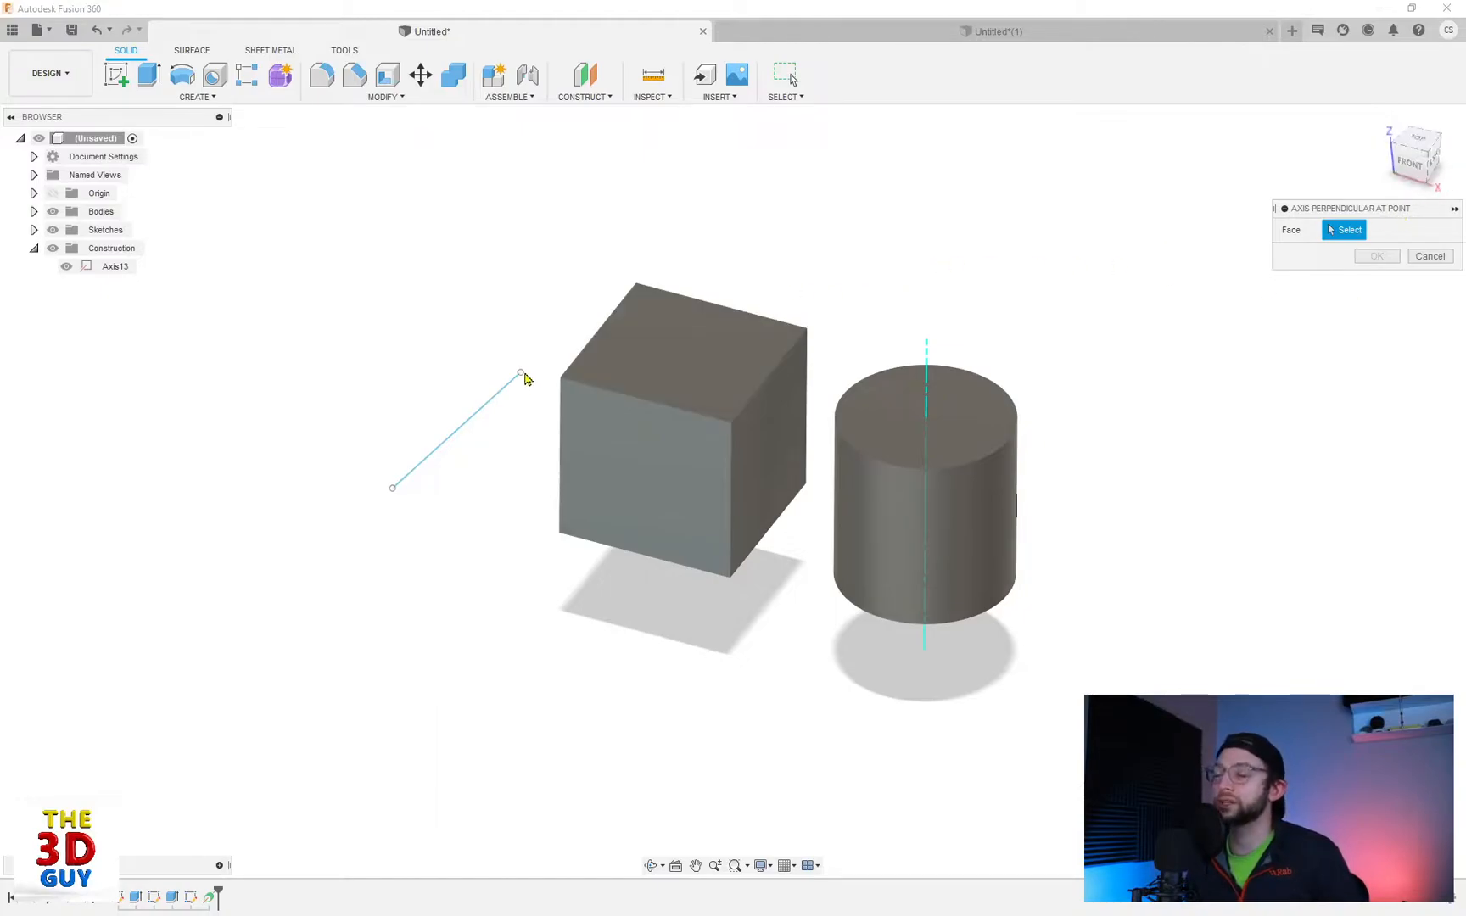
mouse_move(392, 493)
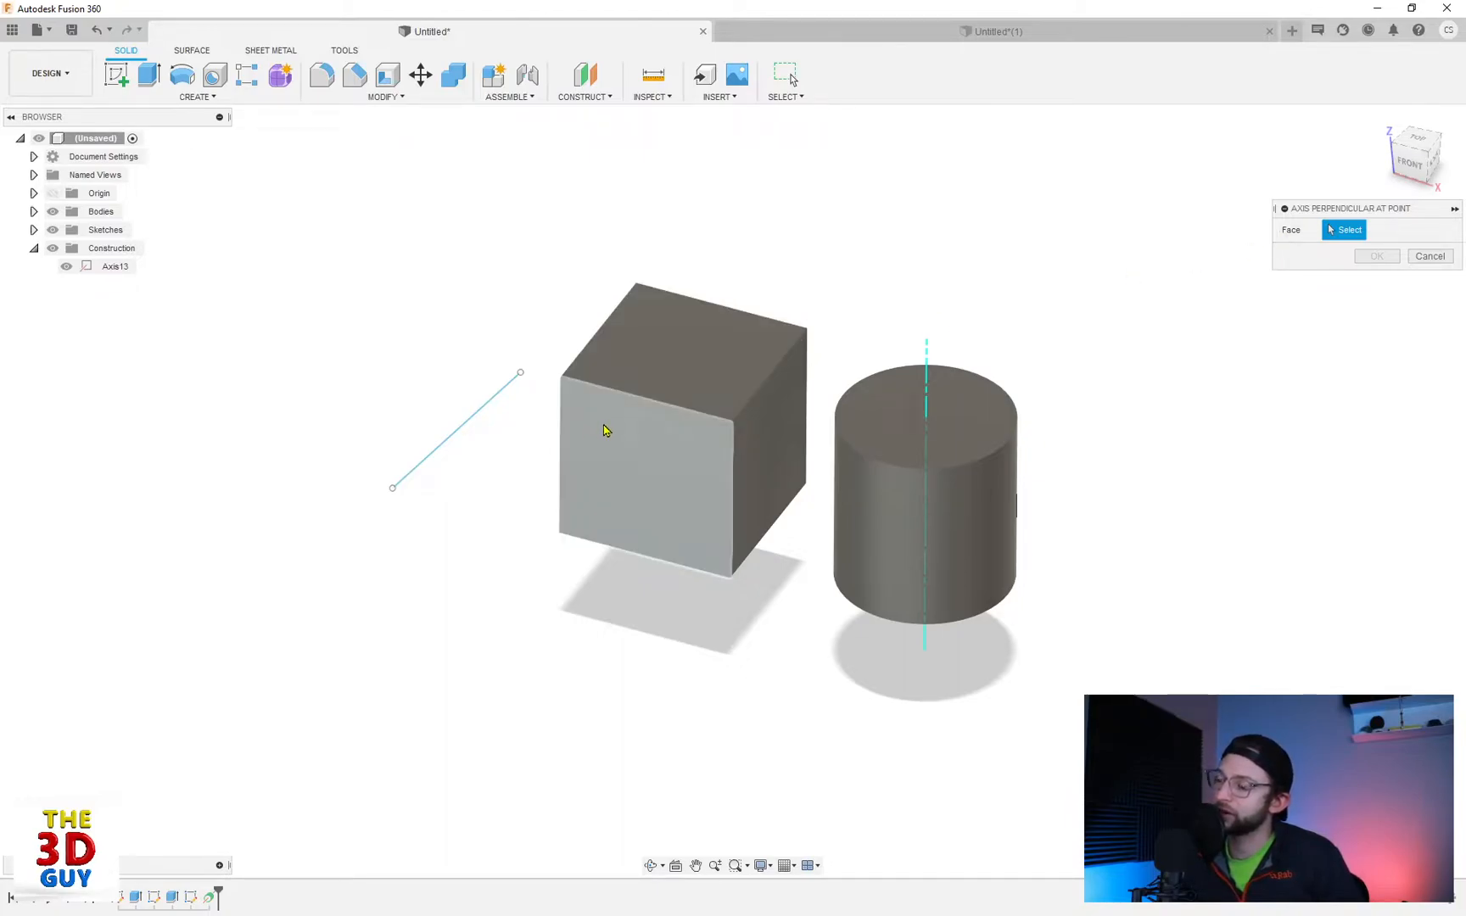
click(678, 439)
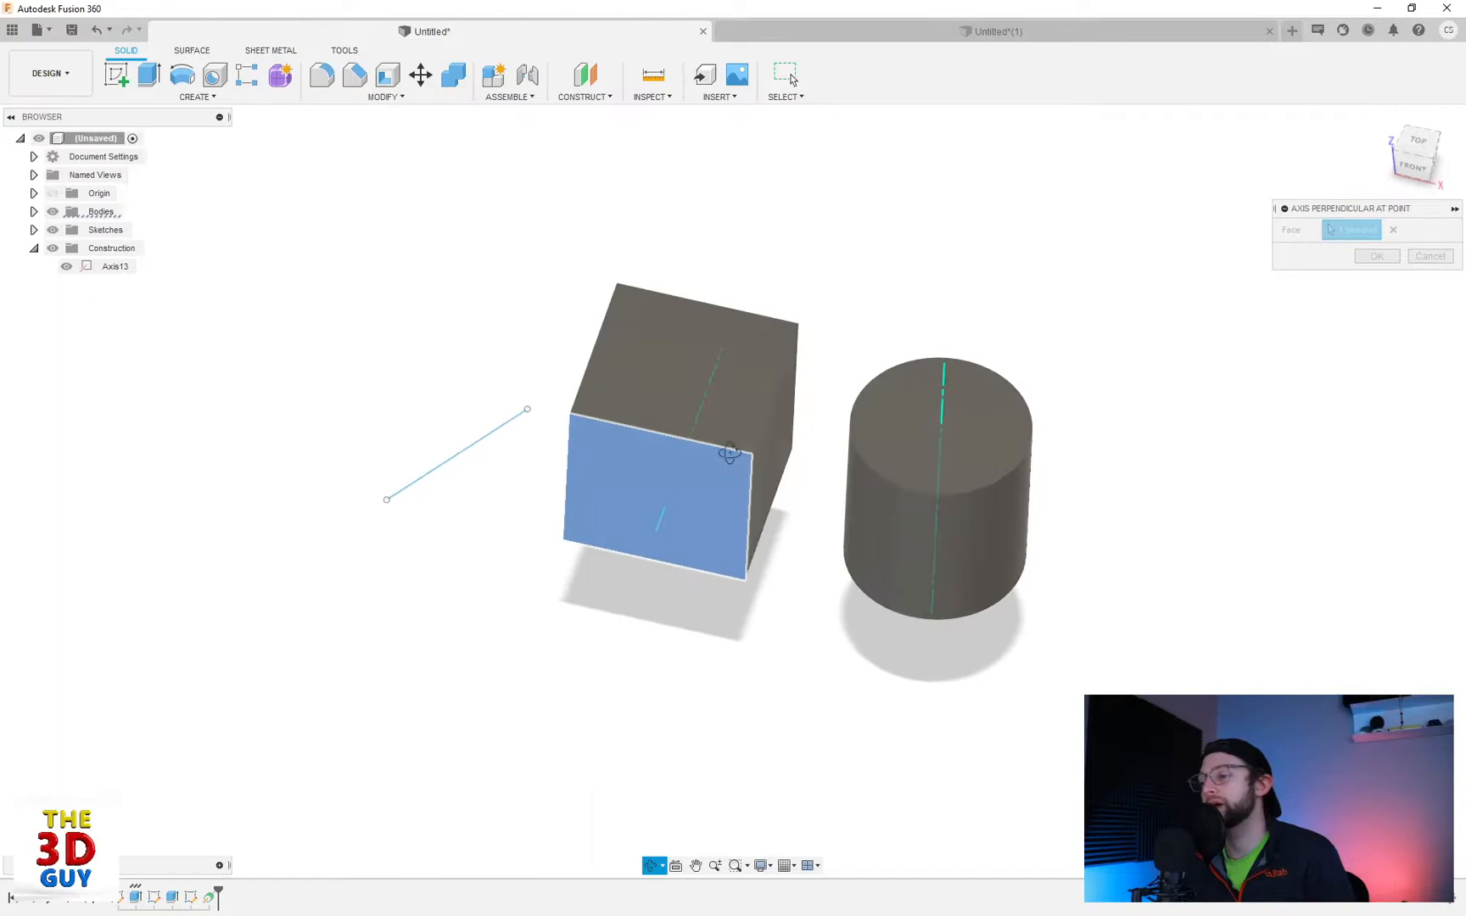
click(729, 454)
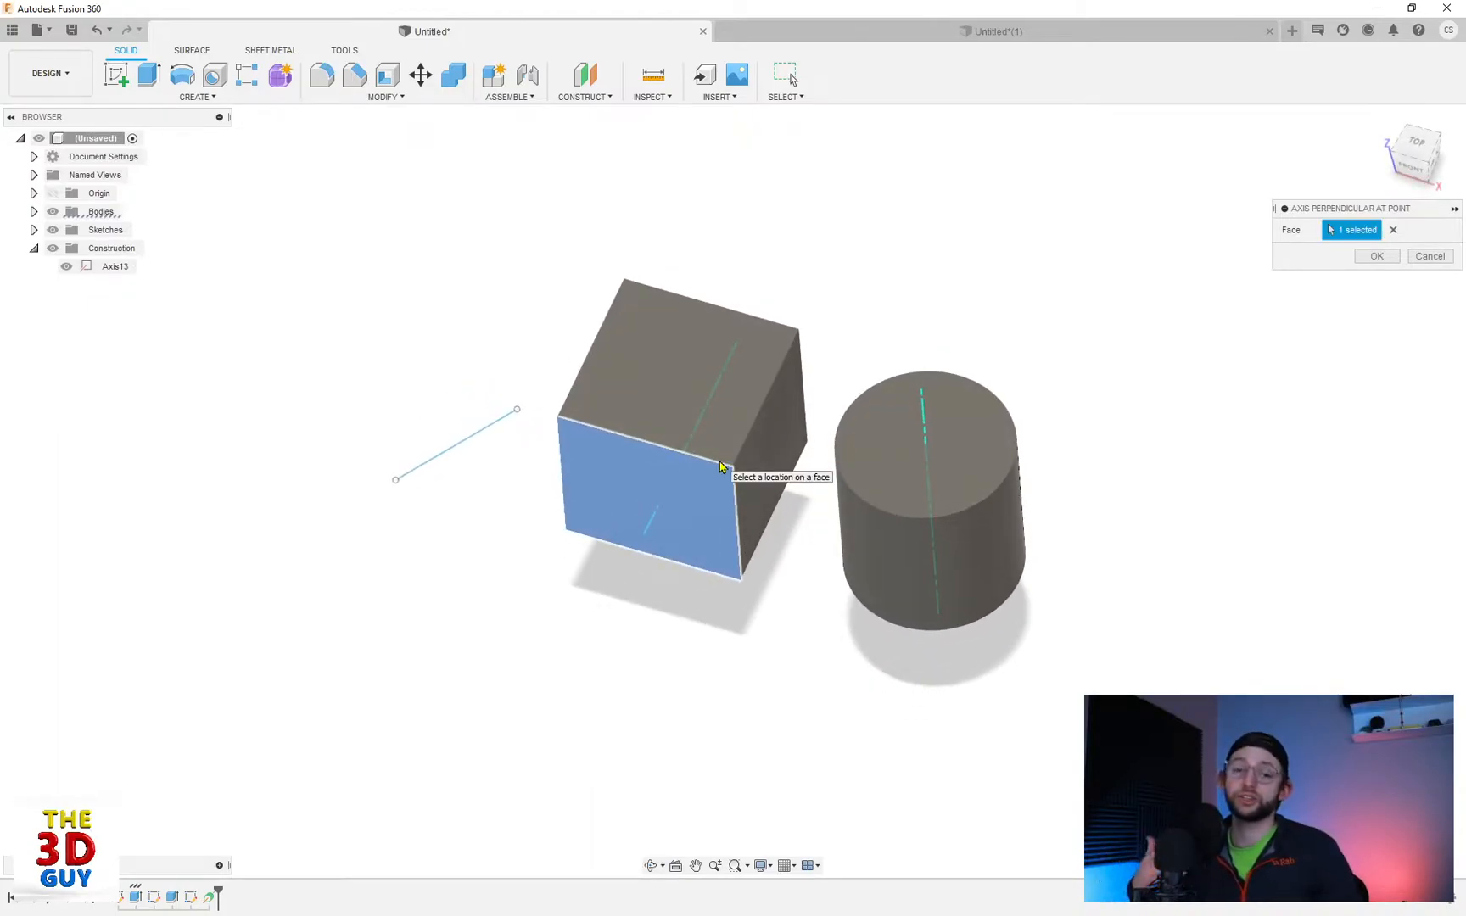
mouse_move(339, 372)
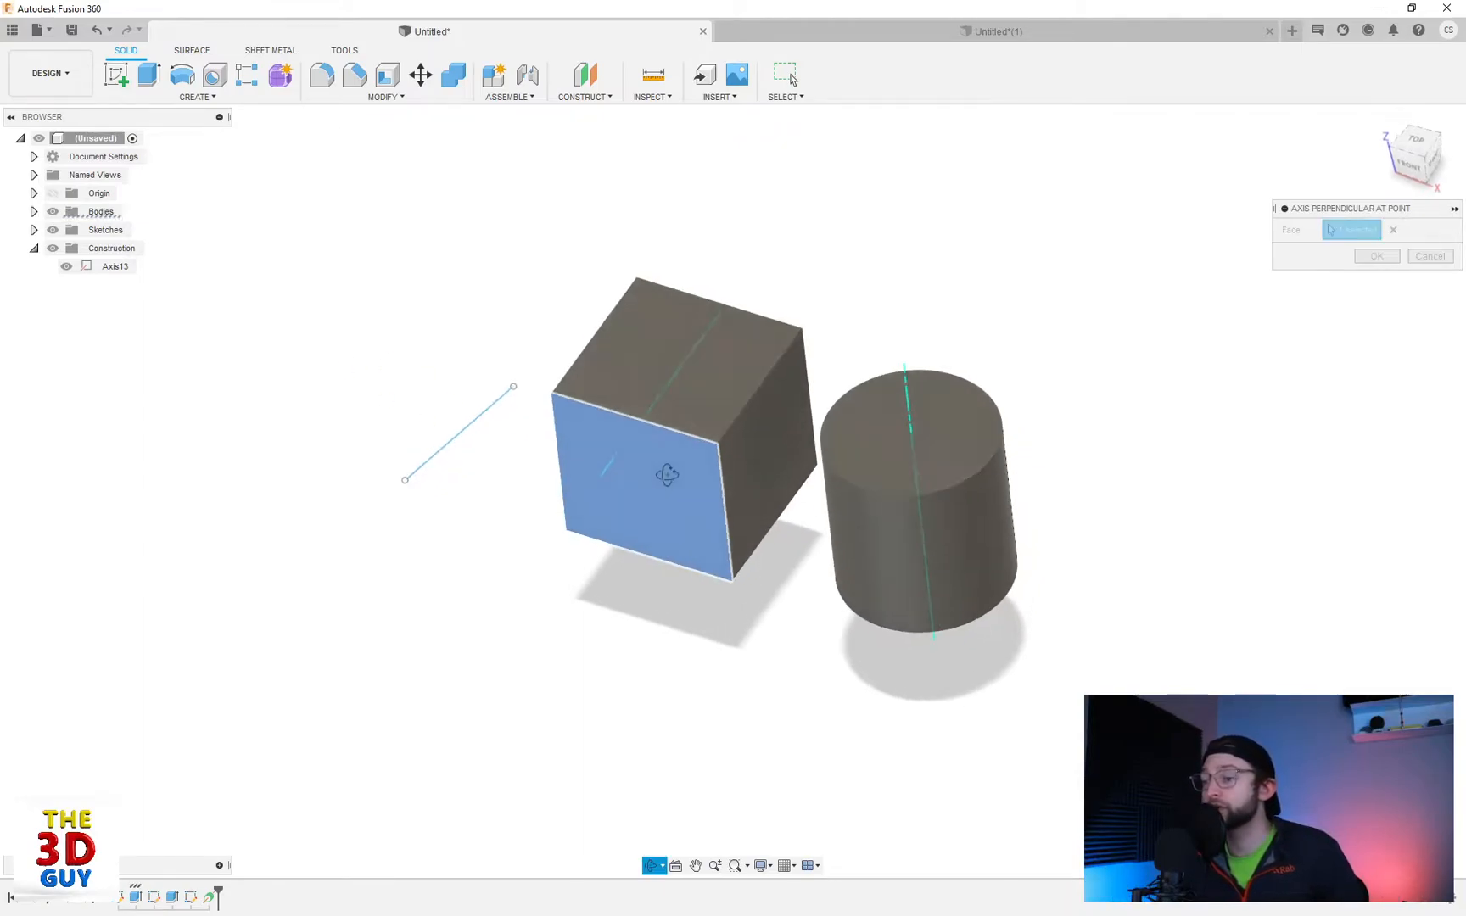
click(654, 467)
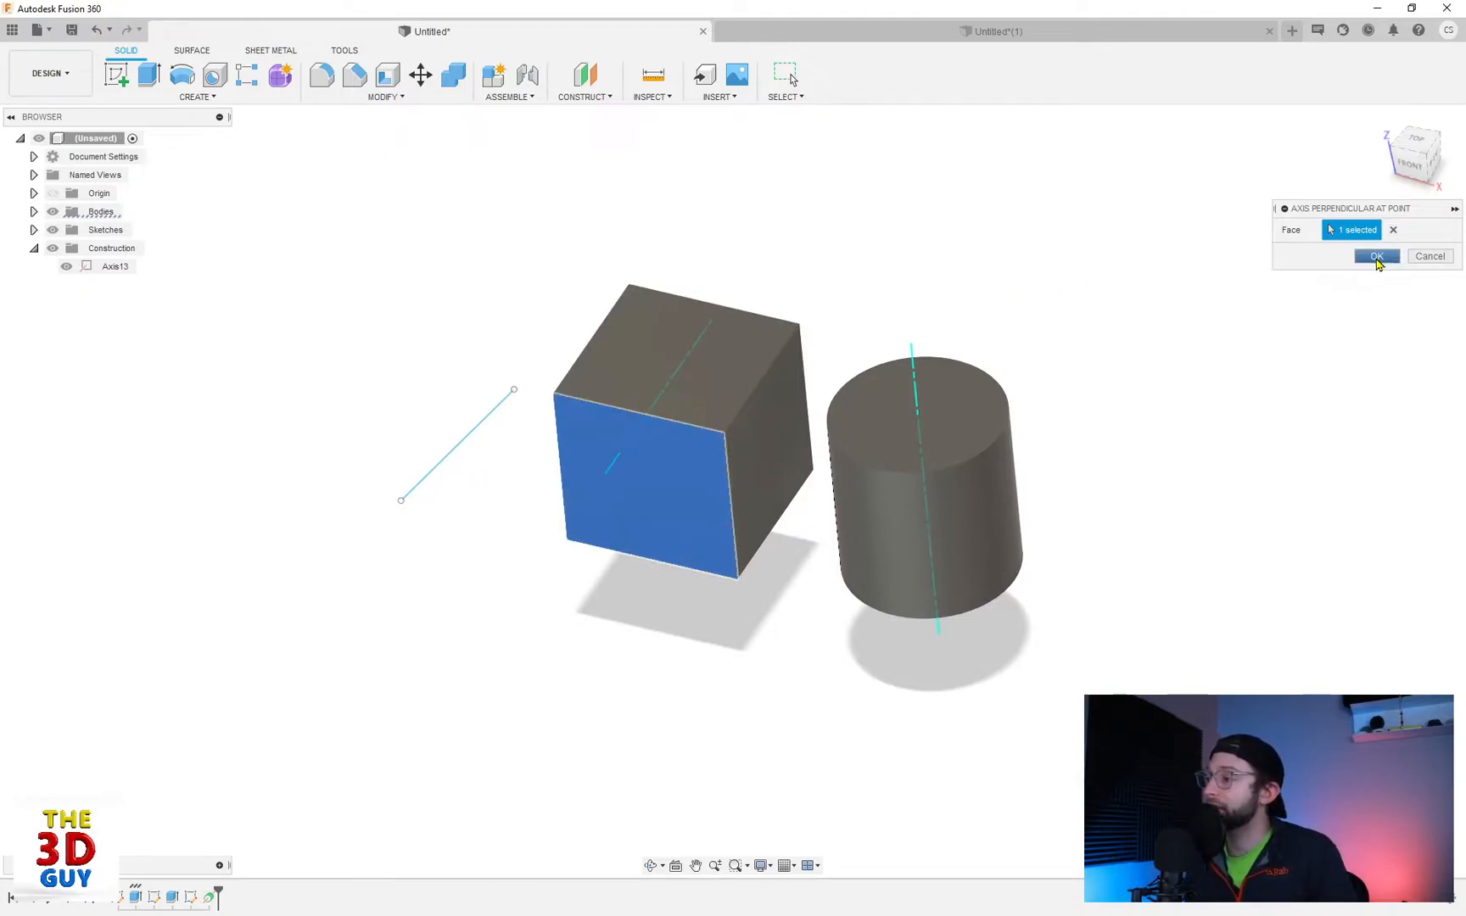
click(1375, 256)
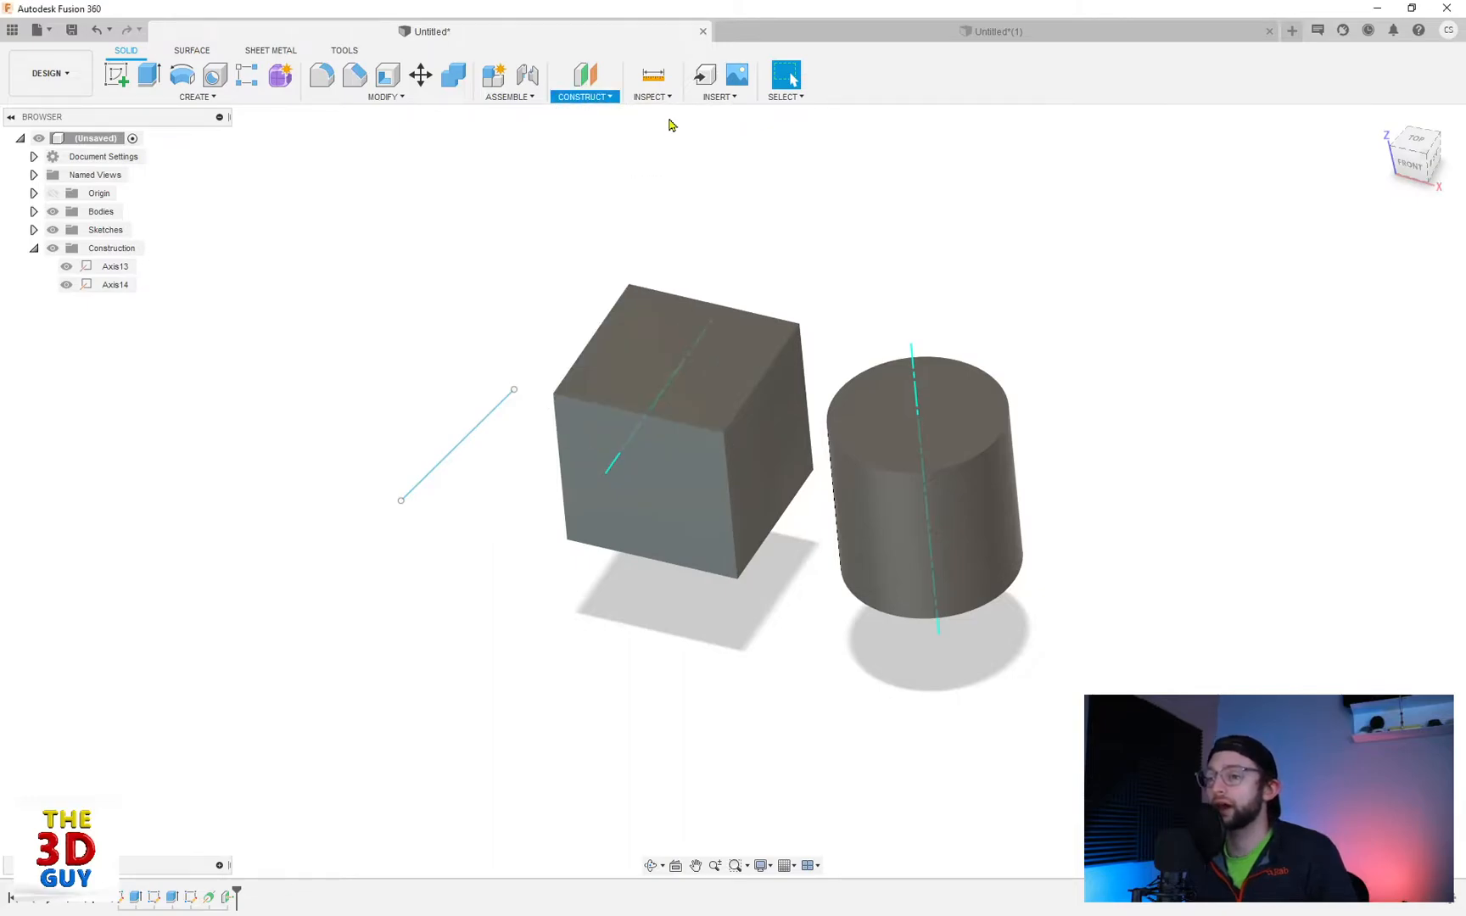
Step: Create an Axis Through Two Planes from the cube face and cylinder top, then hide an axis
click(585, 83)
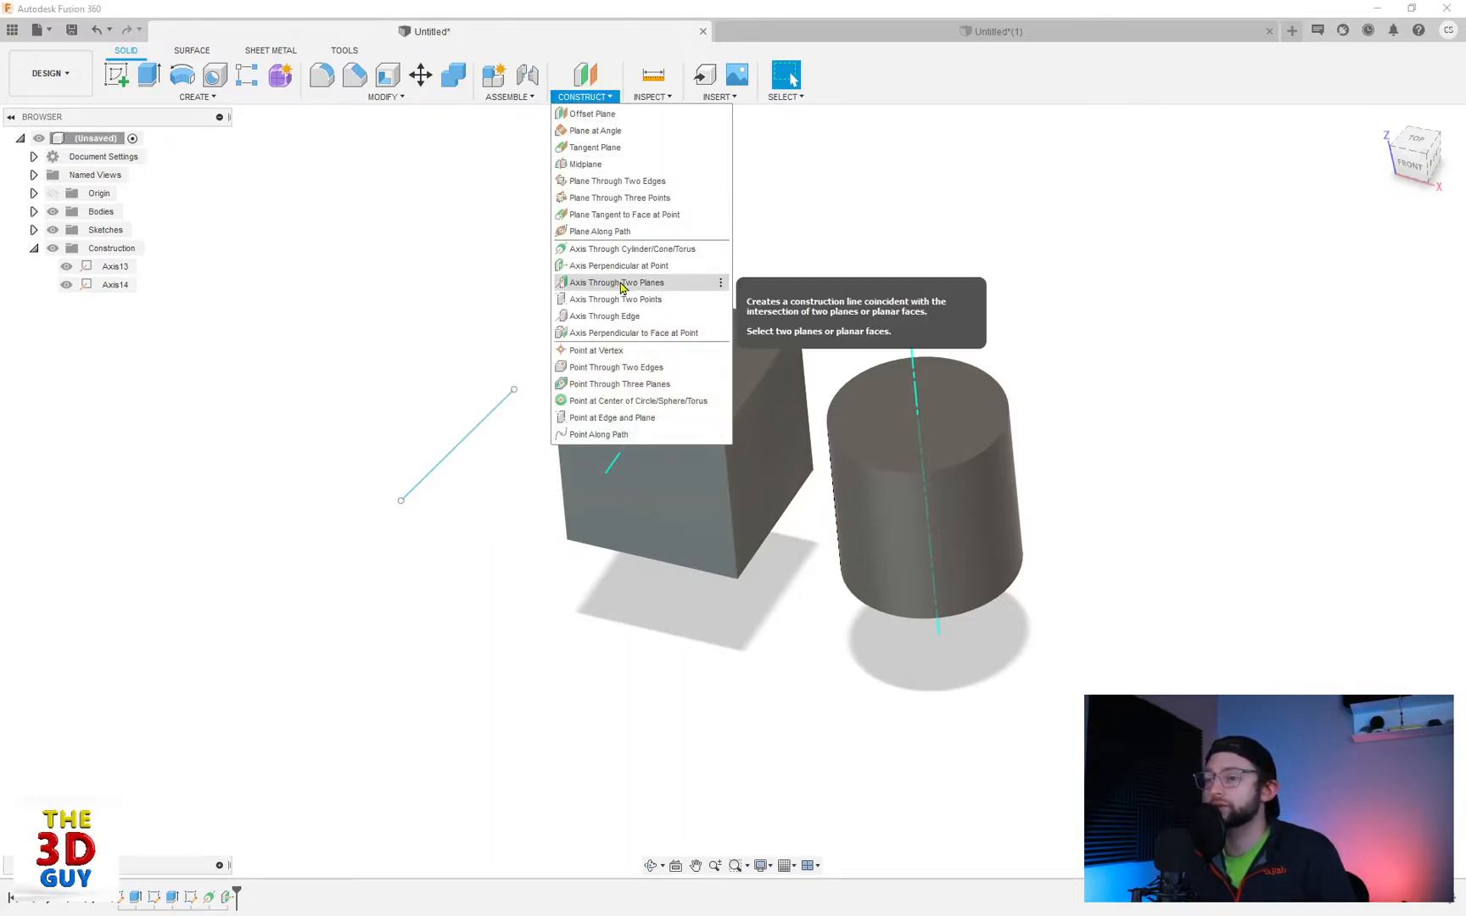
click(615, 282)
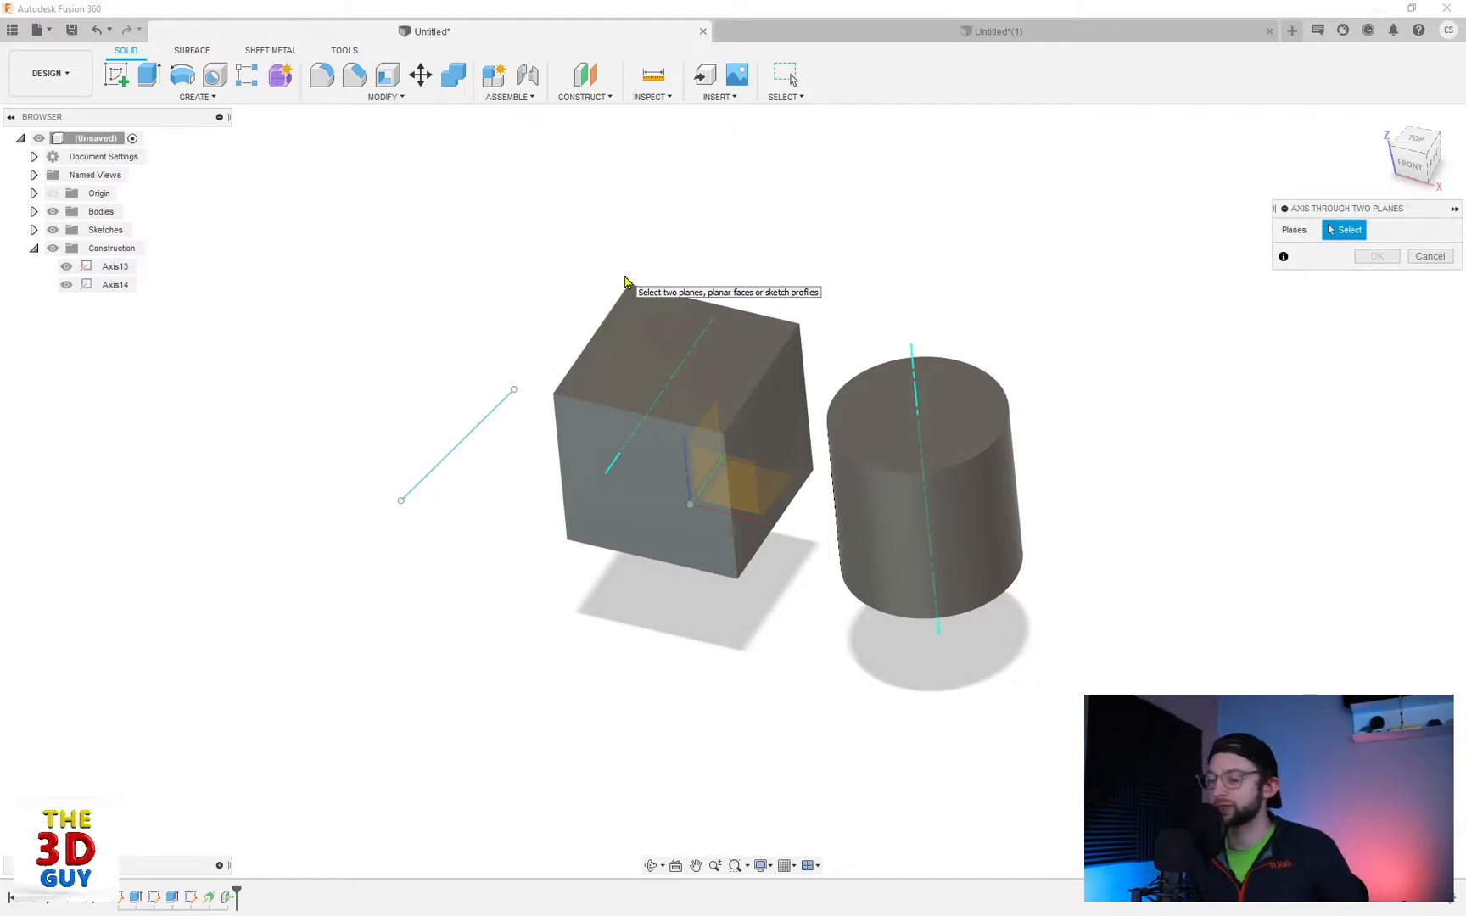
click(673, 337)
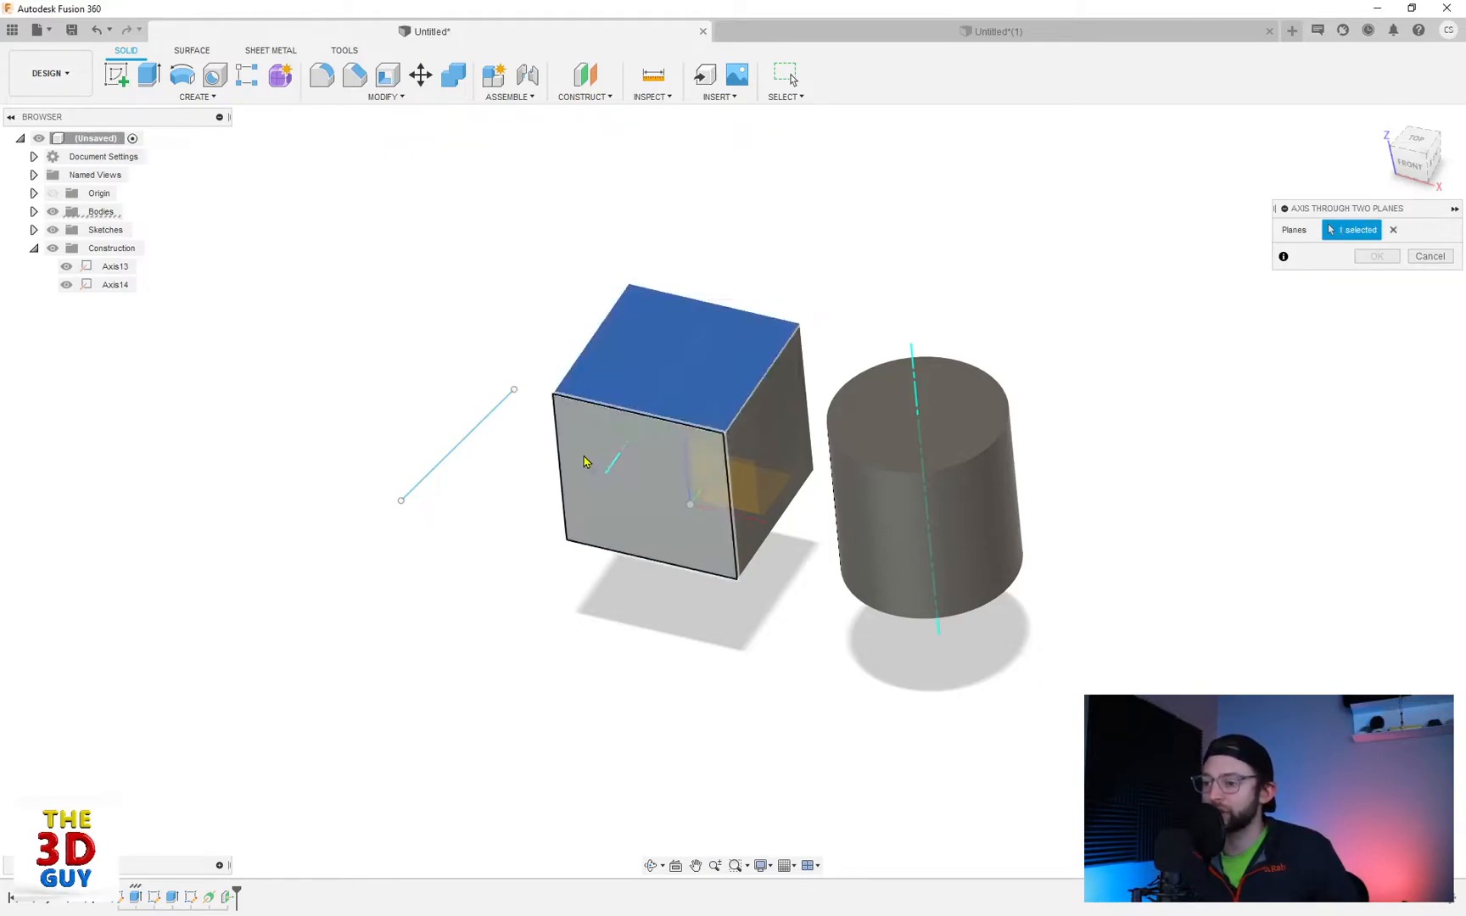
click(635, 388)
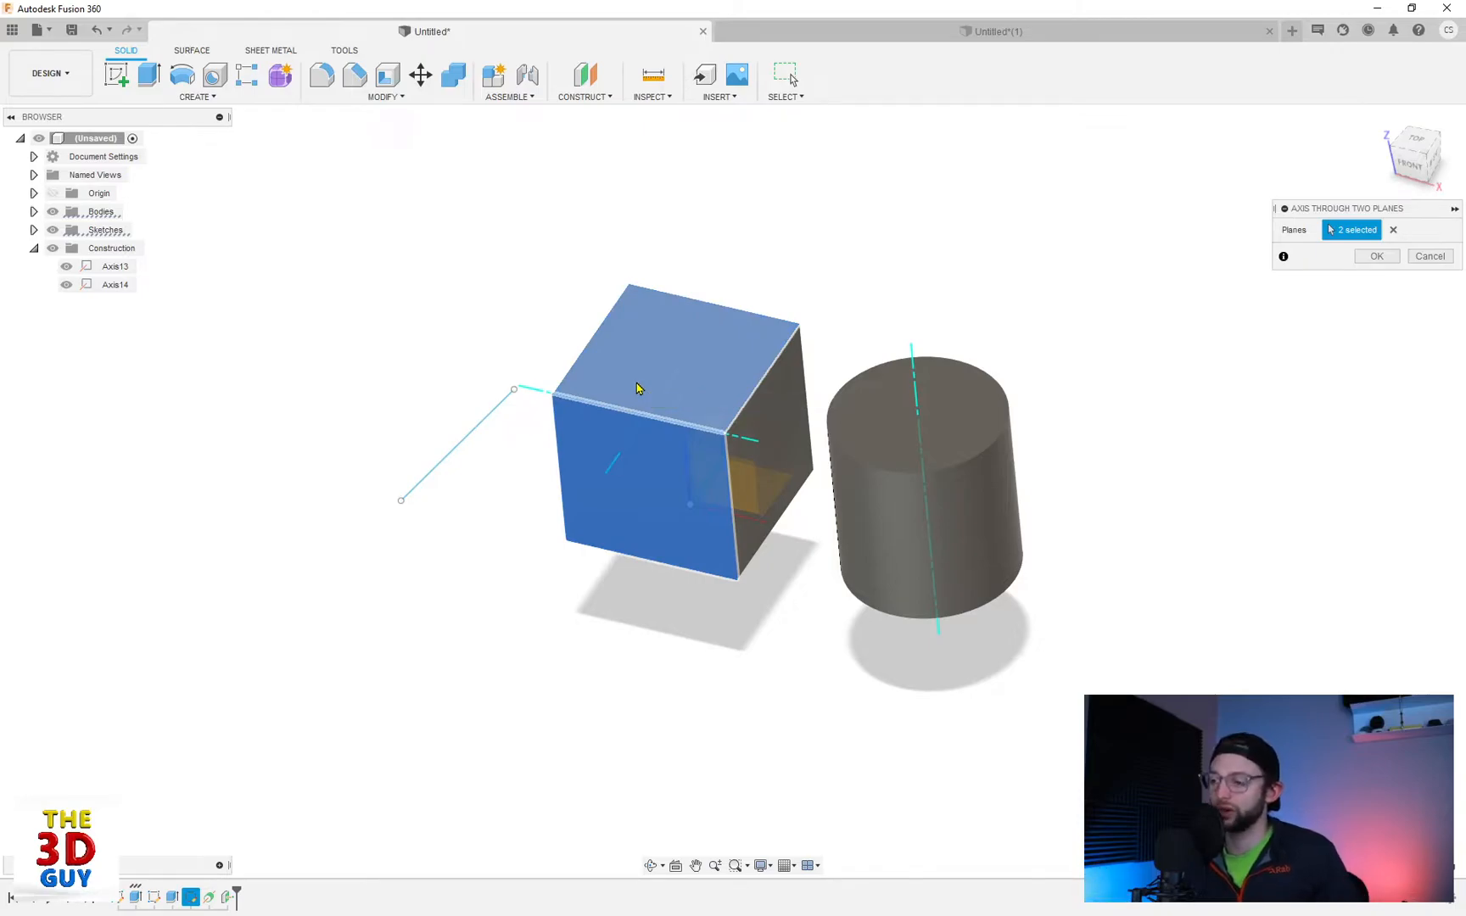
mouse_move(572, 449)
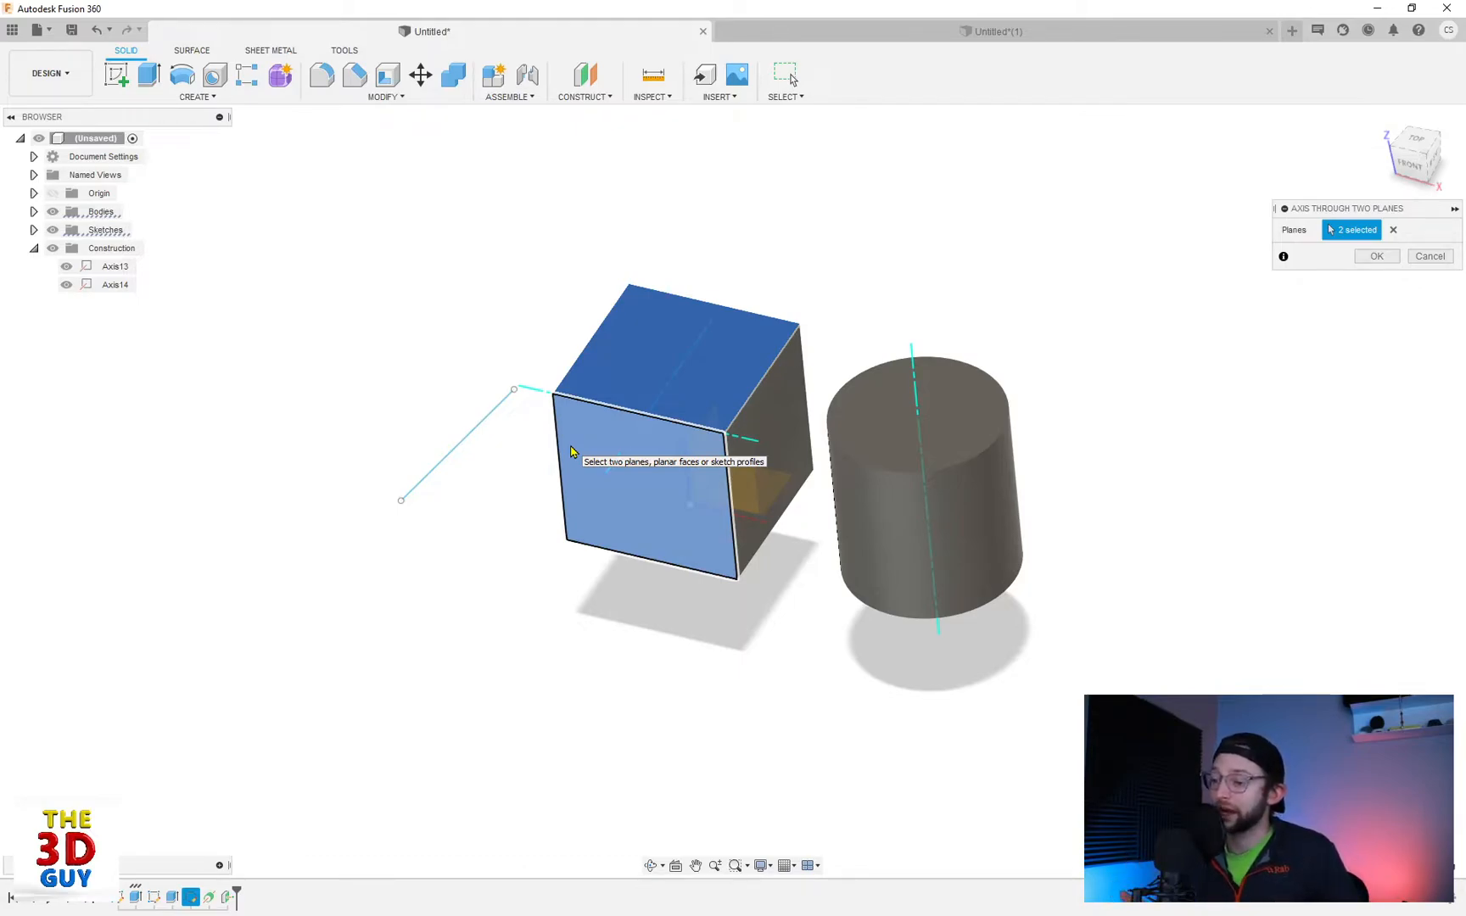
click(671, 337)
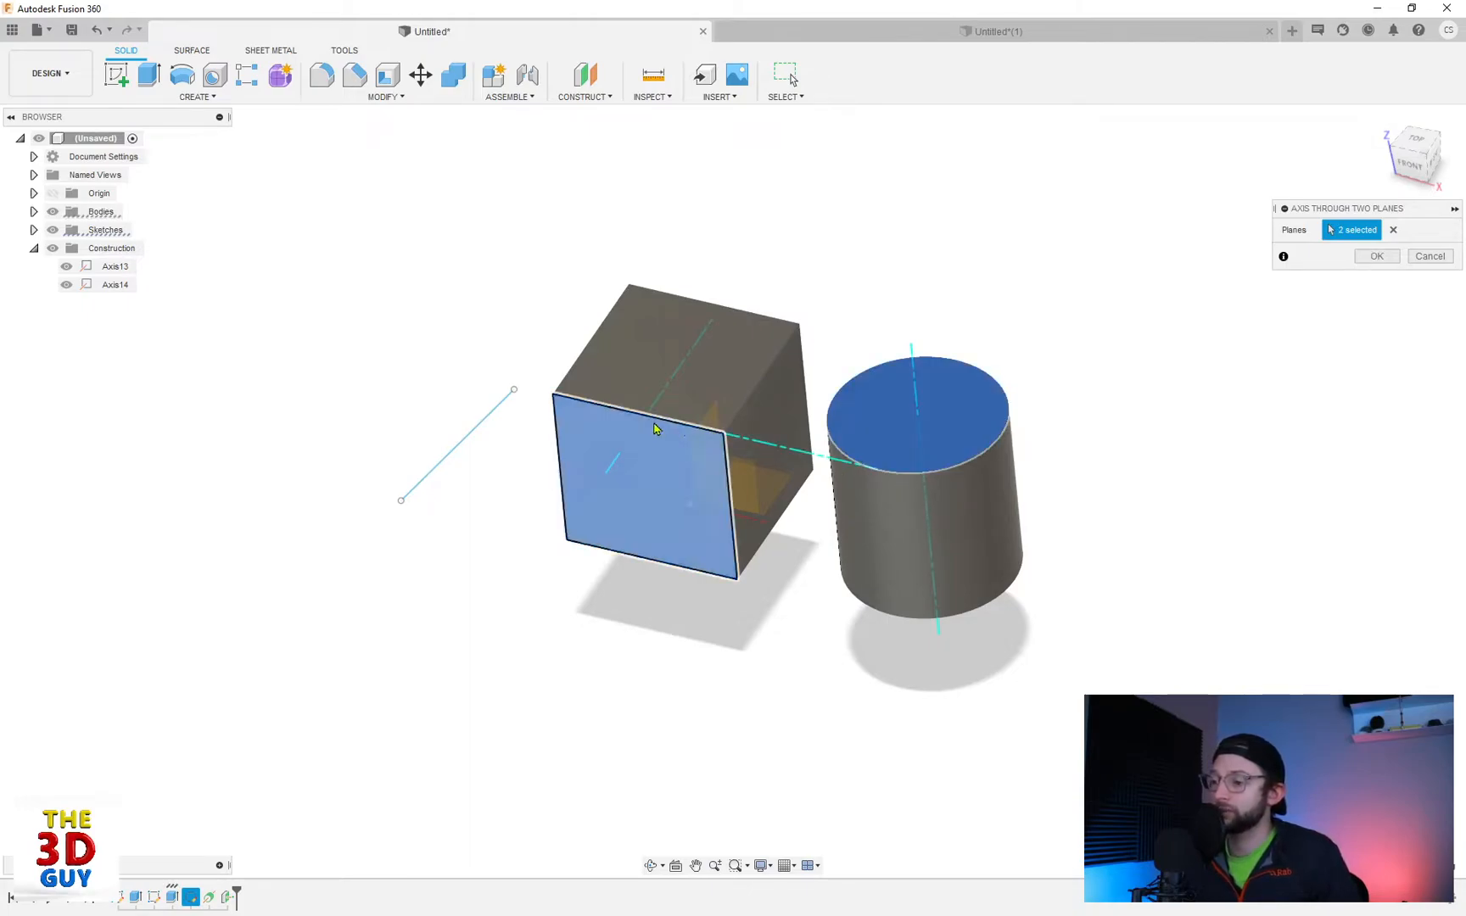
mouse_move(722, 447)
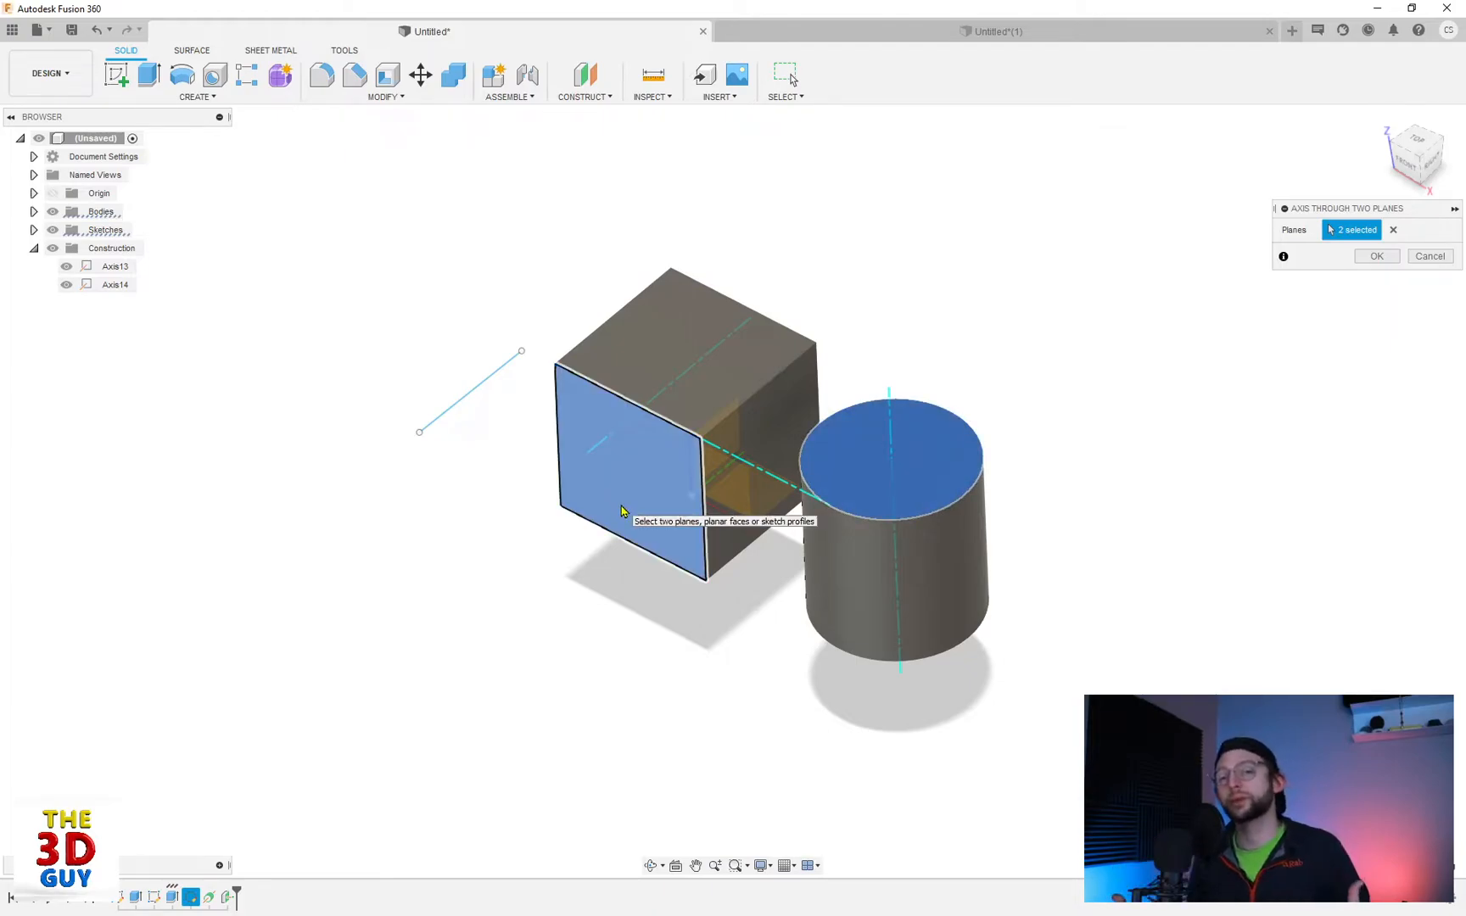
mouse_move(557, 437)
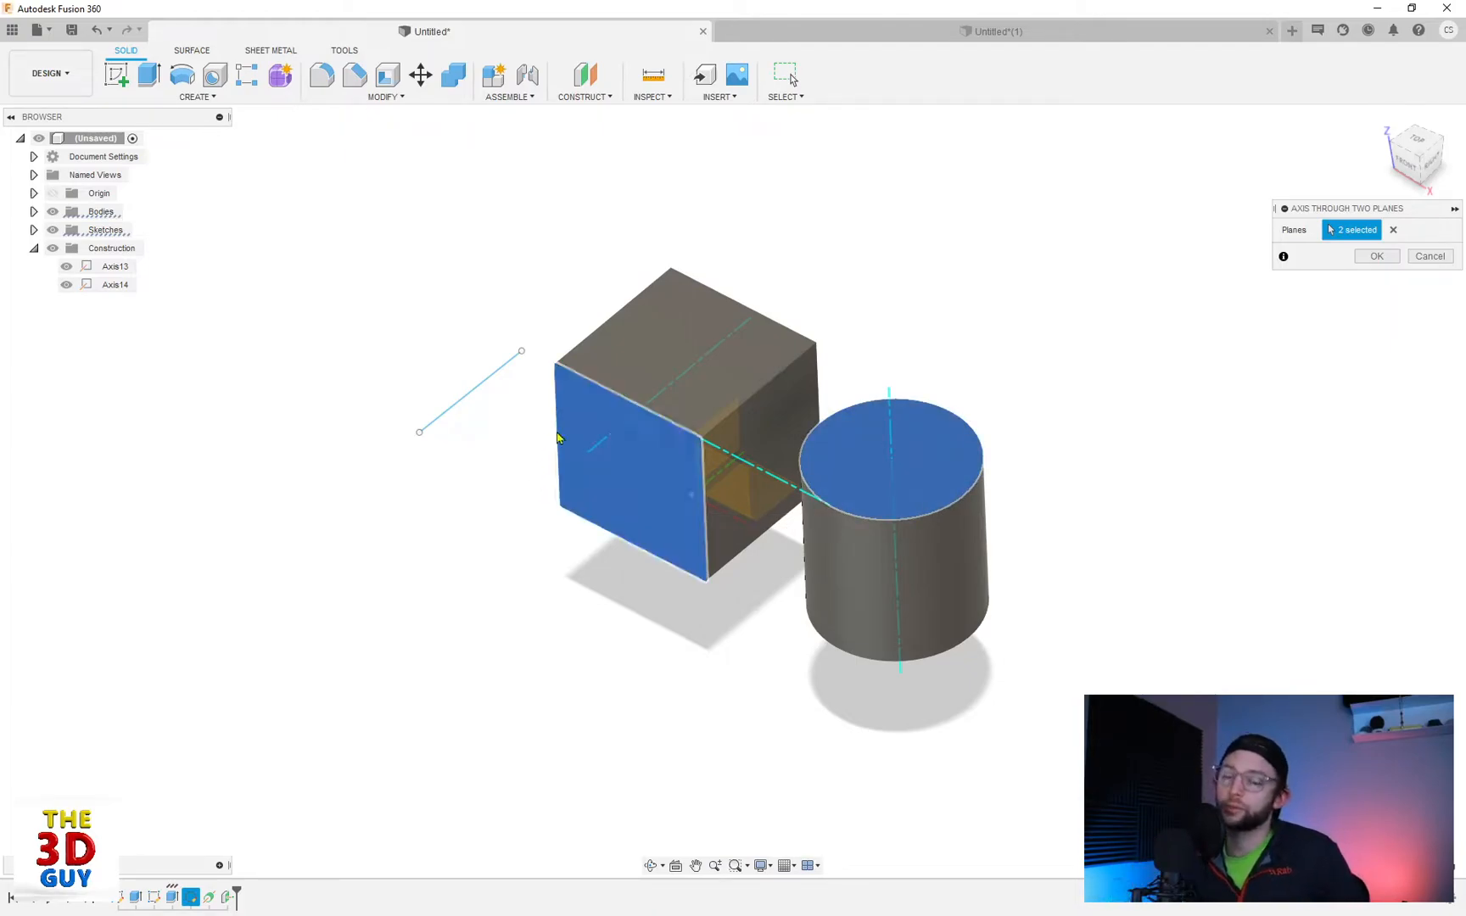
click(1375, 256)
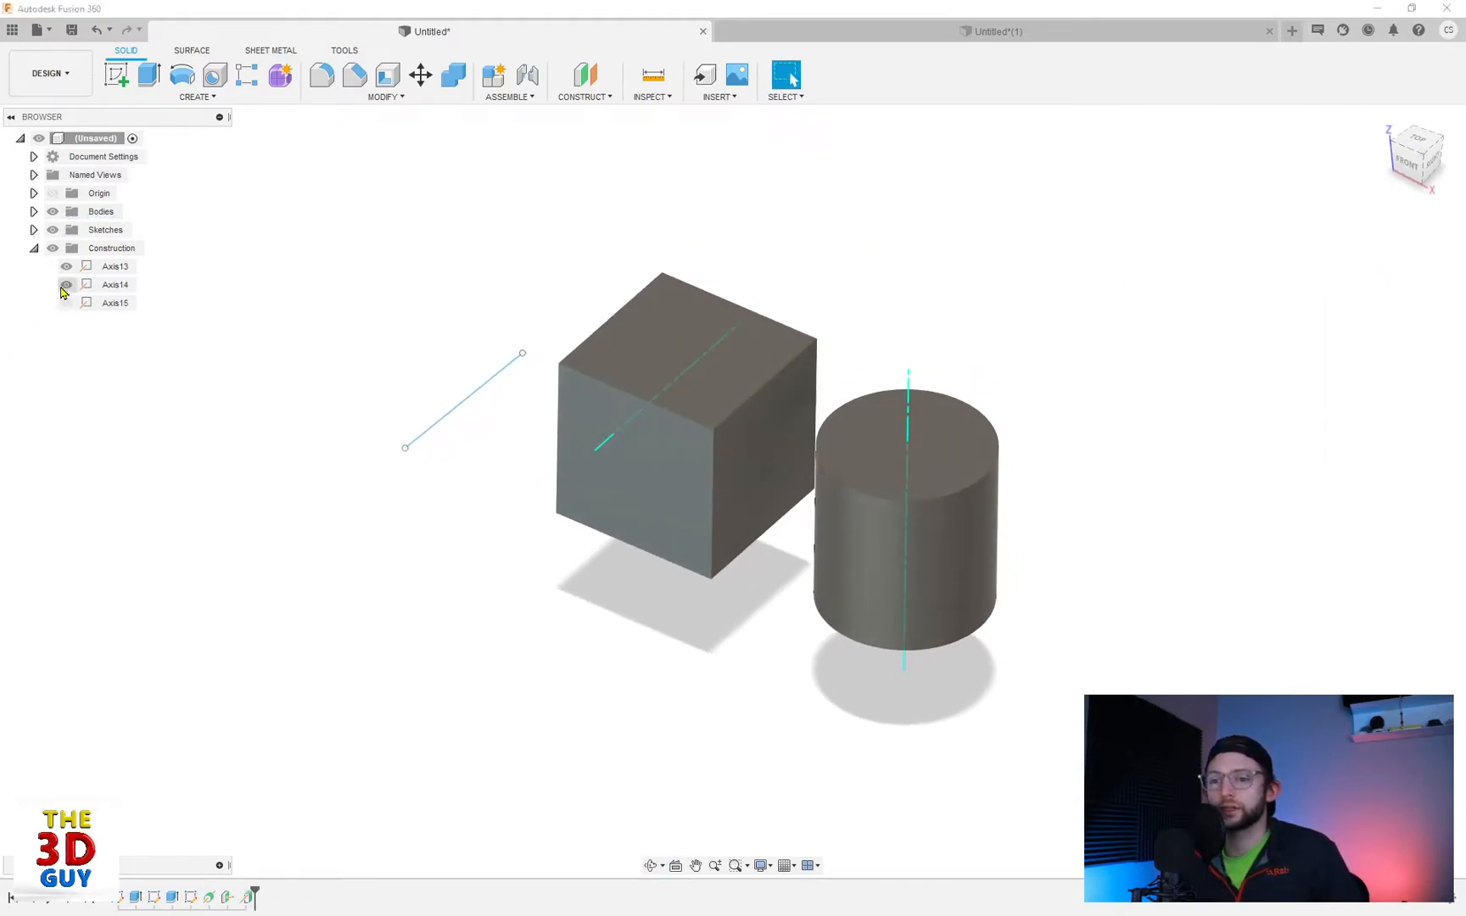
click(583, 97)
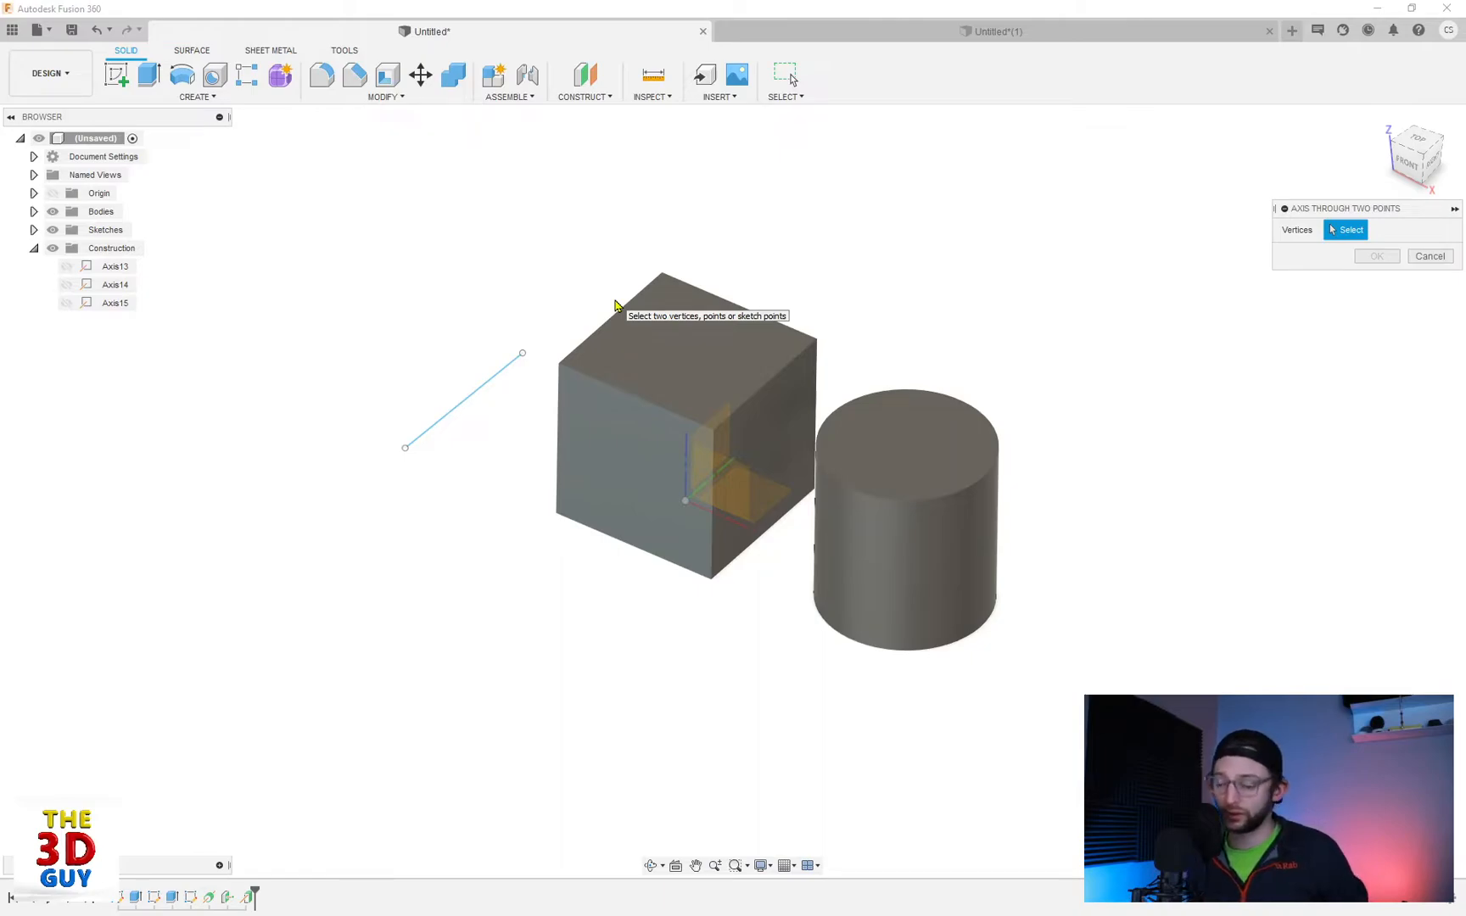
mouse_move(599, 263)
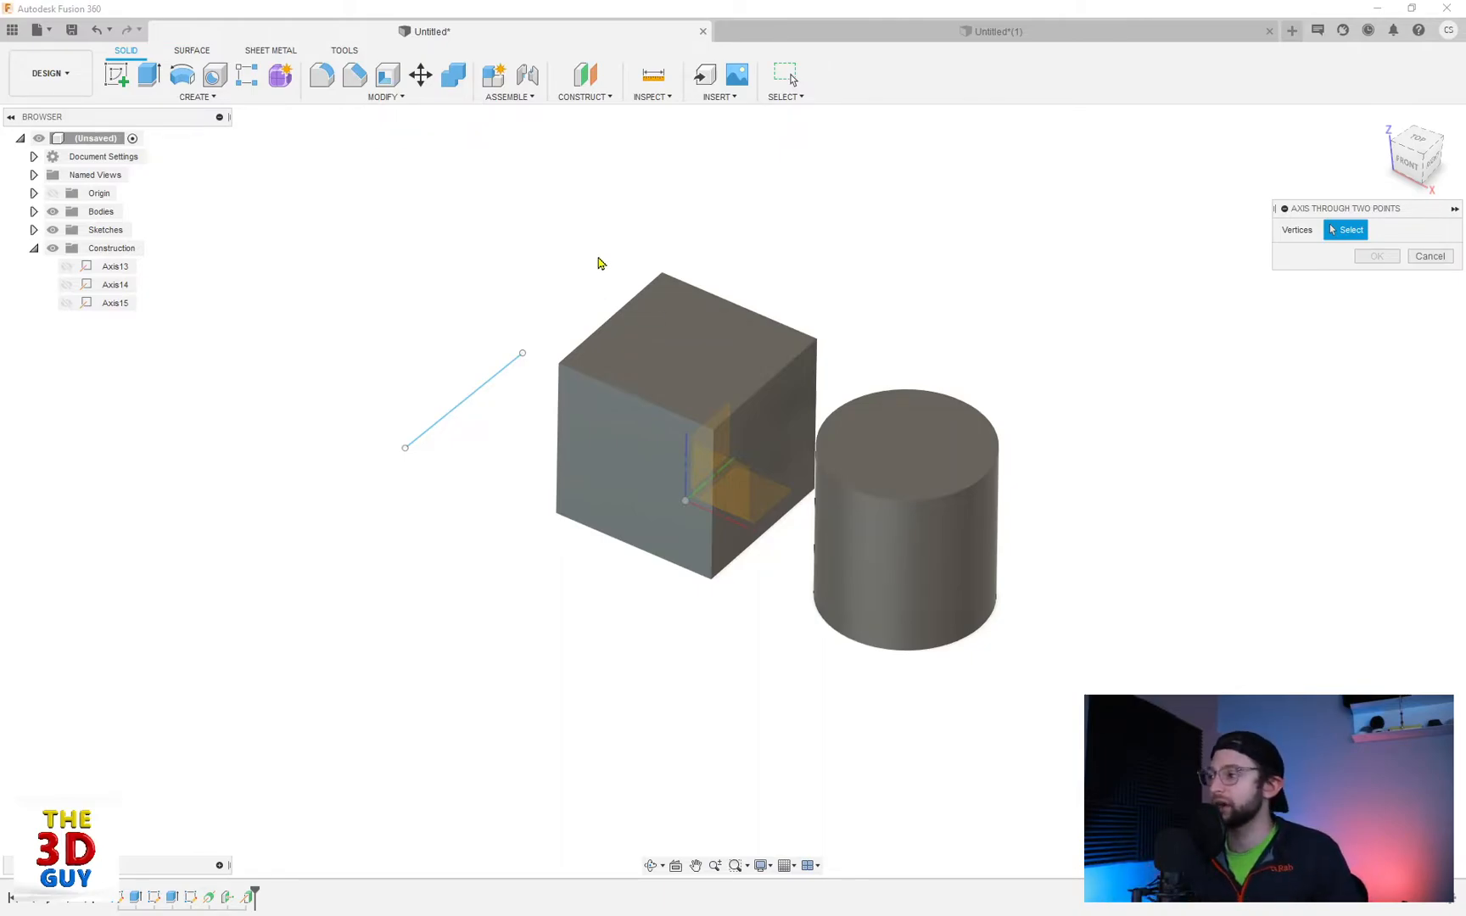
mouse_move(1340, 212)
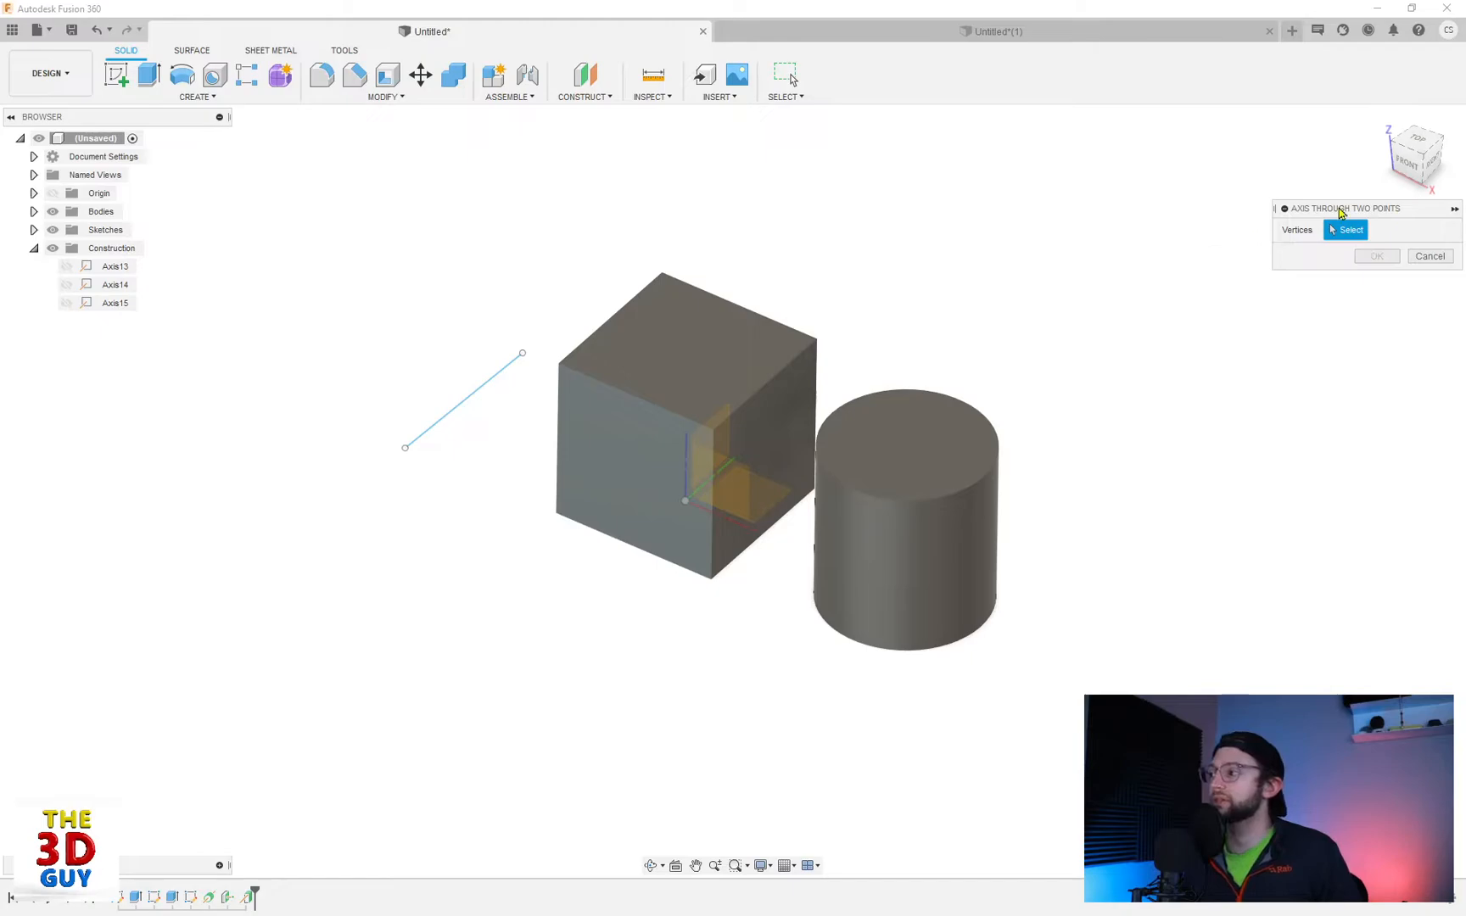
mouse_move(538, 338)
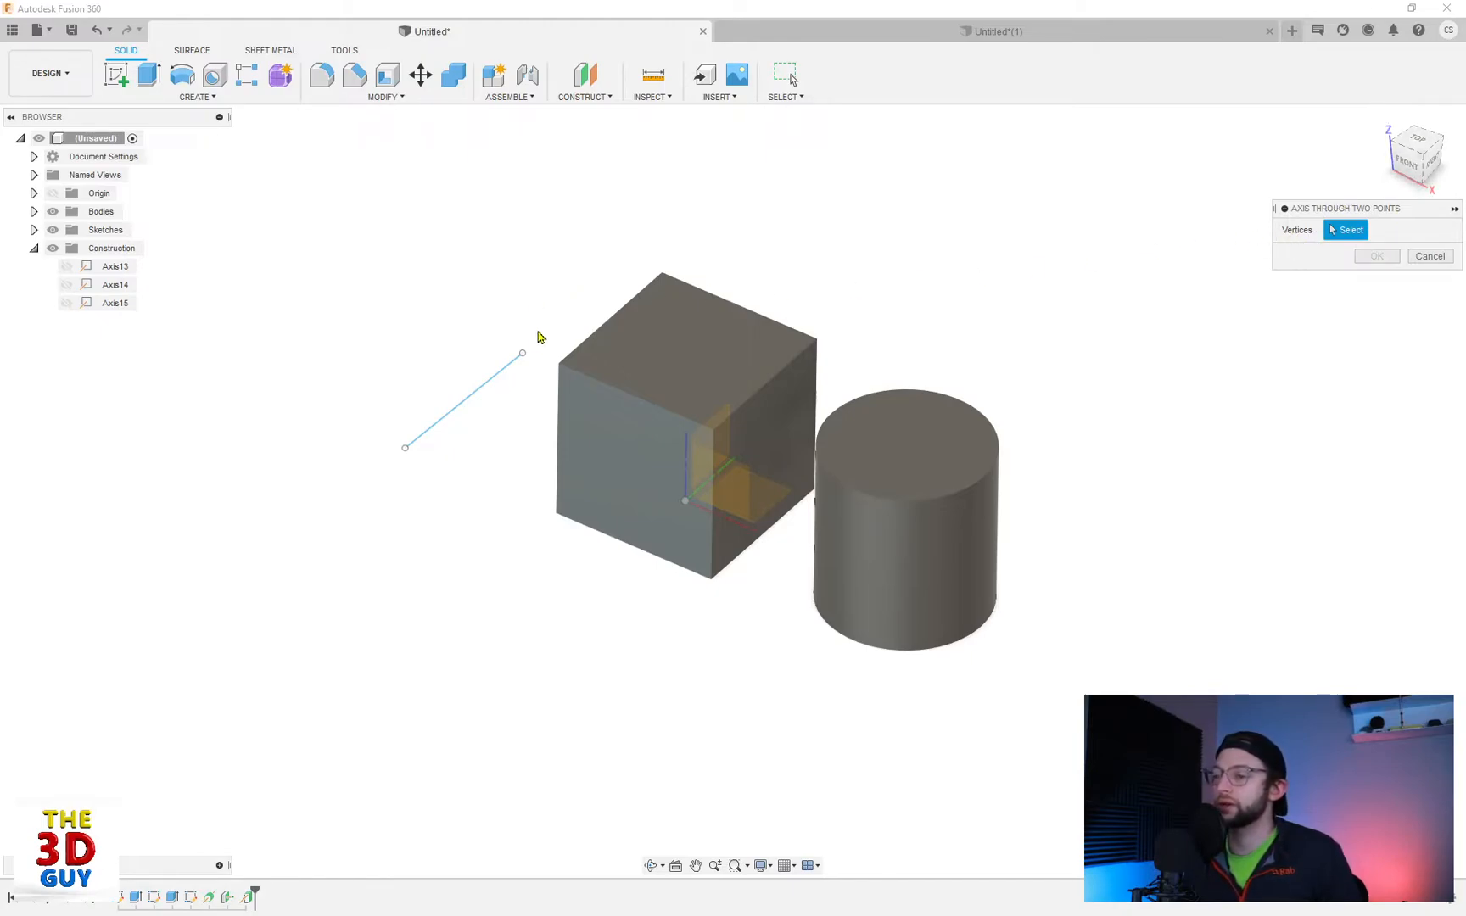
Step: Create an axis through the sketch line's upper endpoint and the origin point
click(522, 354)
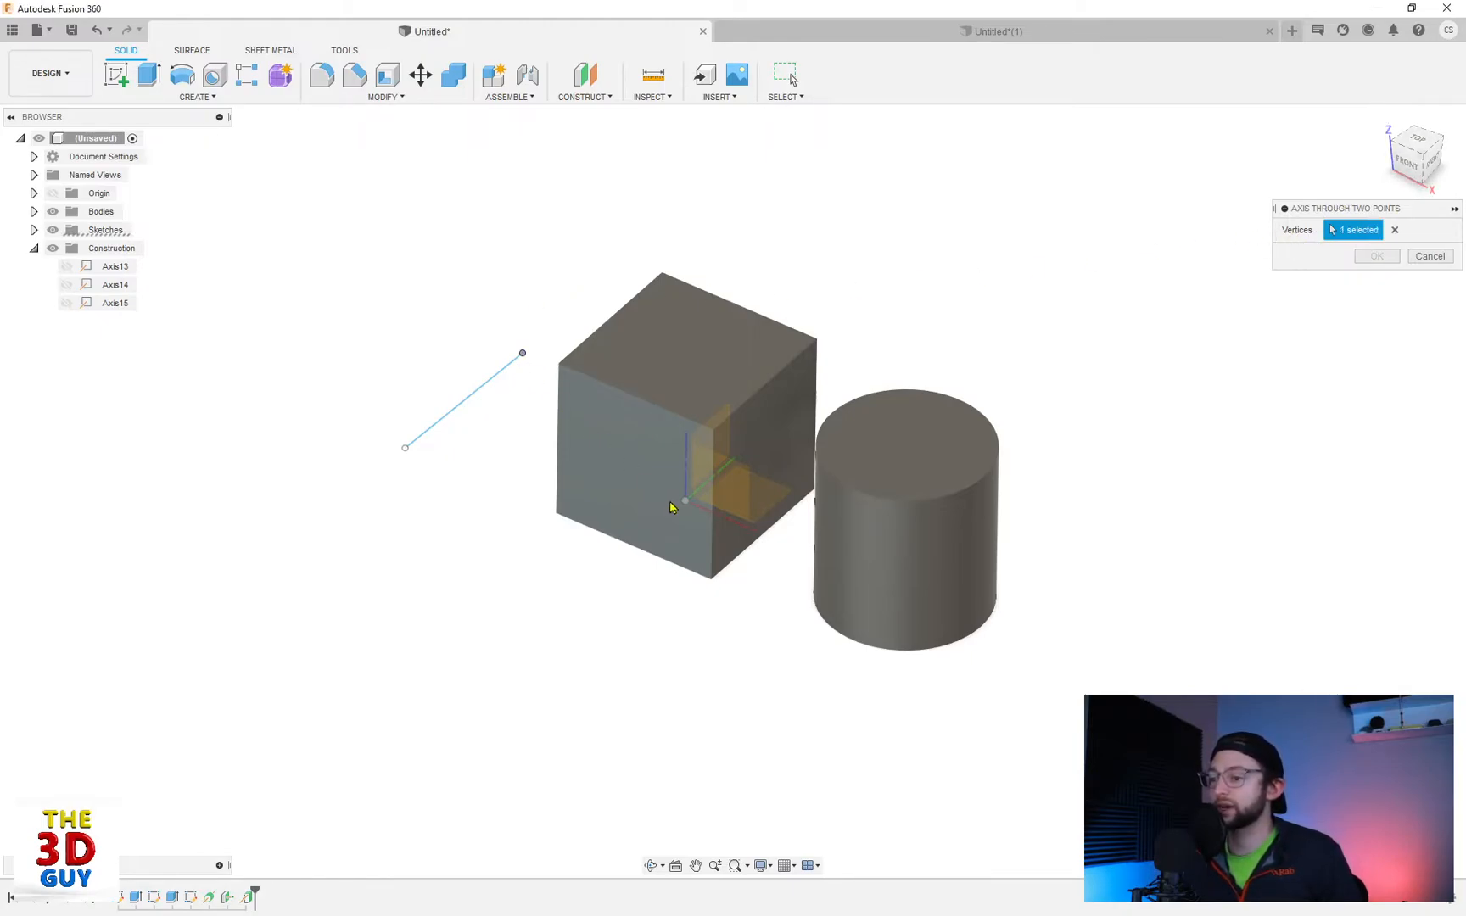
click(684, 501)
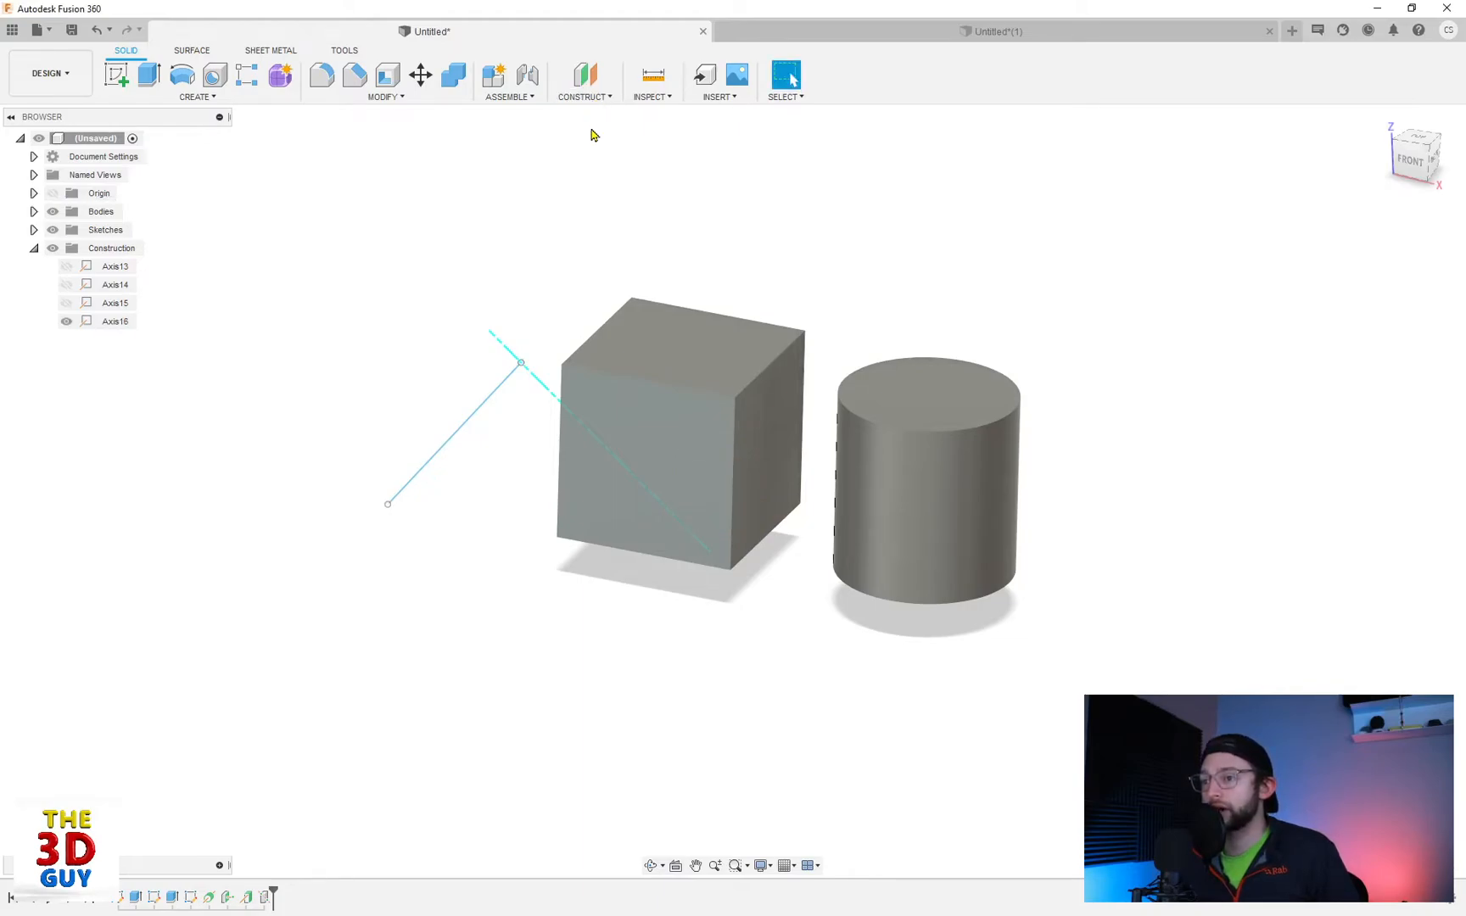
click(584, 83)
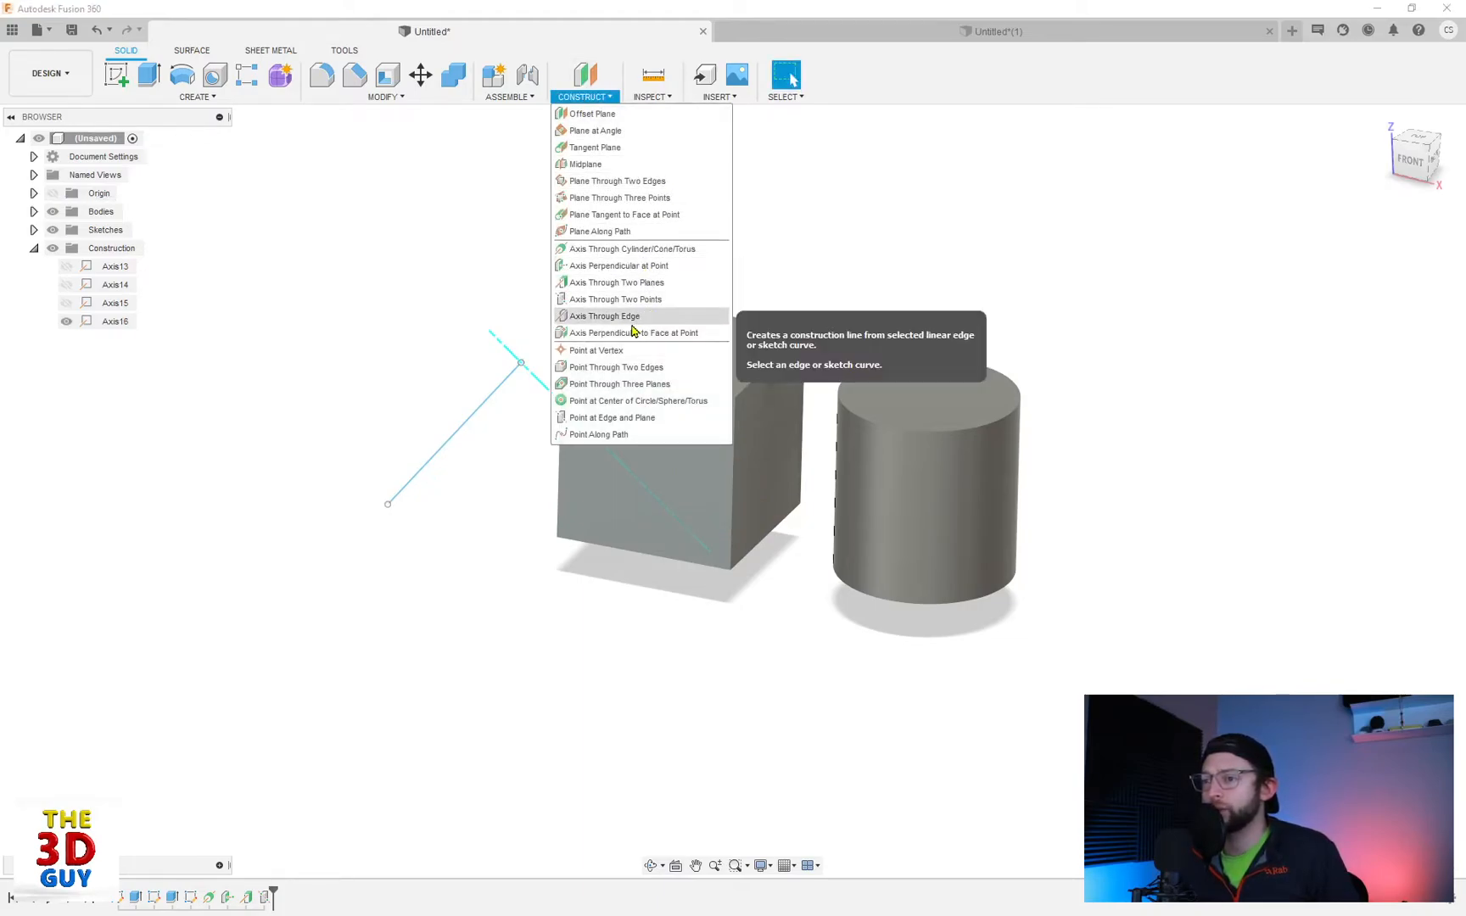
mouse_move(626, 316)
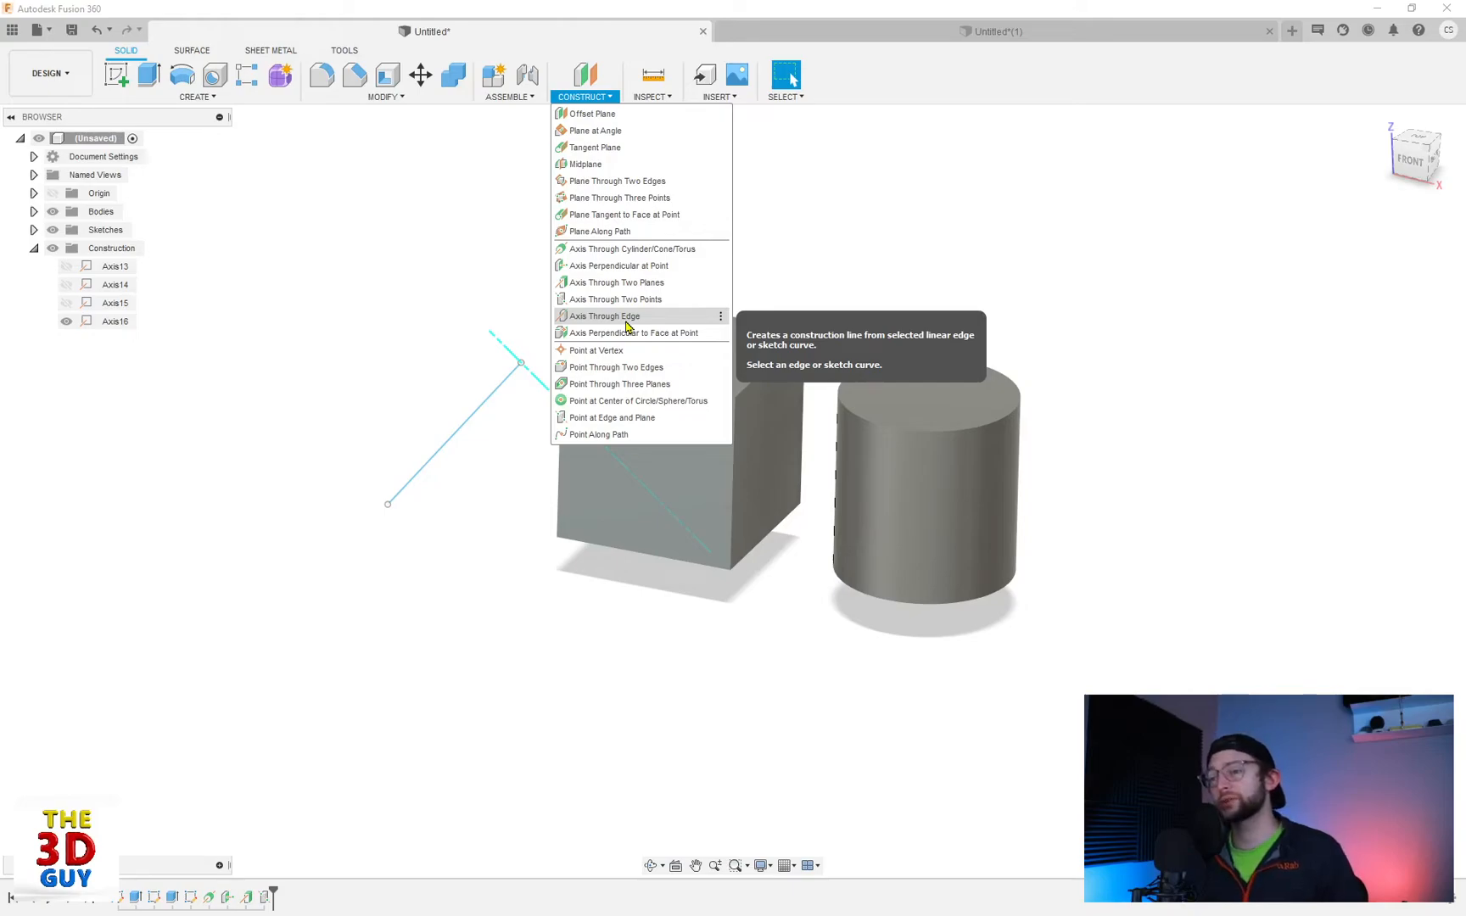
Step: Create a construction axis along the cube's top-left edge with Axis Through Edge
click(603, 316)
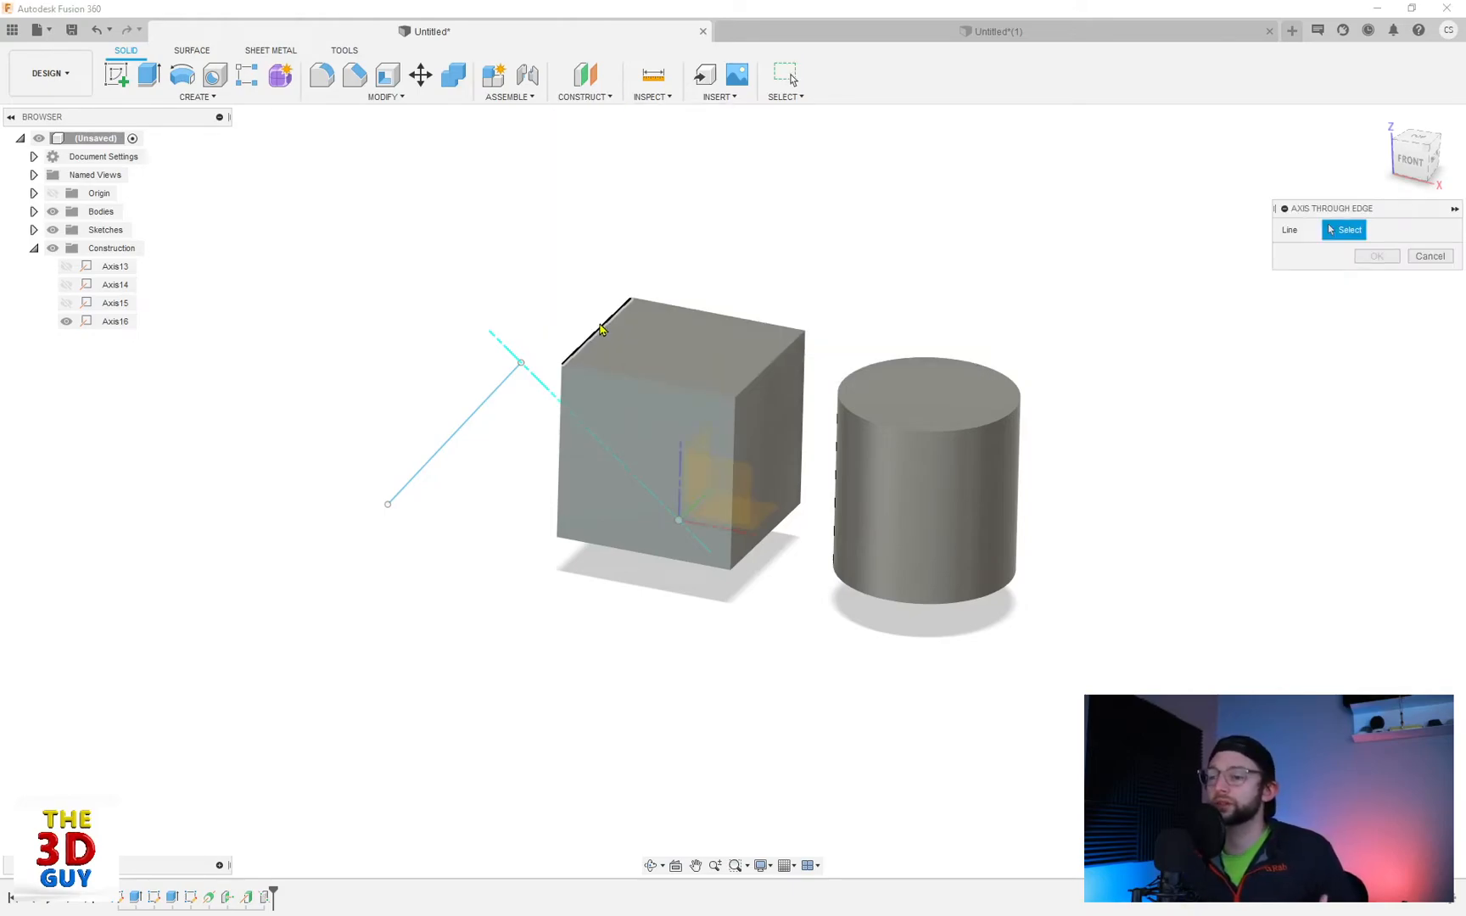
mouse_move(181, 75)
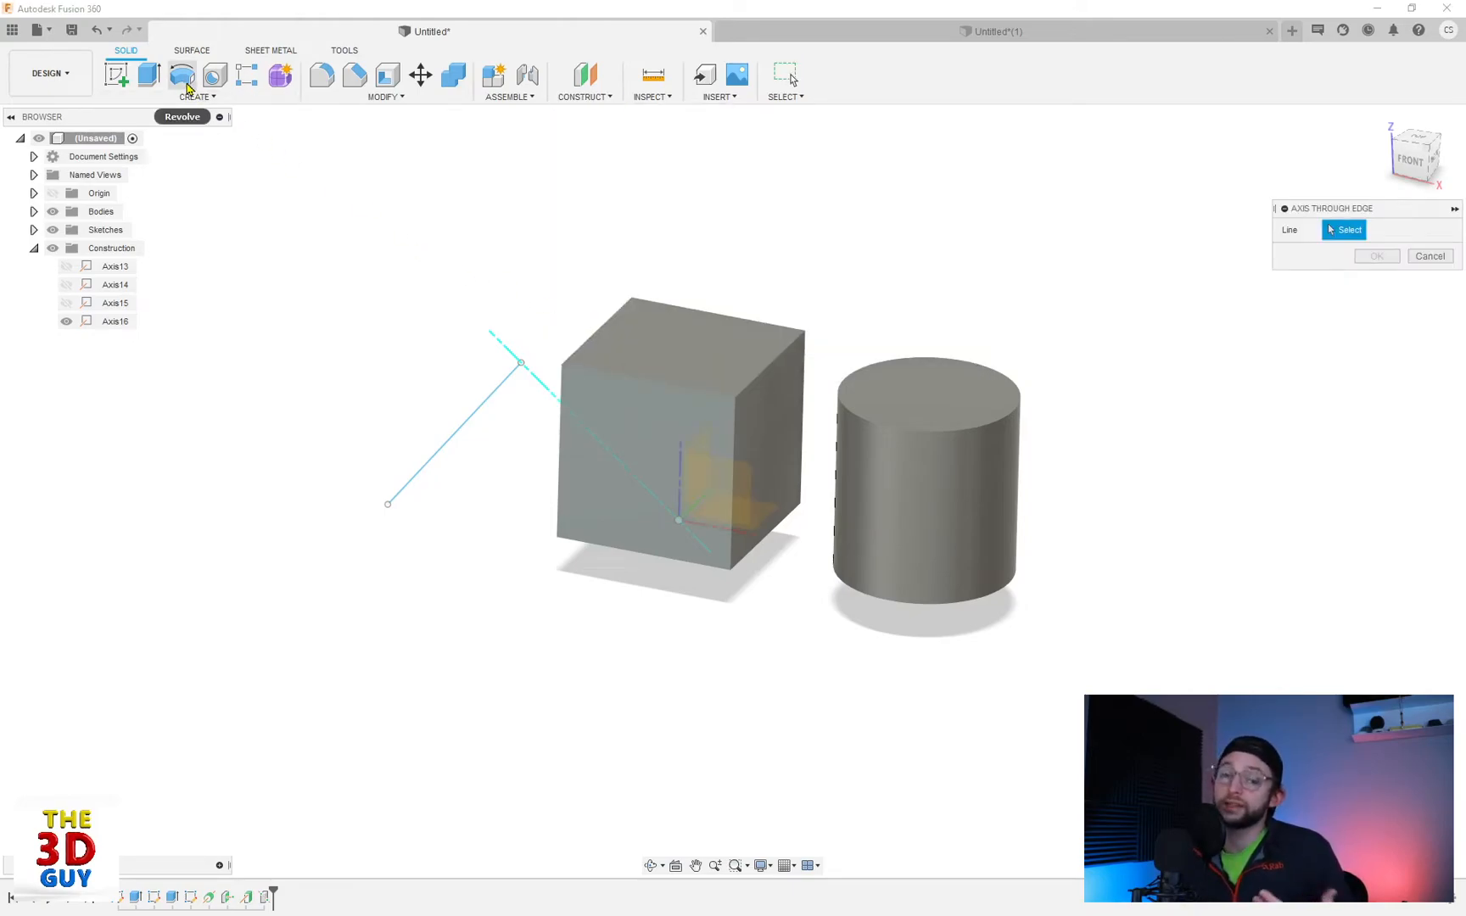
mouse_move(598, 336)
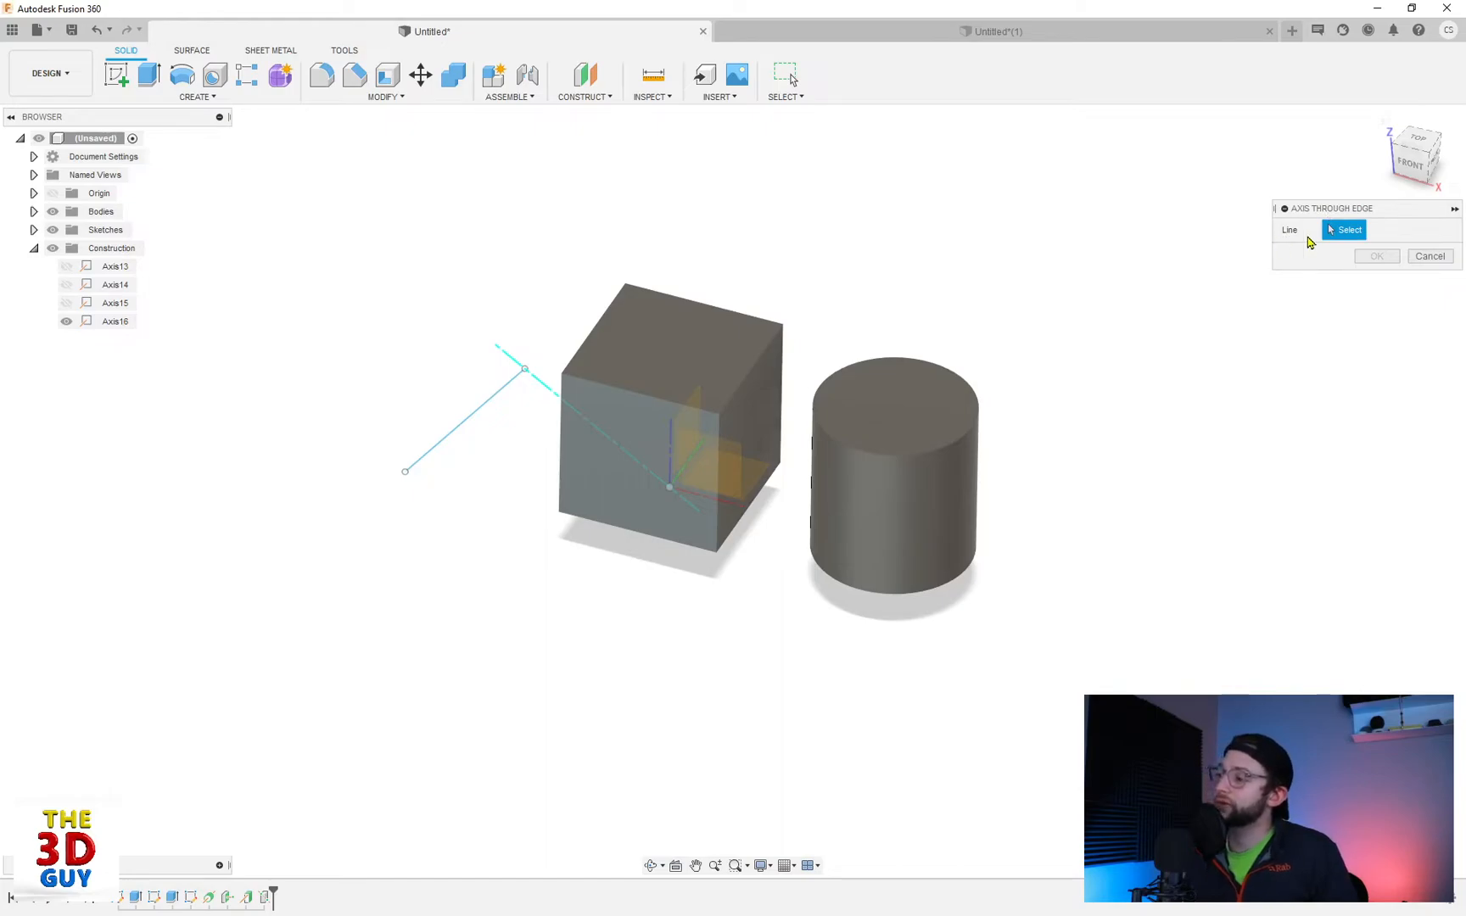
click(594, 323)
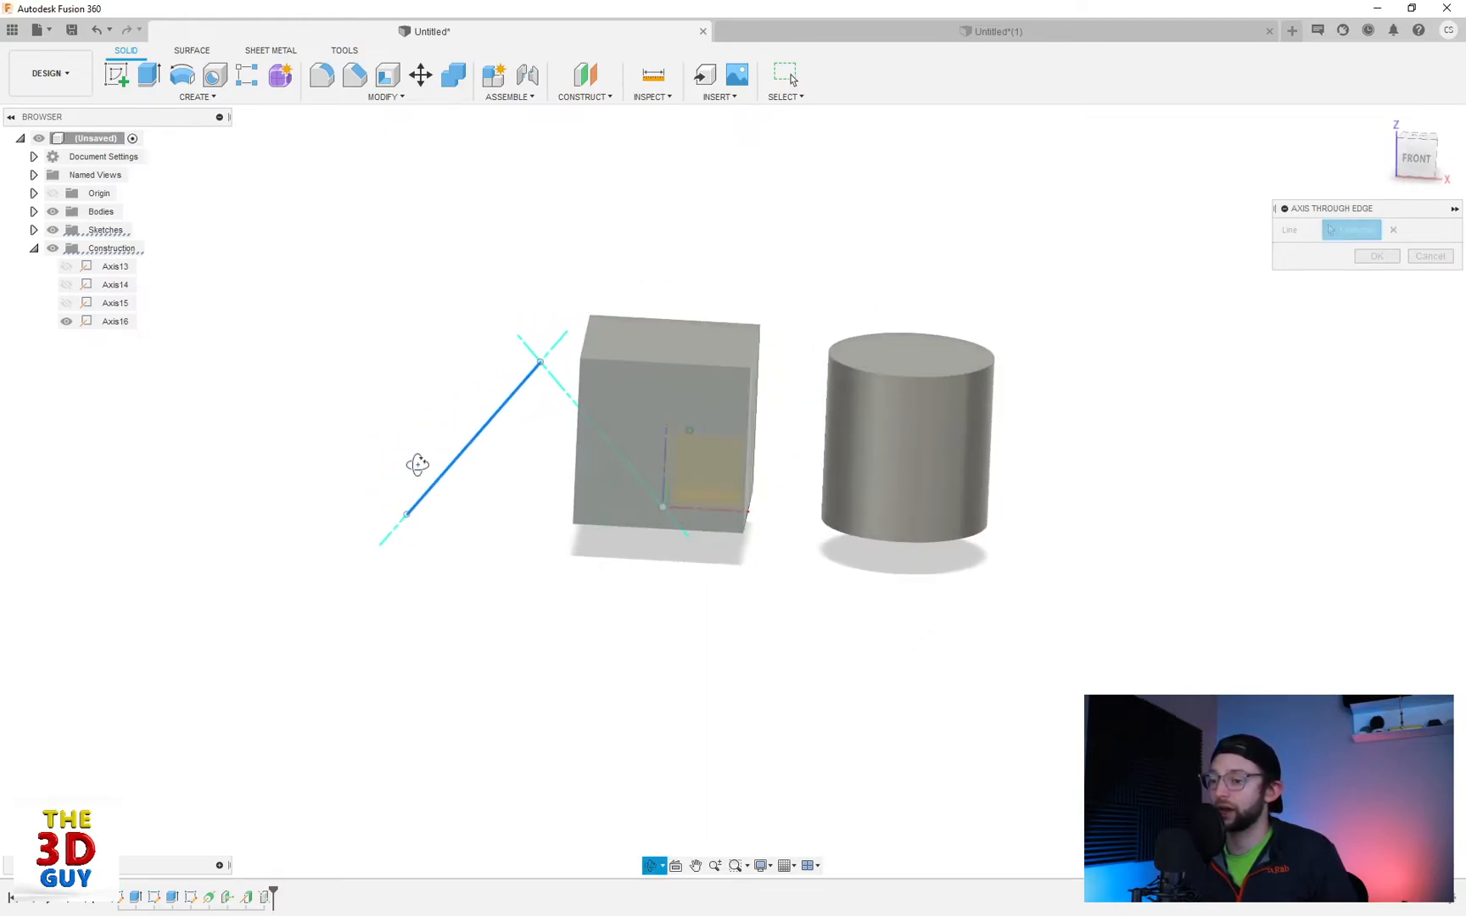
click(534, 364)
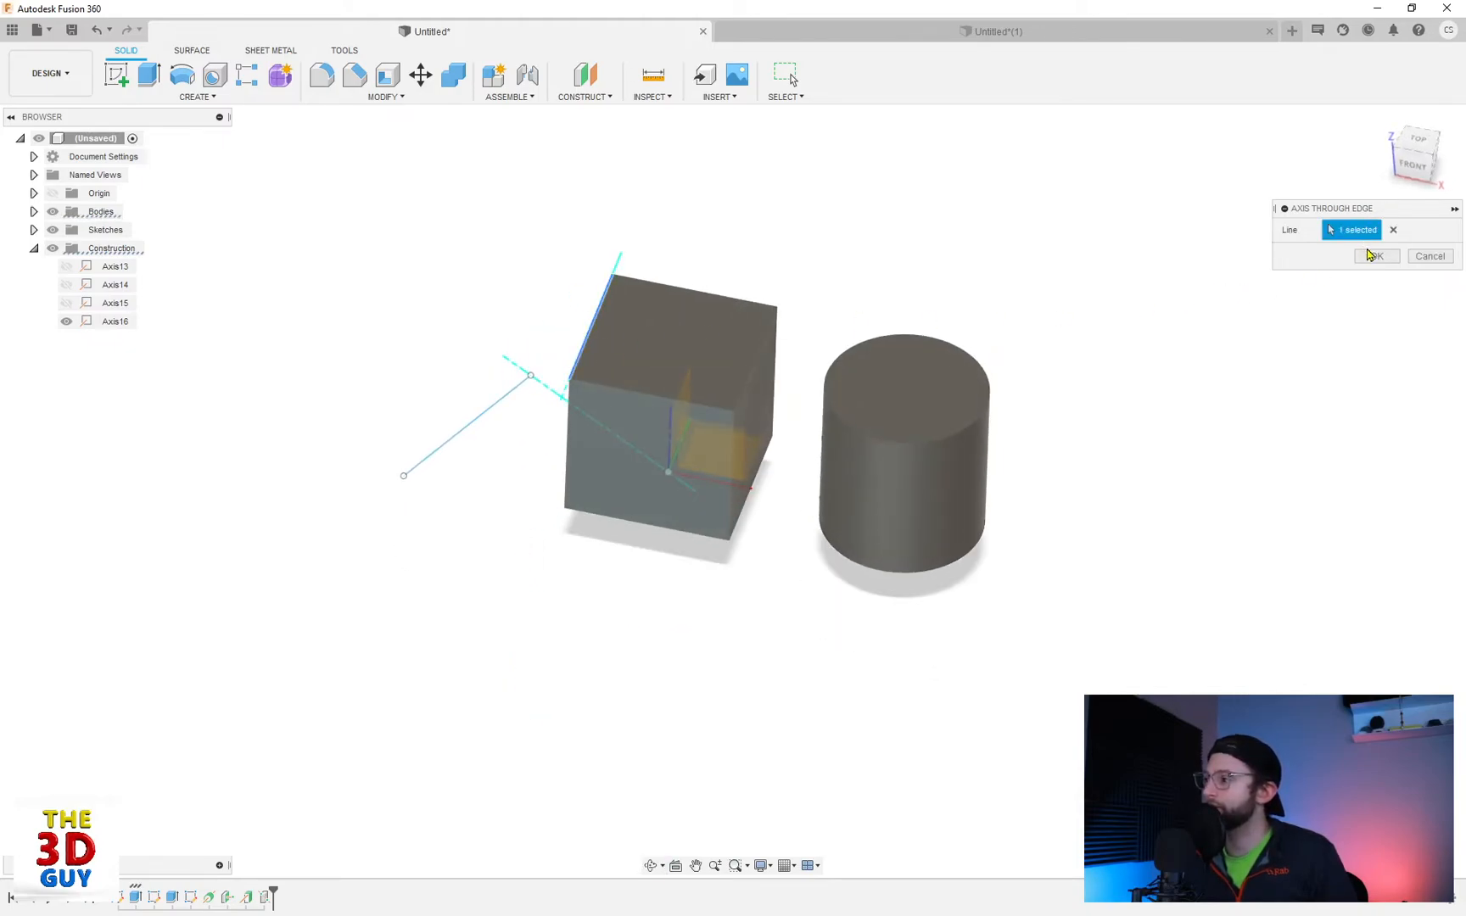
click(1375, 255)
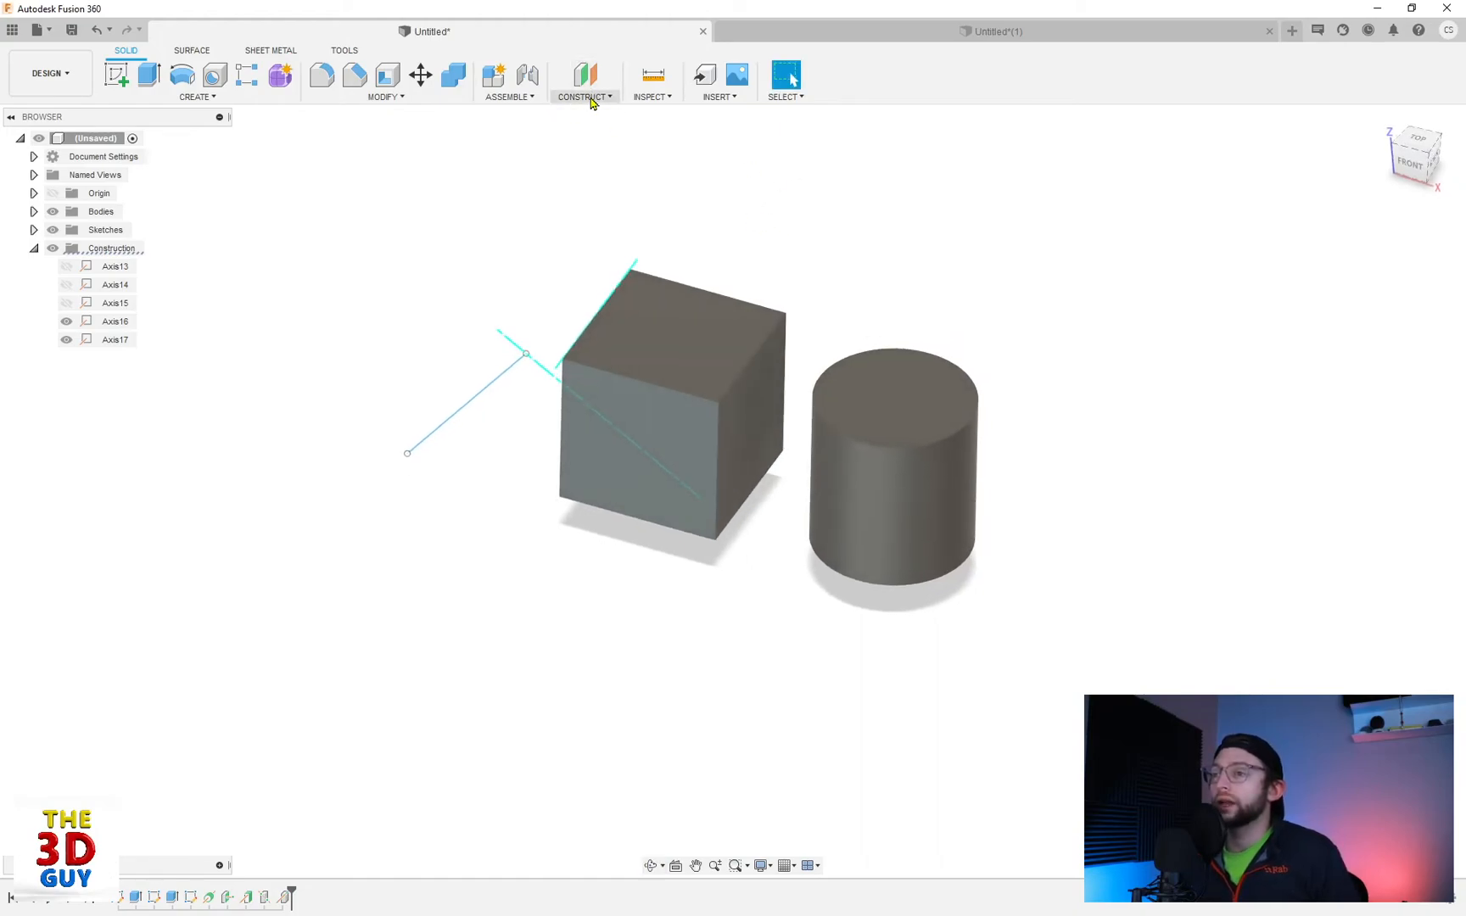
Step: Create an axis perpendicular to the cube's front face at the origin point
click(585, 96)
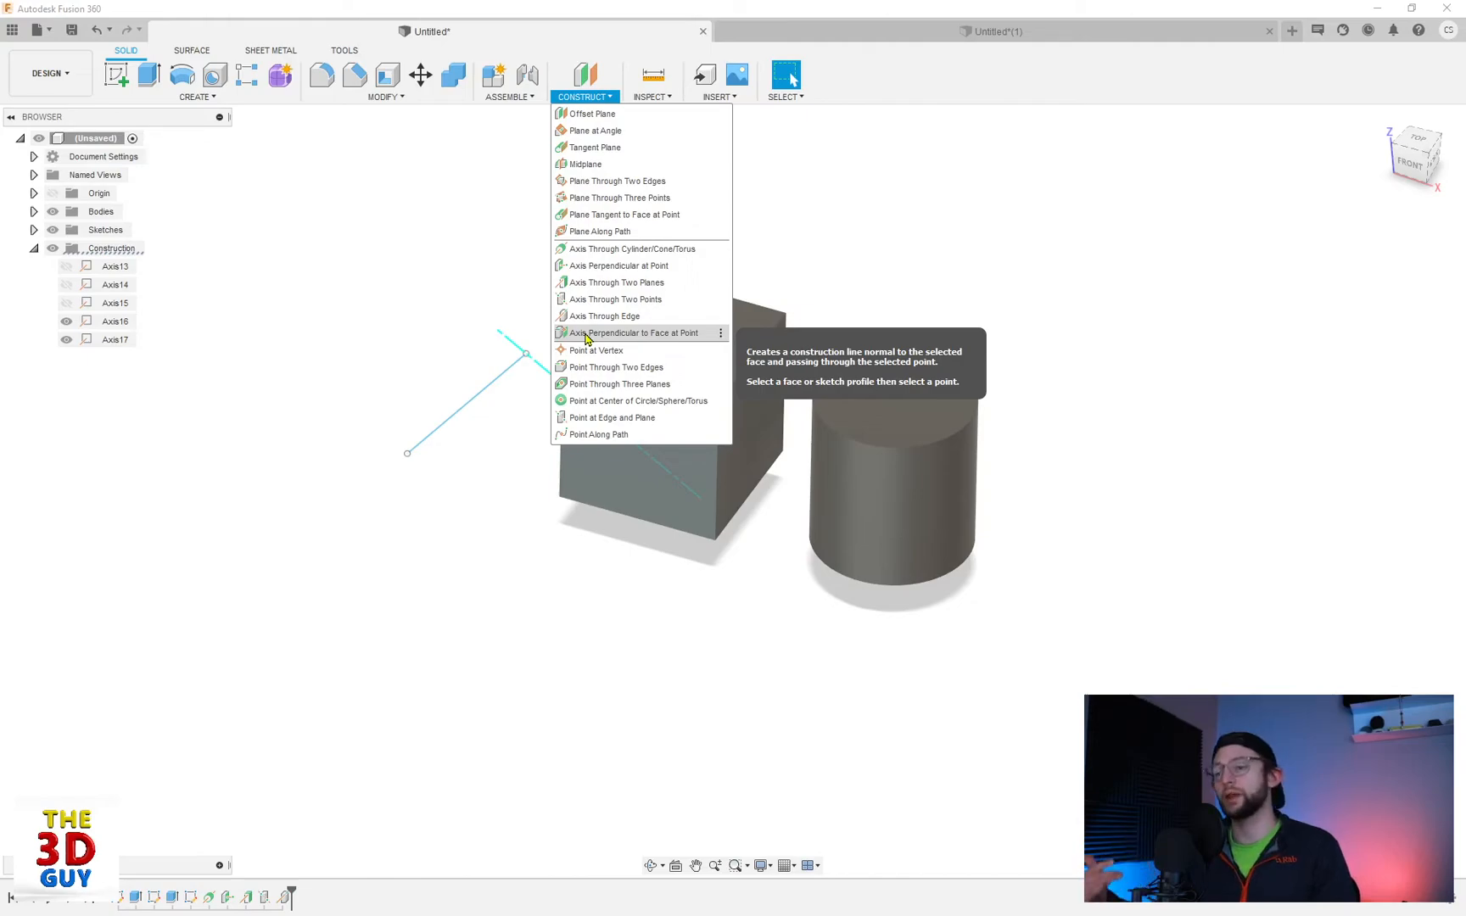
click(635, 332)
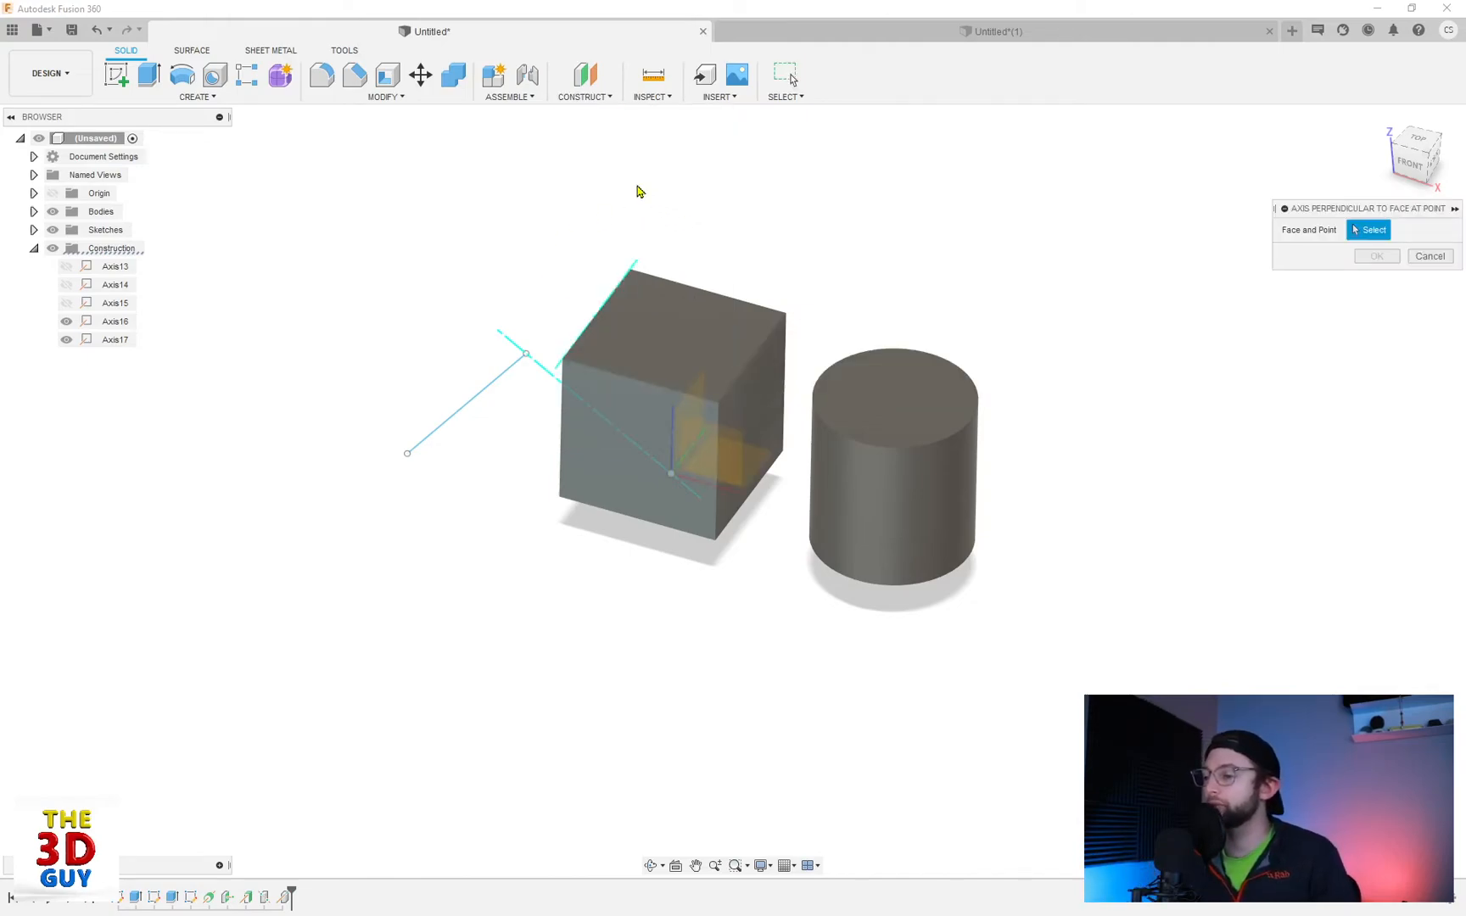
mouse_move(819, 328)
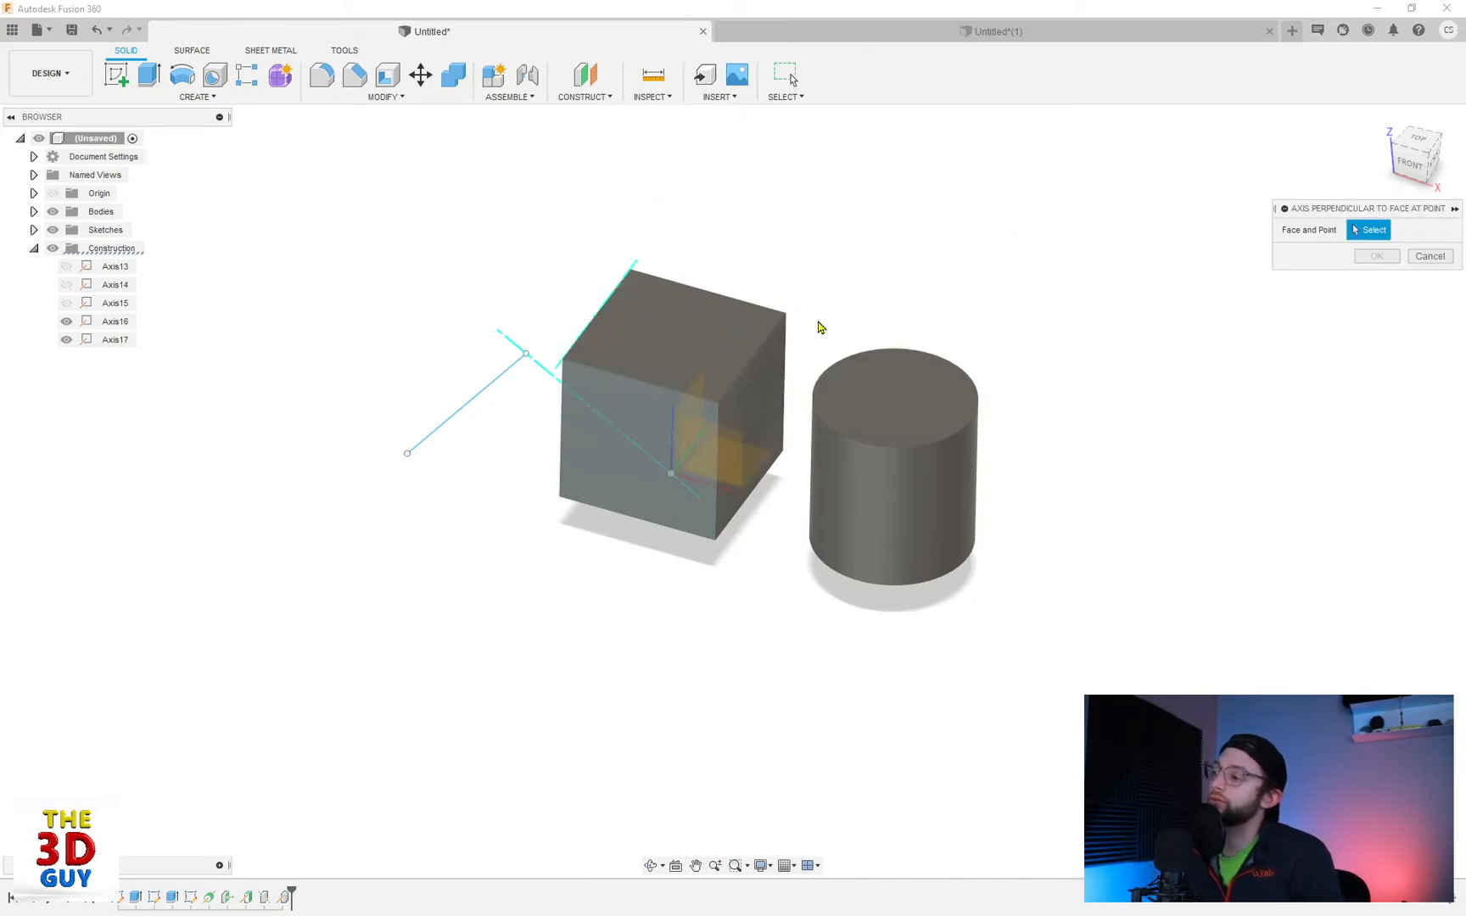
click(668, 318)
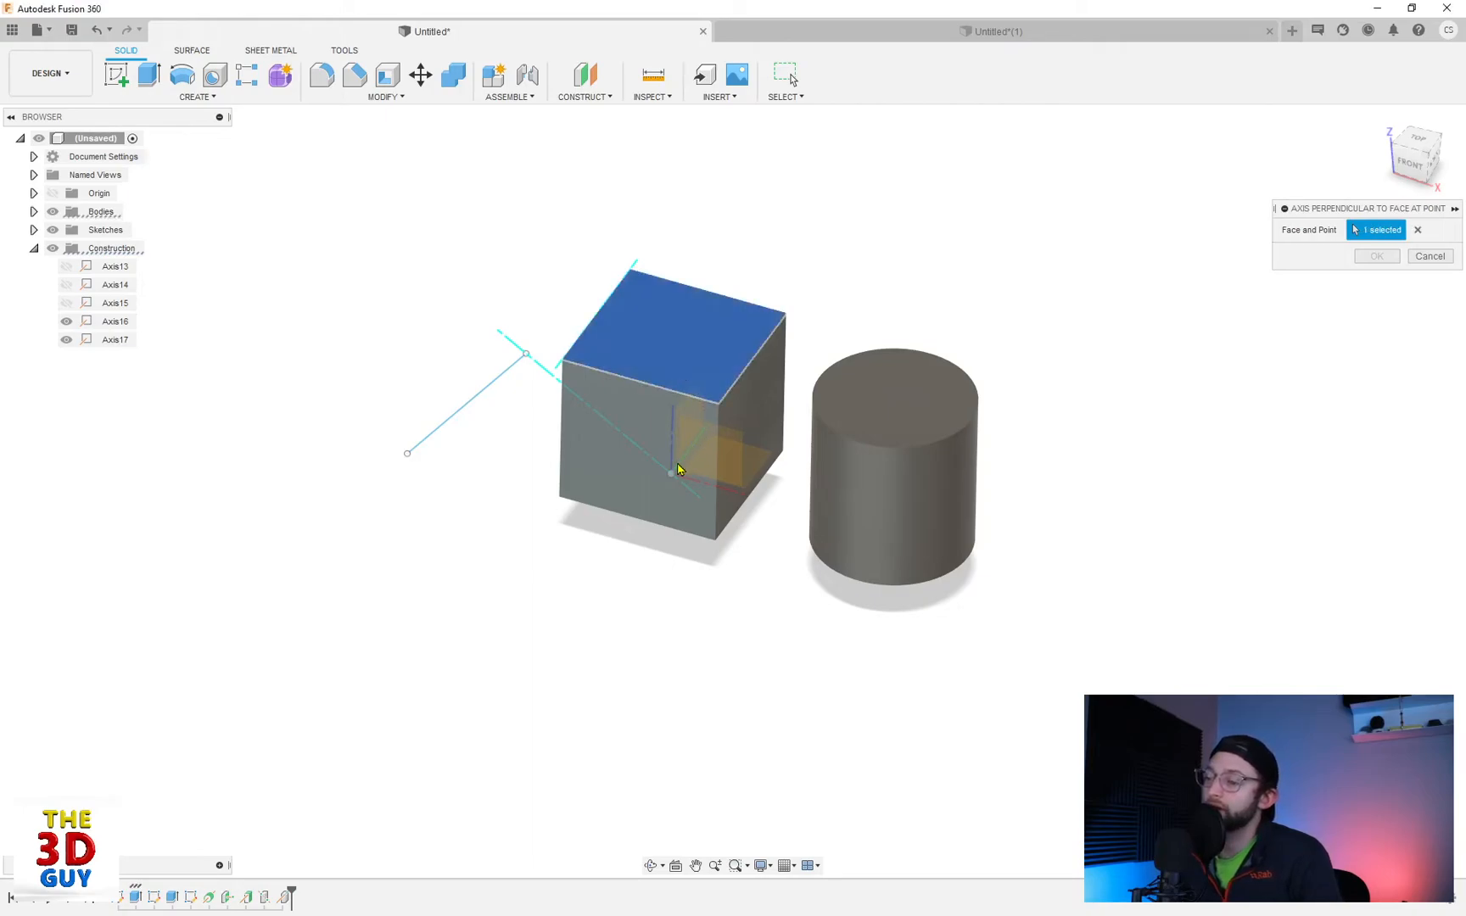
click(670, 473)
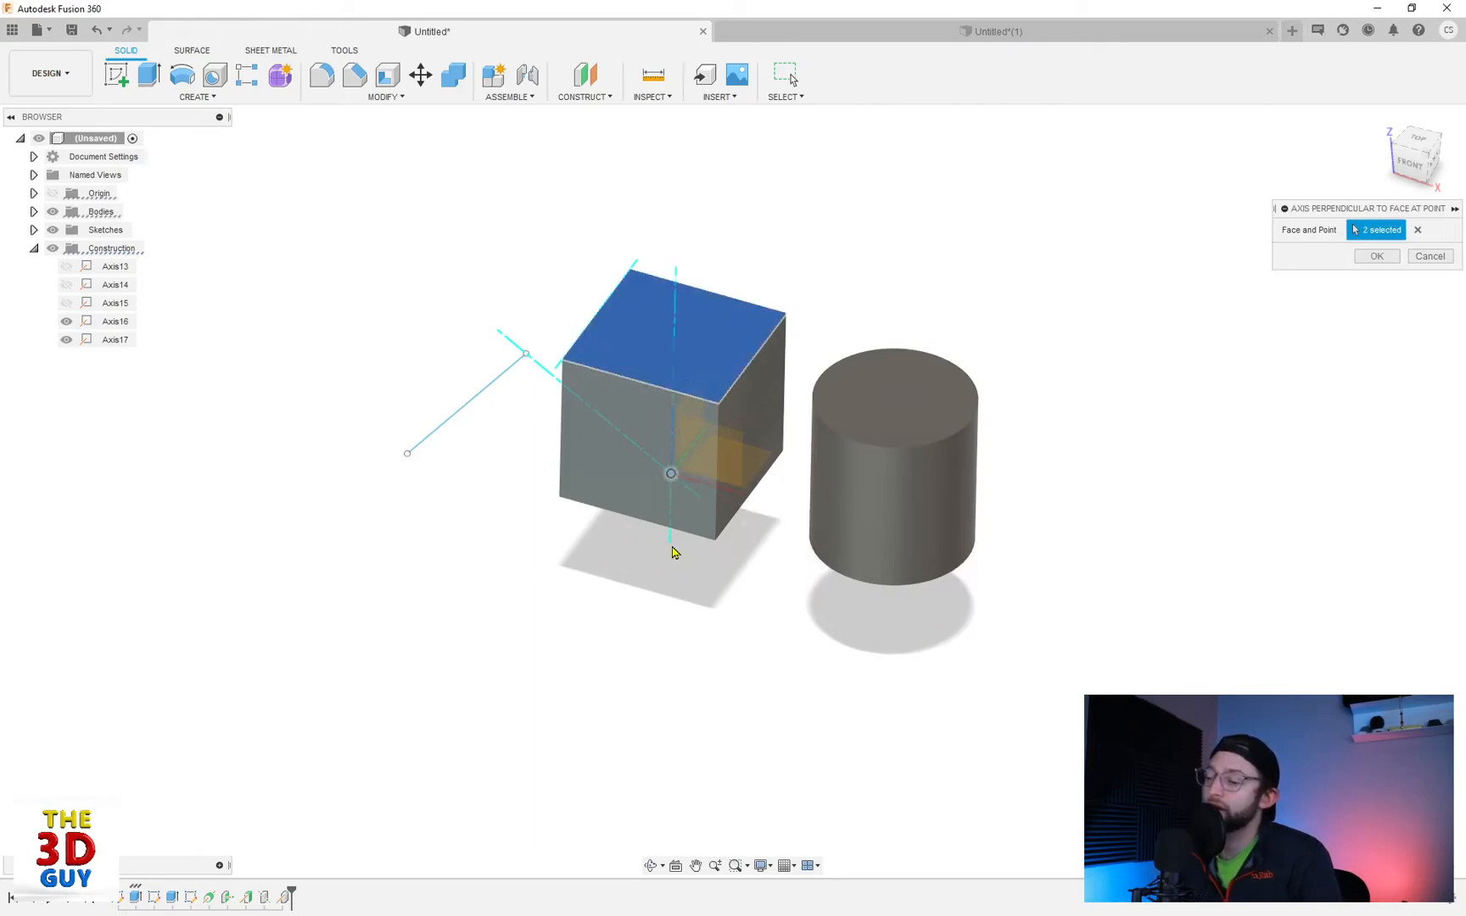
mouse_move(678, 274)
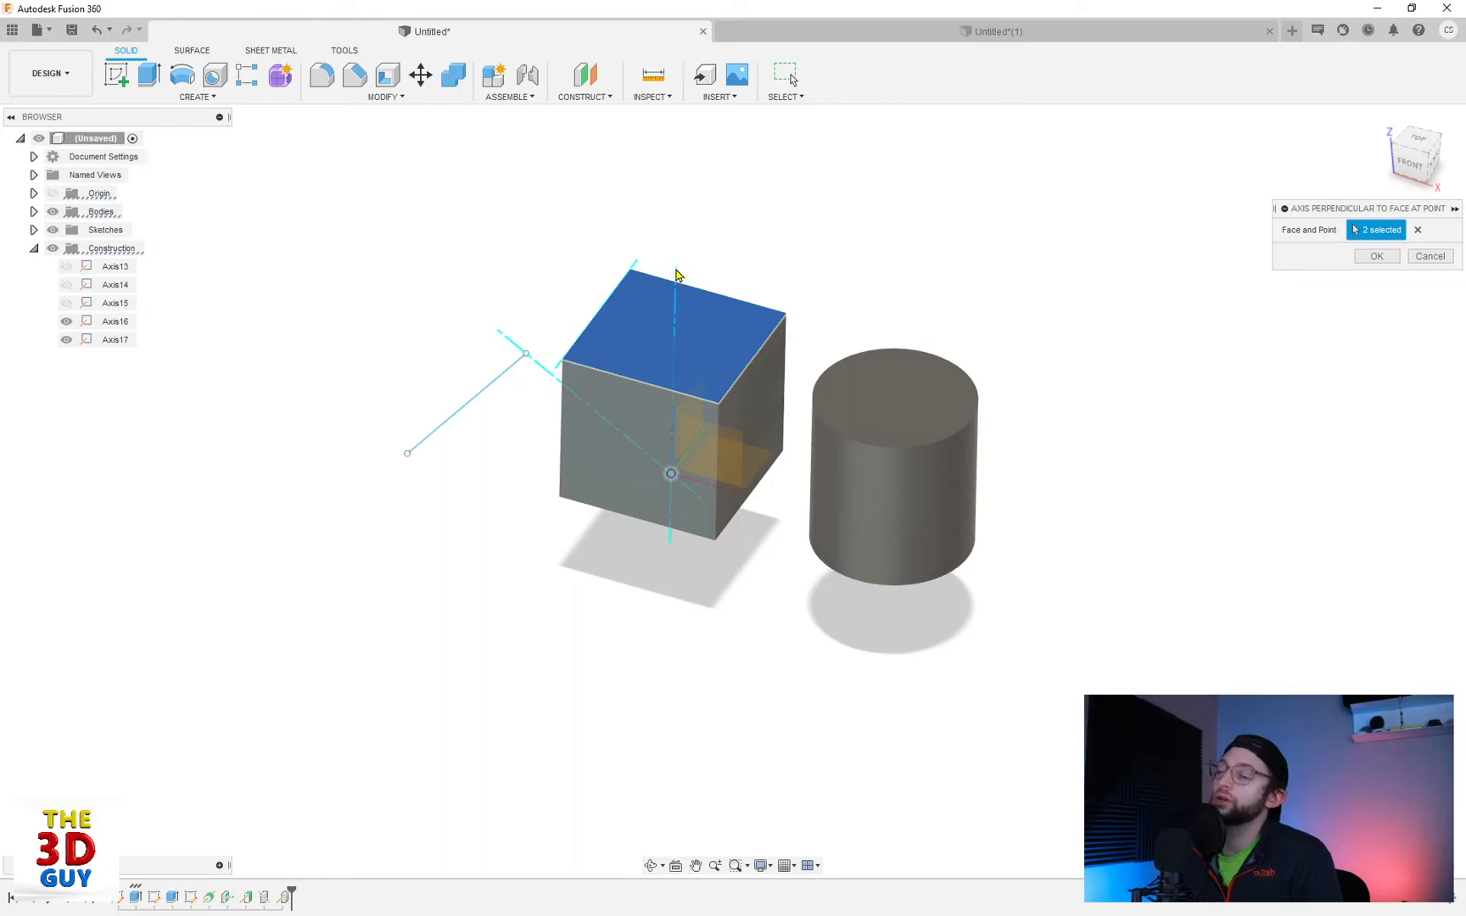
mouse_move(668, 486)
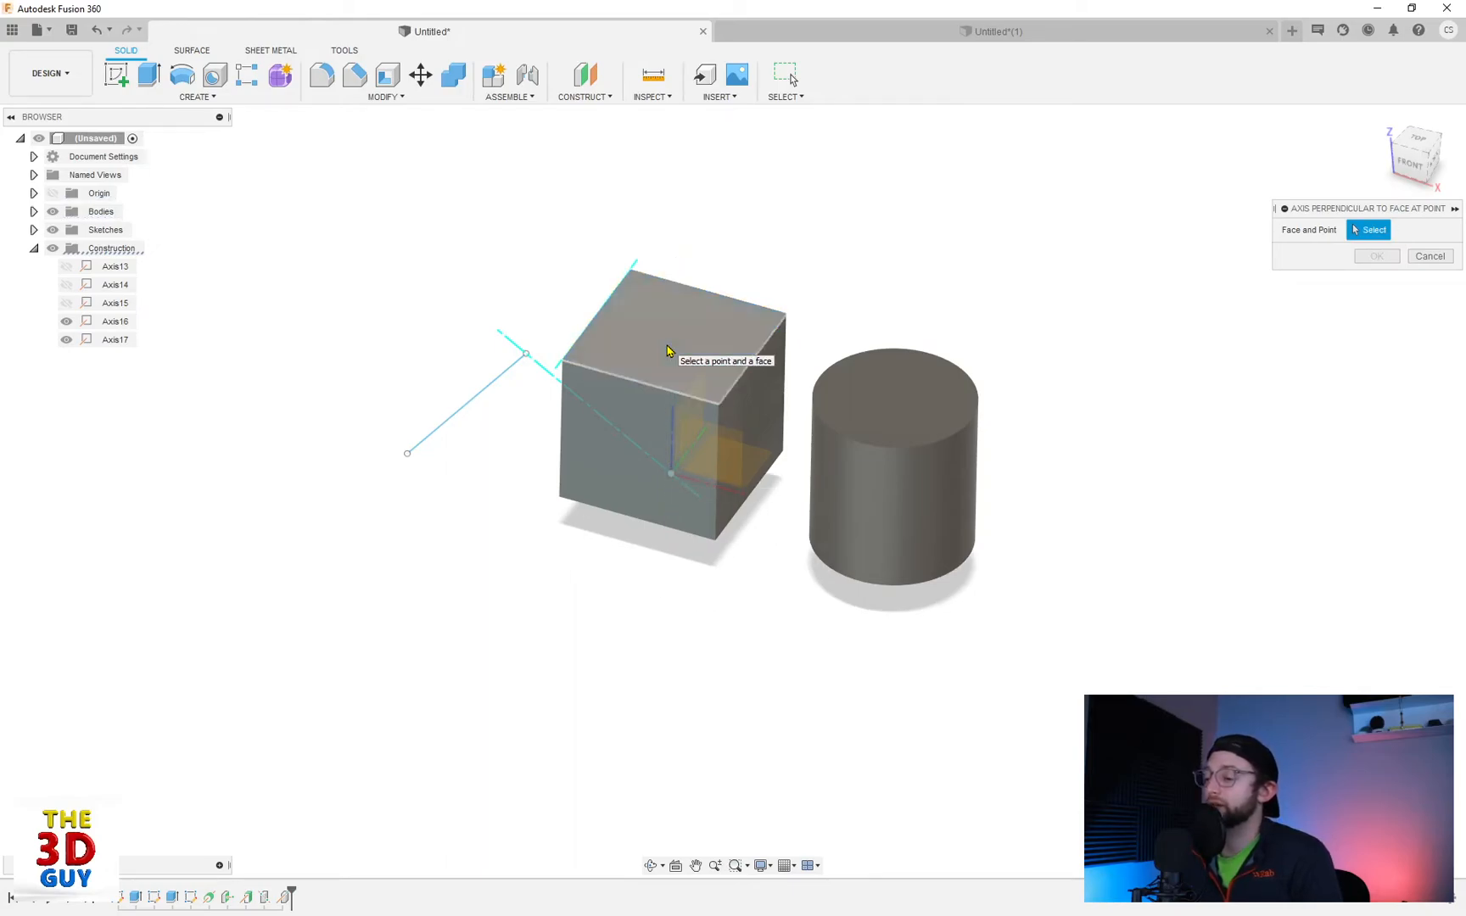
mouse_move(736, 477)
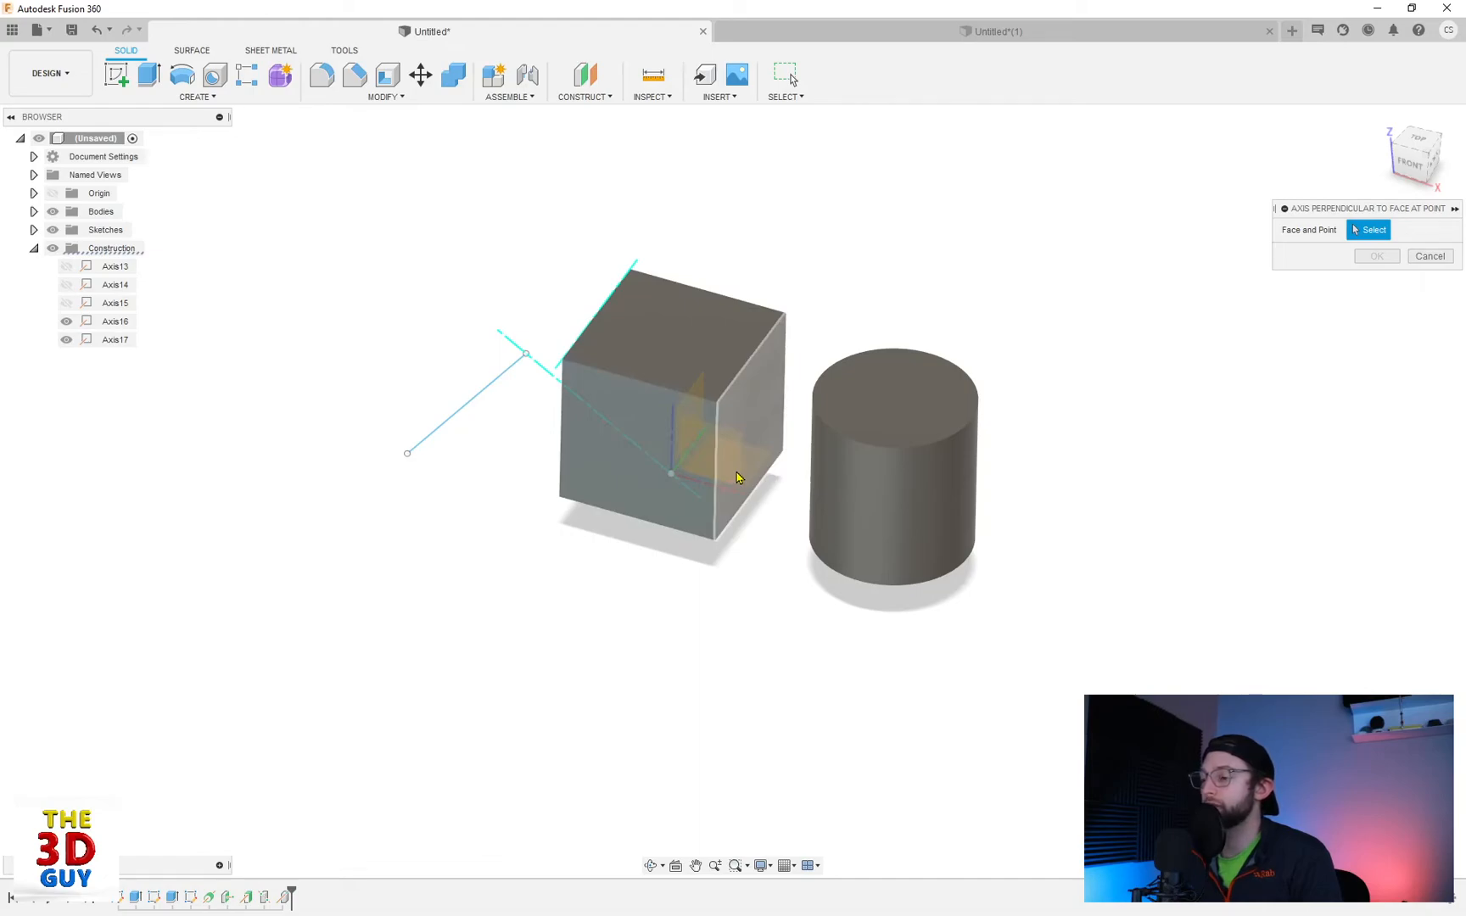
mouse_move(892, 418)
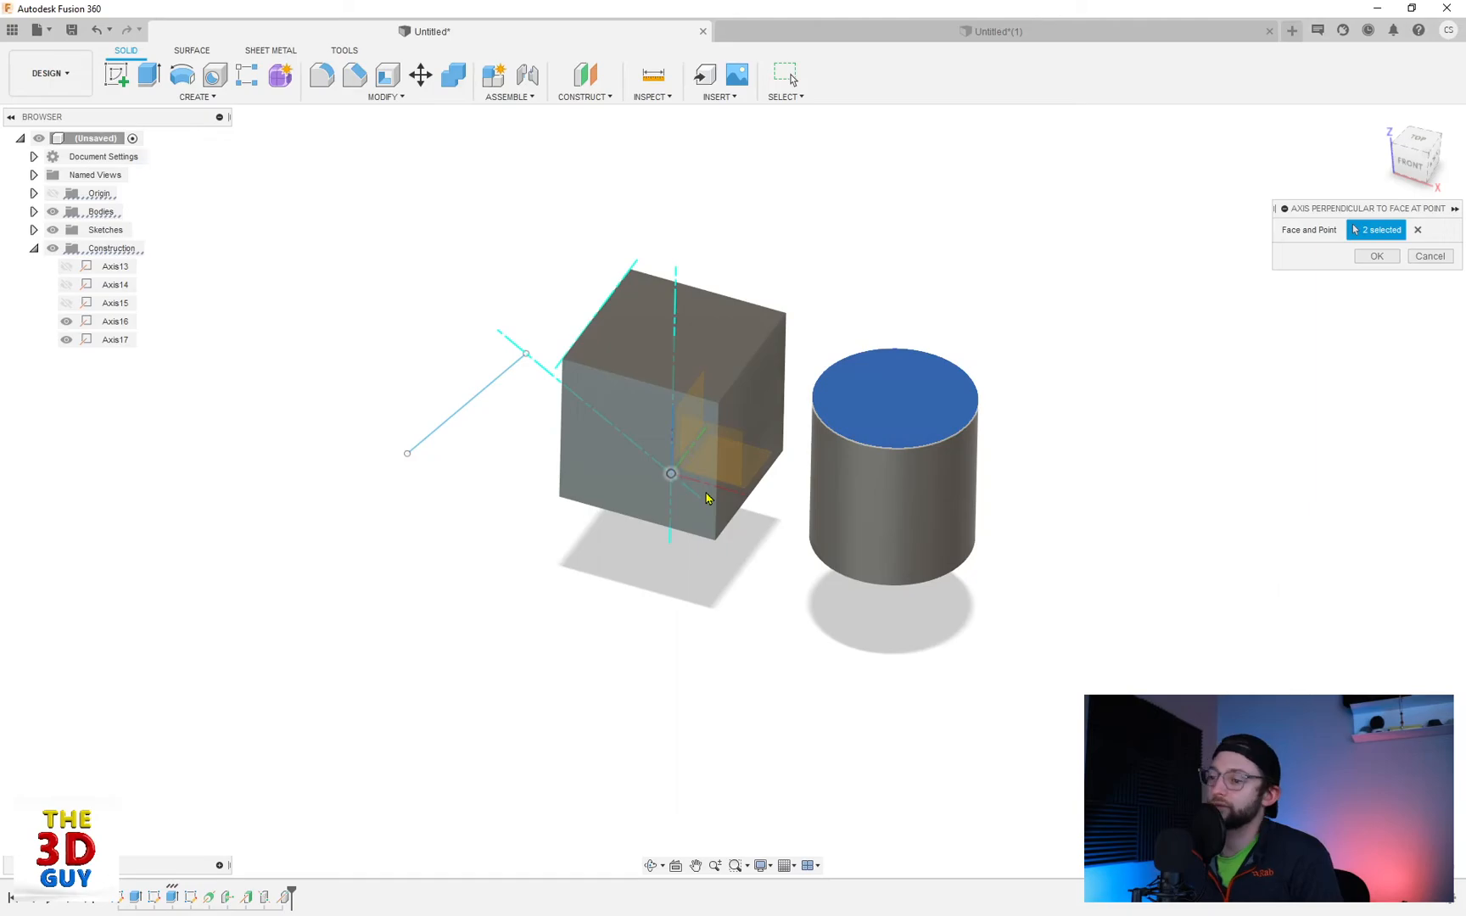
mouse_move(865, 406)
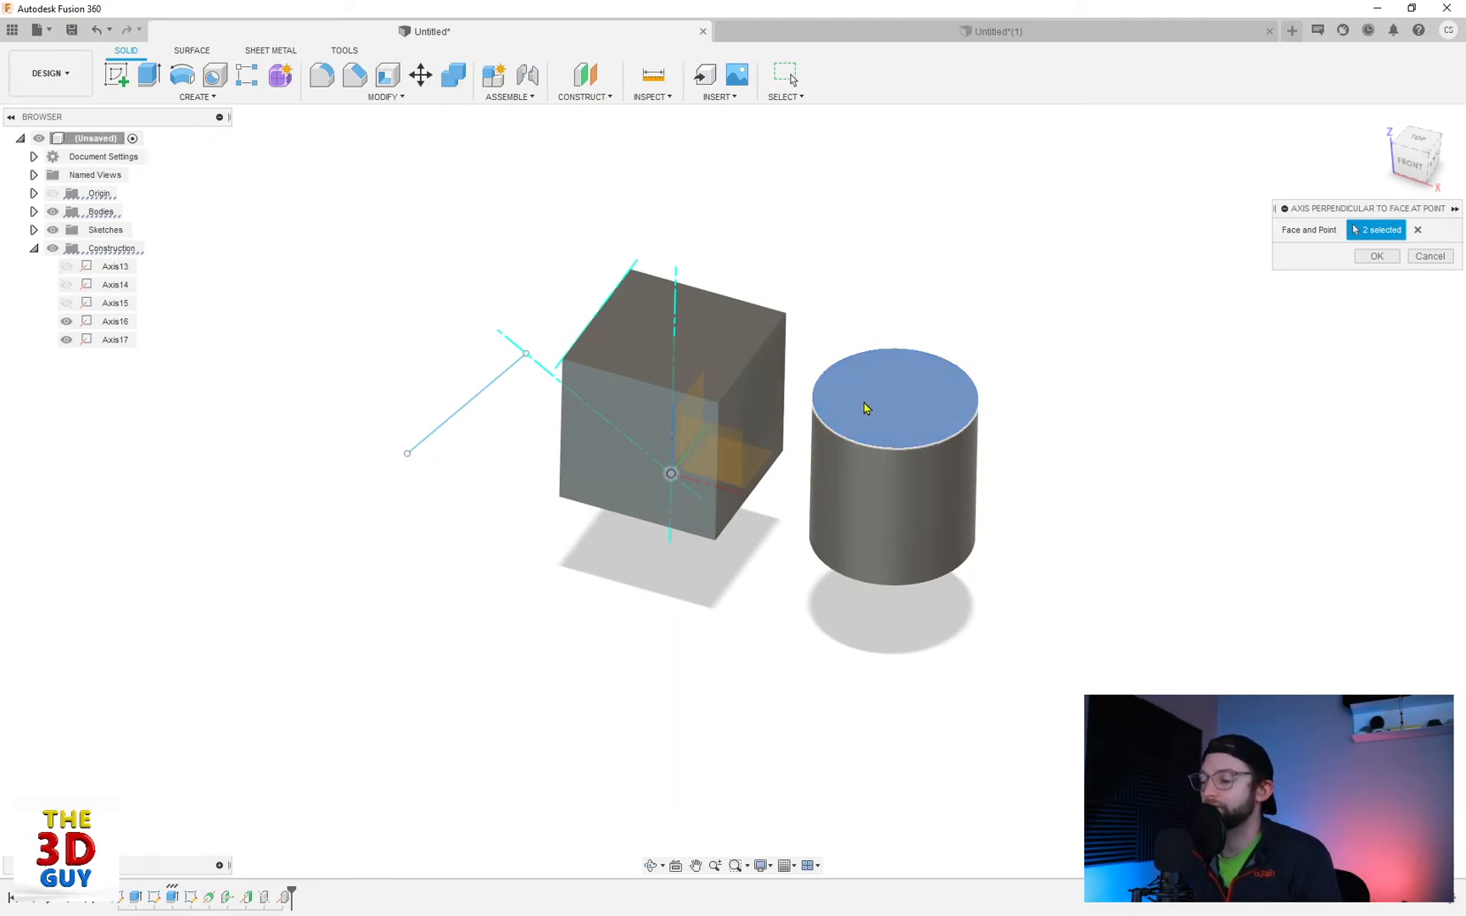
click(655, 421)
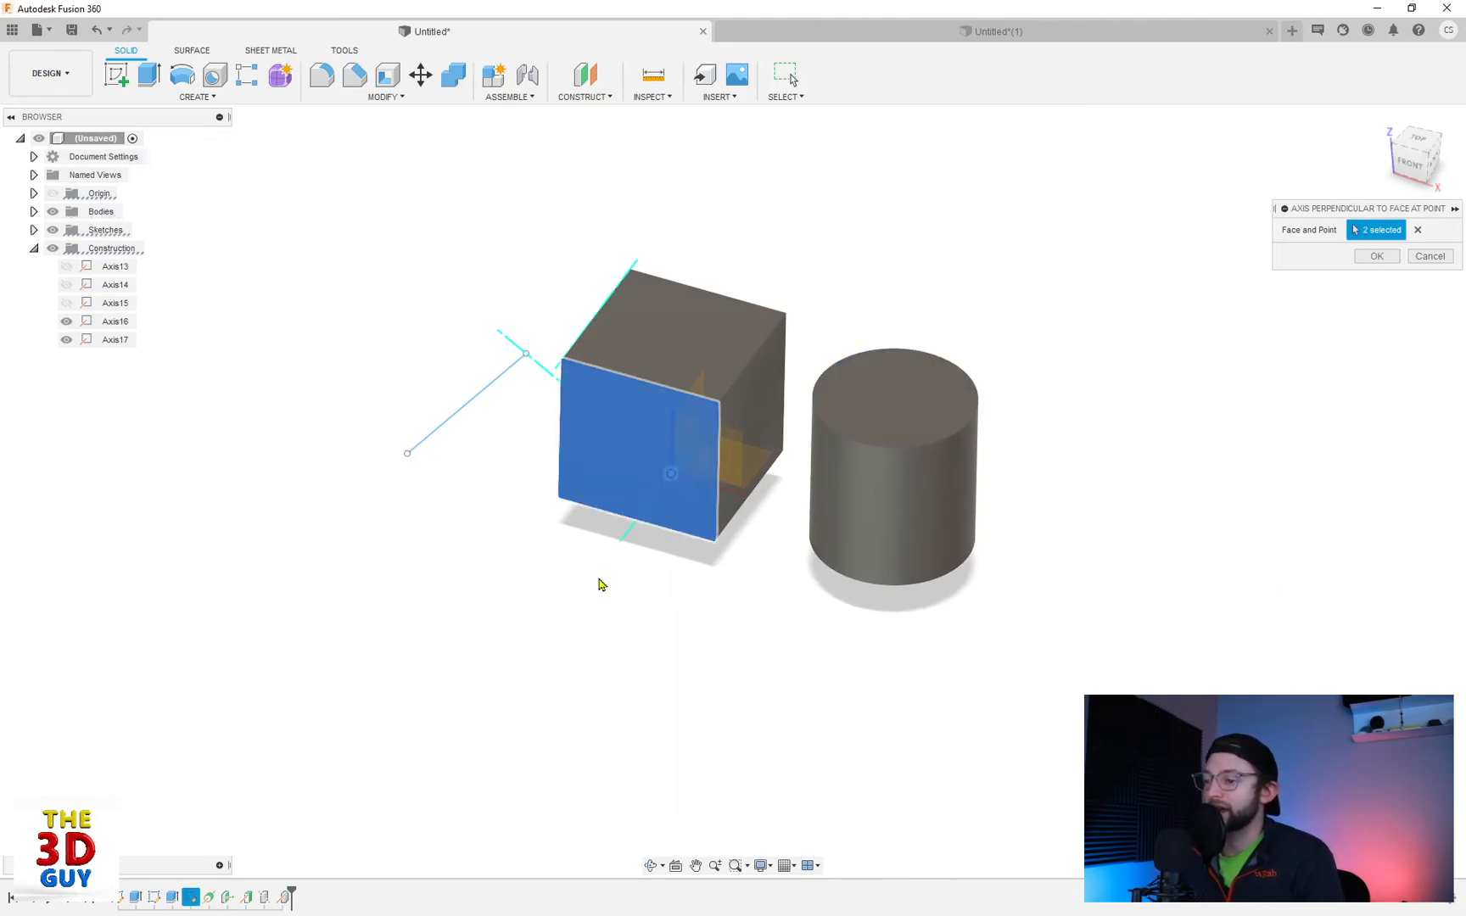
click(1375, 256)
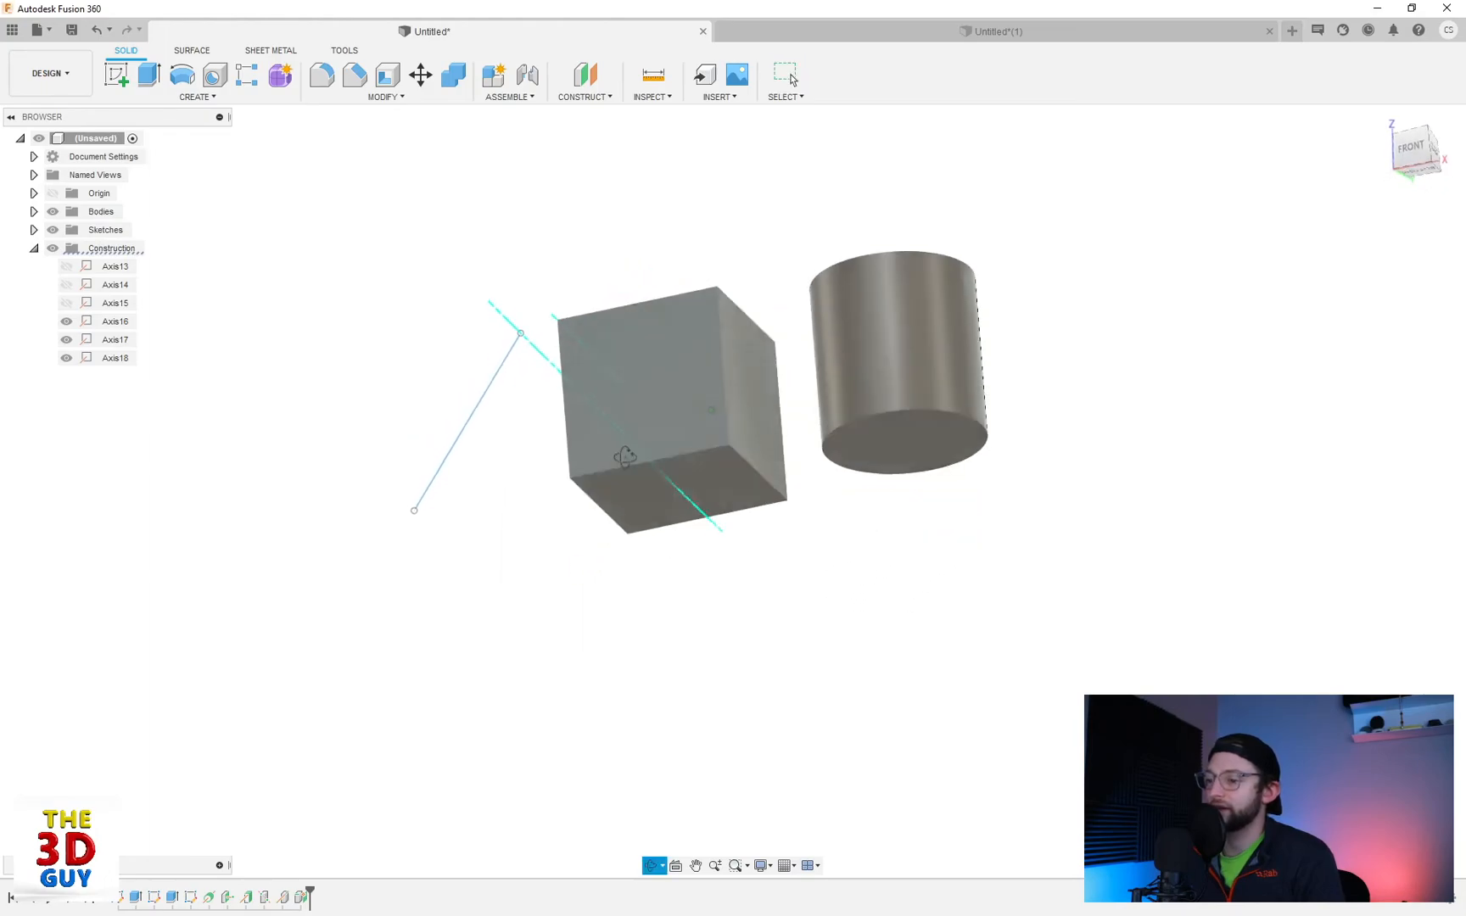